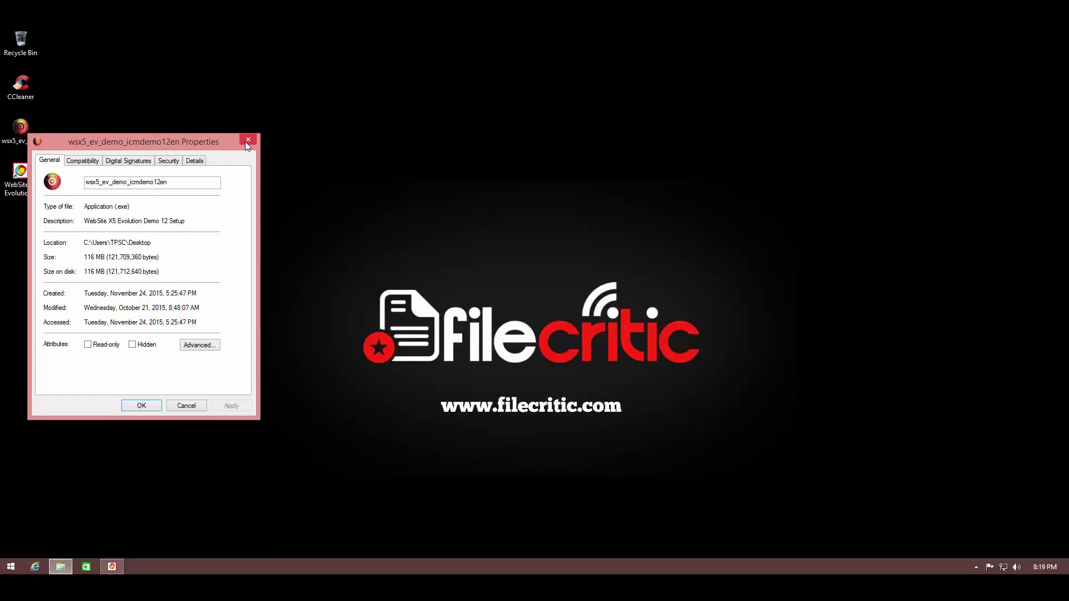
# Close the wsx5_ev_demo installer's Properties dialog.
pyautogui.click(248, 140)
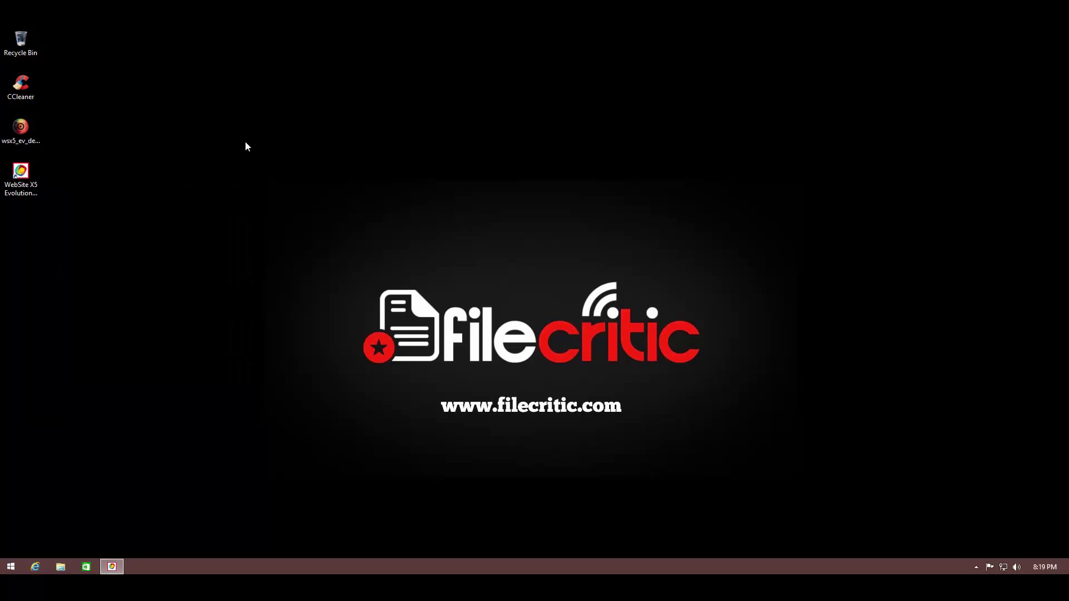
# Launch WebSite X5 Evolution Demo 12 from its desktop shortcut.
pyautogui.click(21, 170)
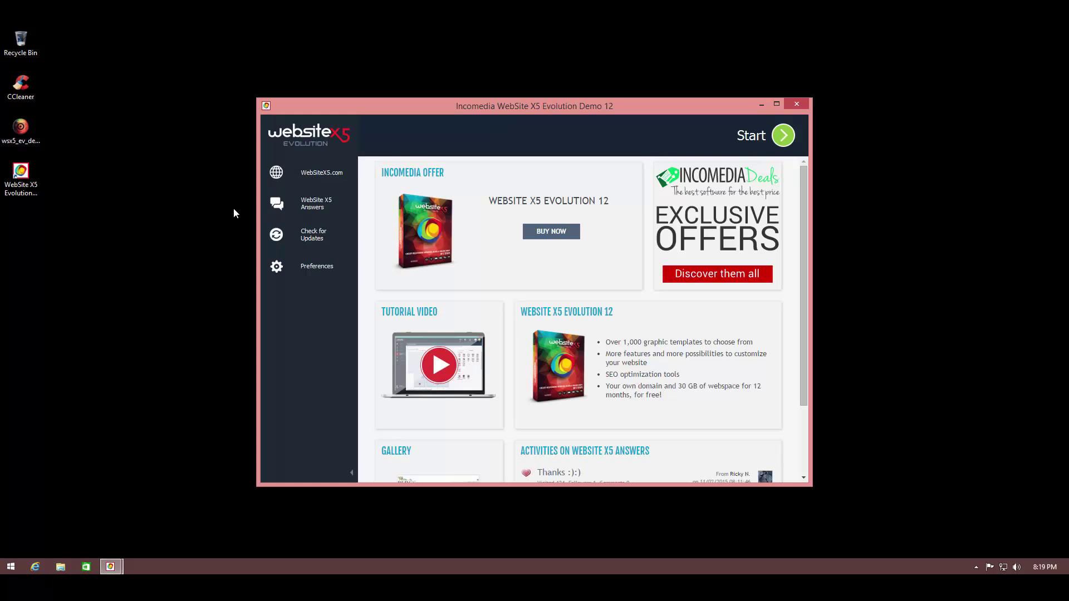
pyautogui.moveTo(324, 248)
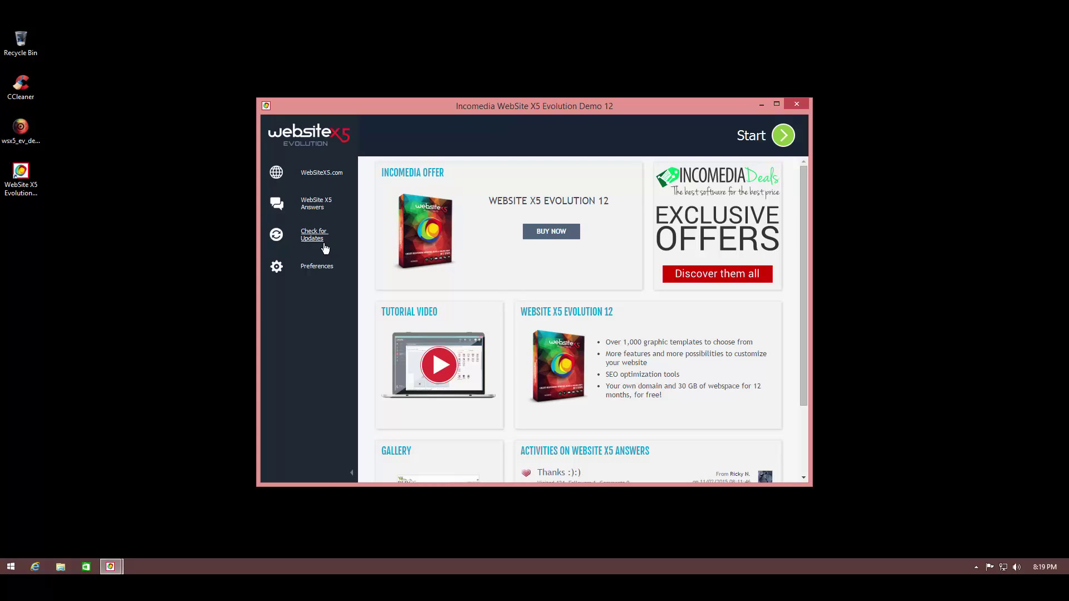
pyautogui.click(317, 266)
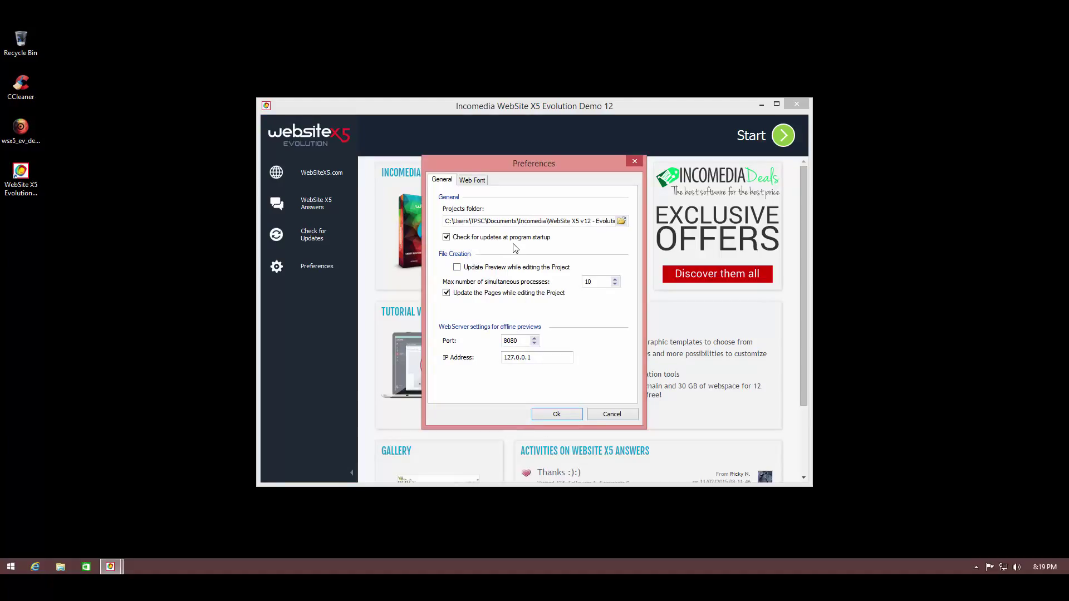
pyautogui.moveTo(498, 360)
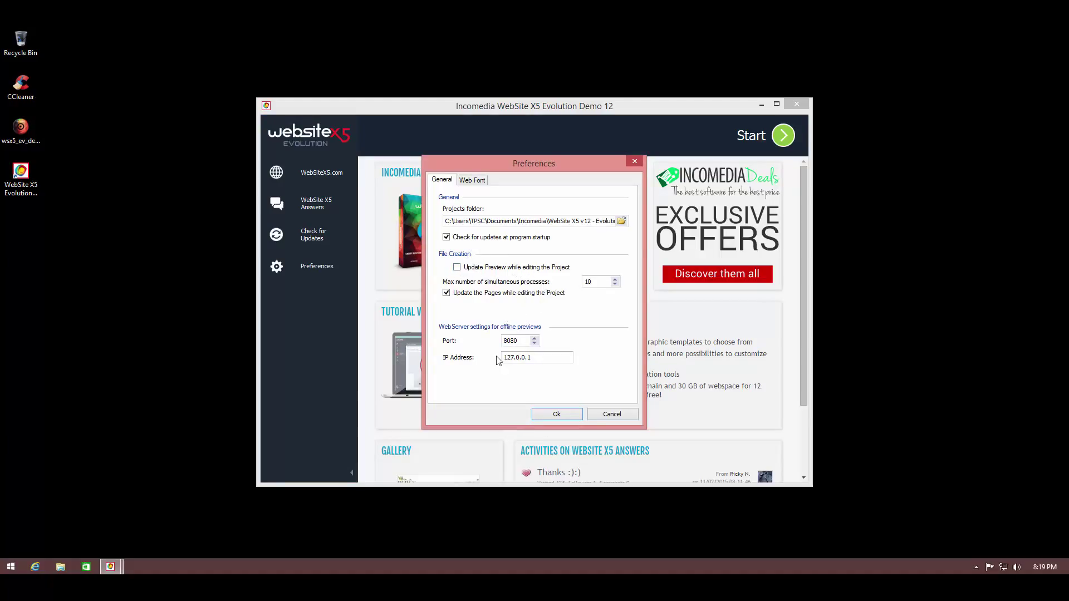
pyautogui.moveTo(477, 342)
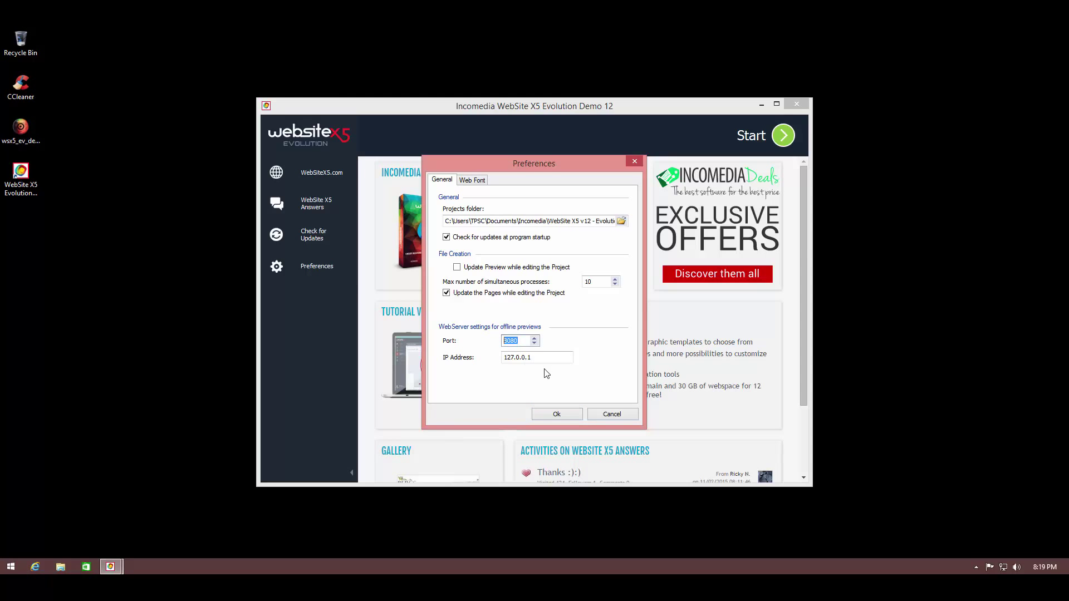
pyautogui.click(472, 179)
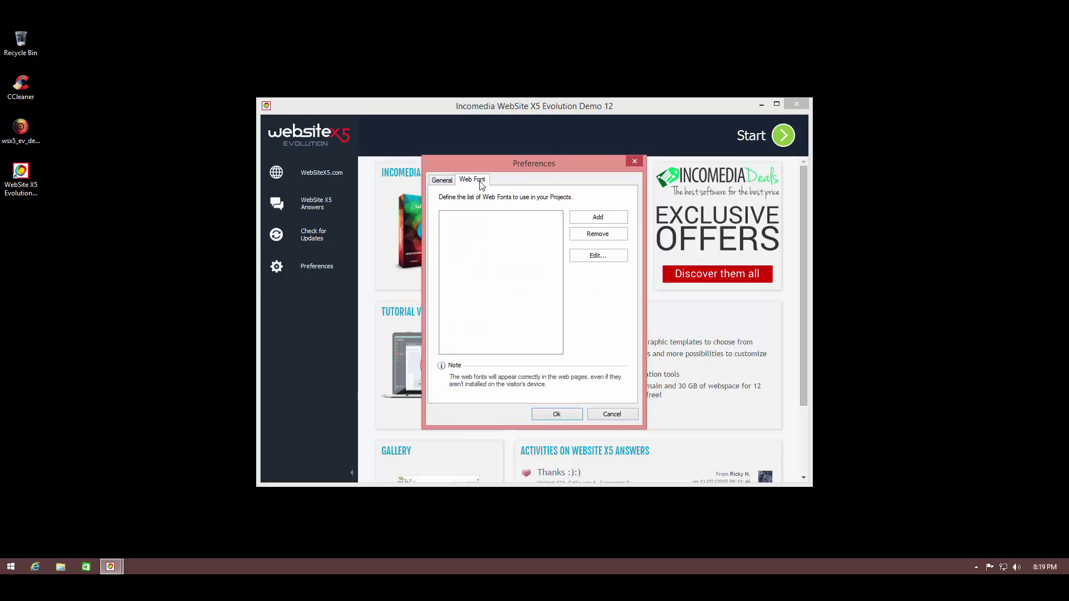
pyautogui.moveTo(524, 404)
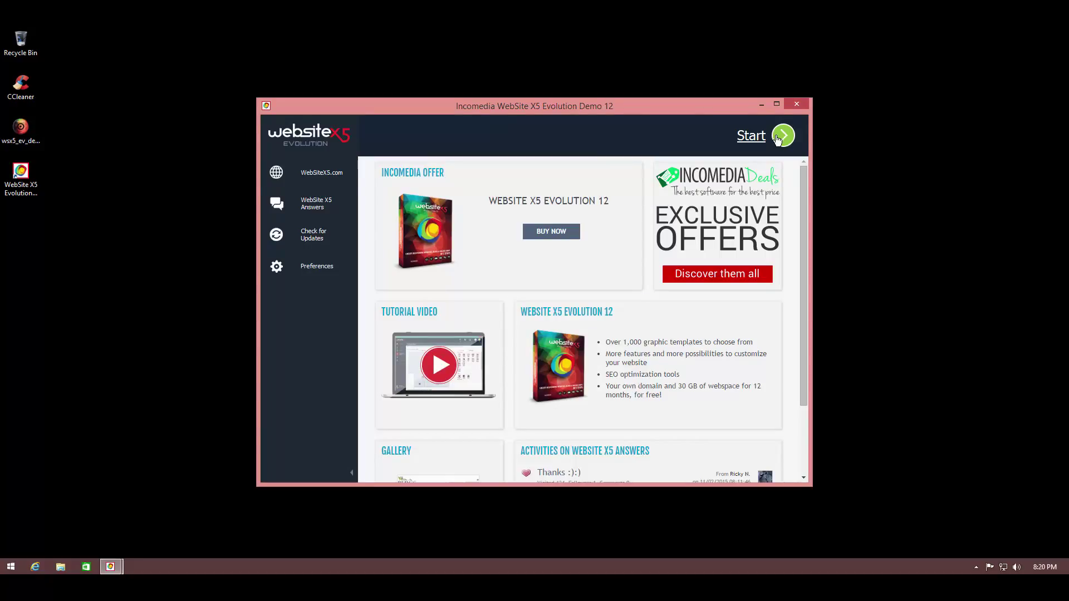
# Create a new project named 'LeoFilecritic' and advance to General Settings.
pyautogui.click(783, 136)
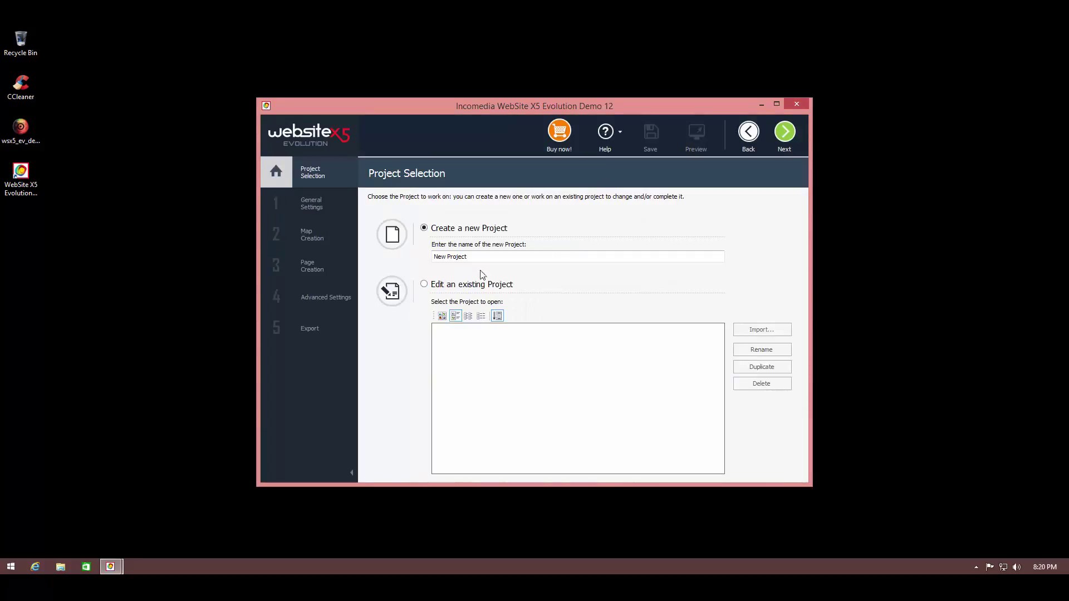
pyautogui.moveTo(405, 267)
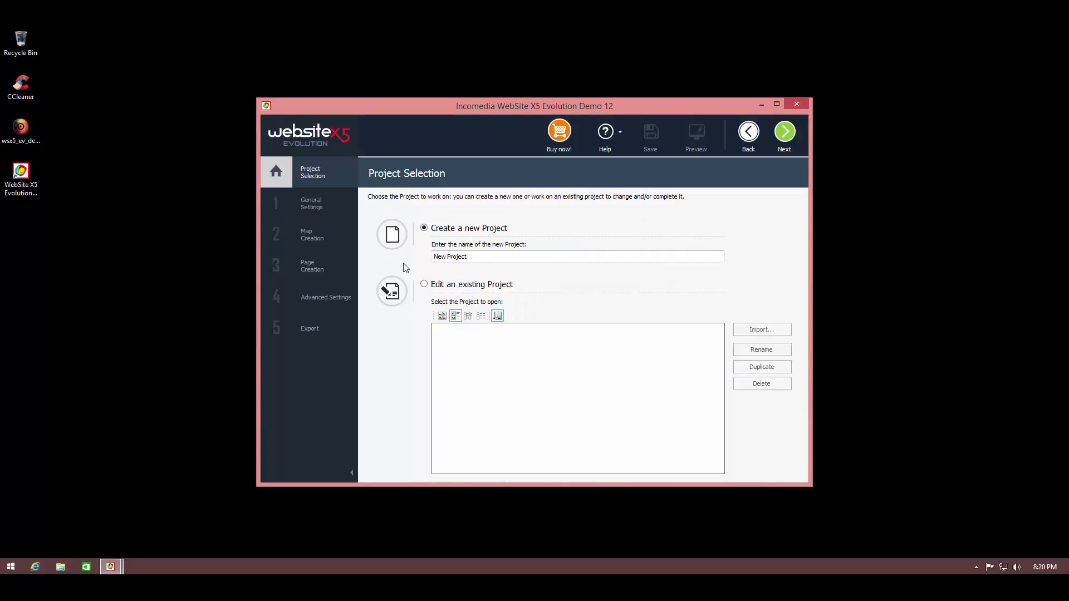
pyautogui.moveTo(416, 238)
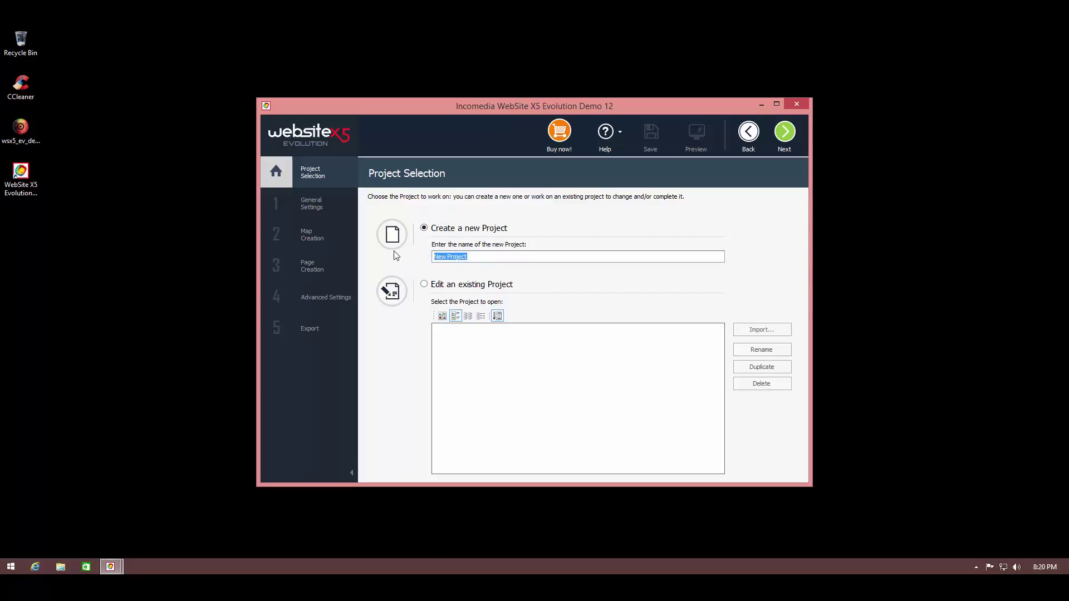
pyautogui.write('LeoFilec')
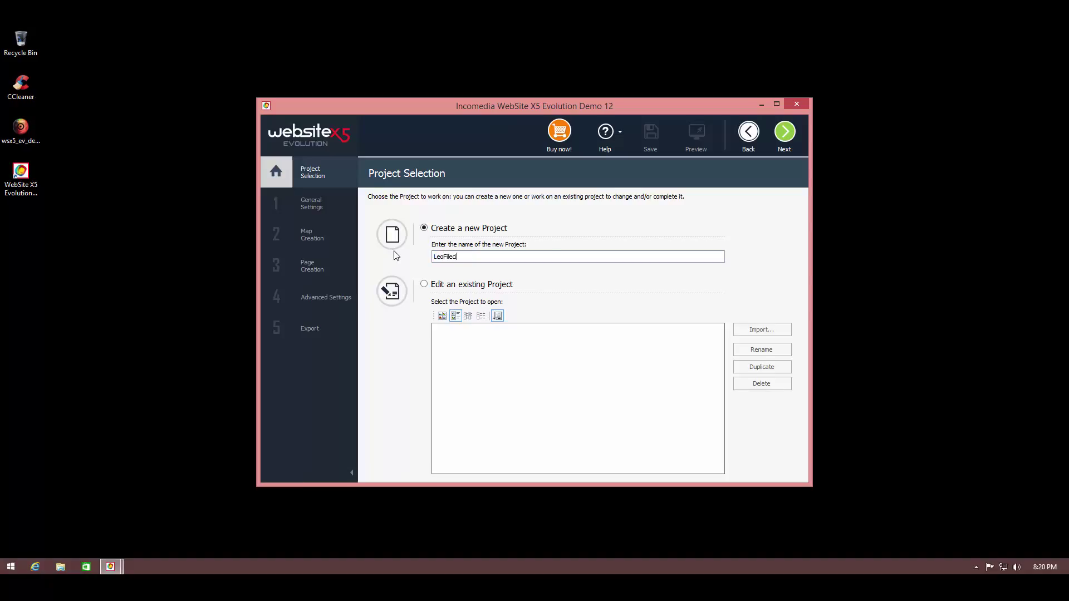
pyautogui.write('ritic')
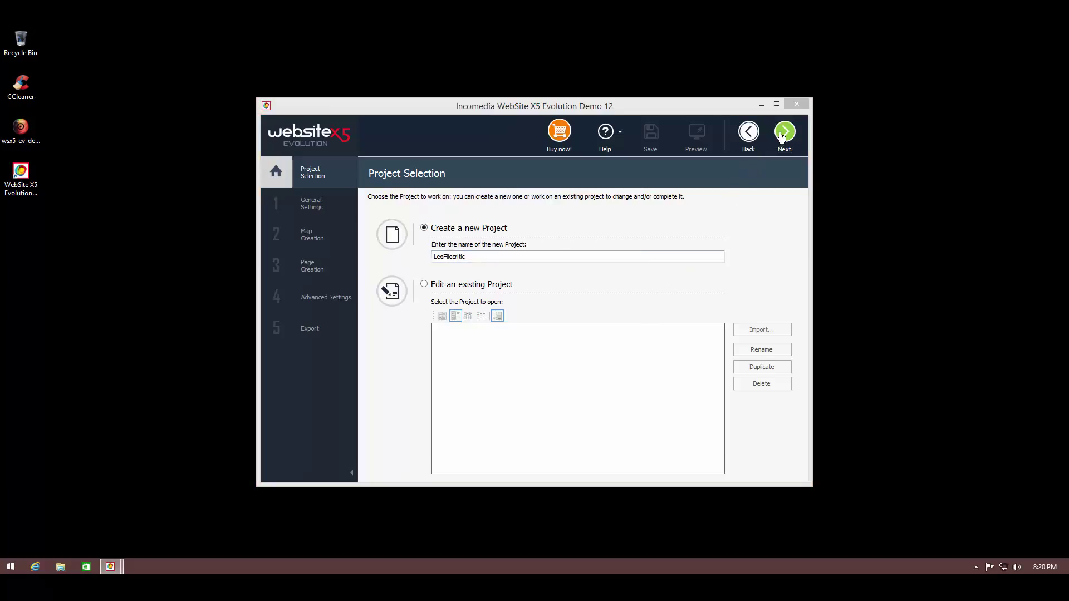
pyautogui.click(784, 132)
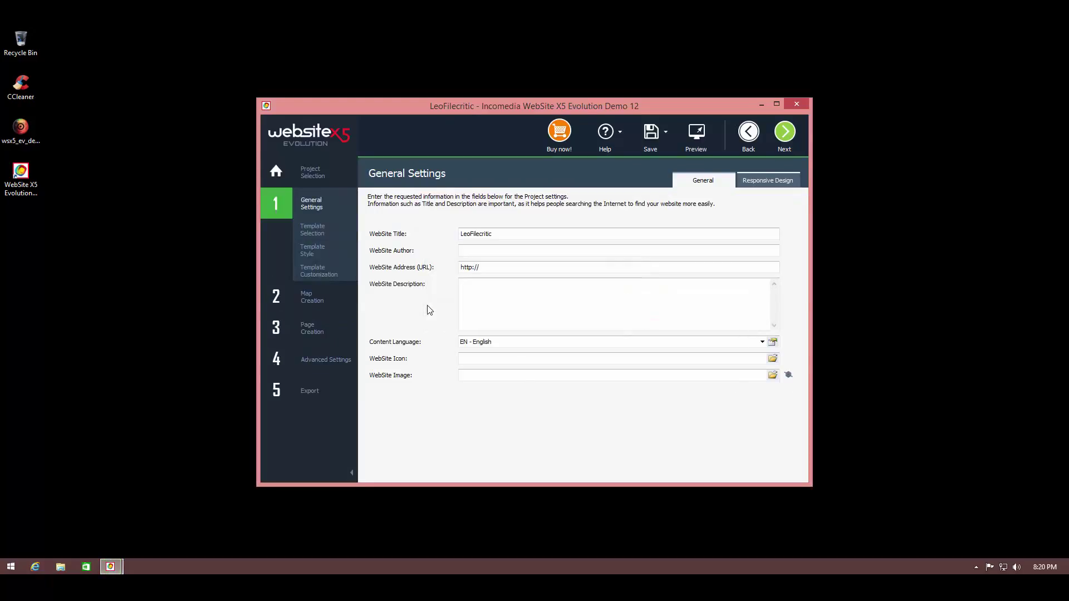
pyautogui.moveTo(398, 240)
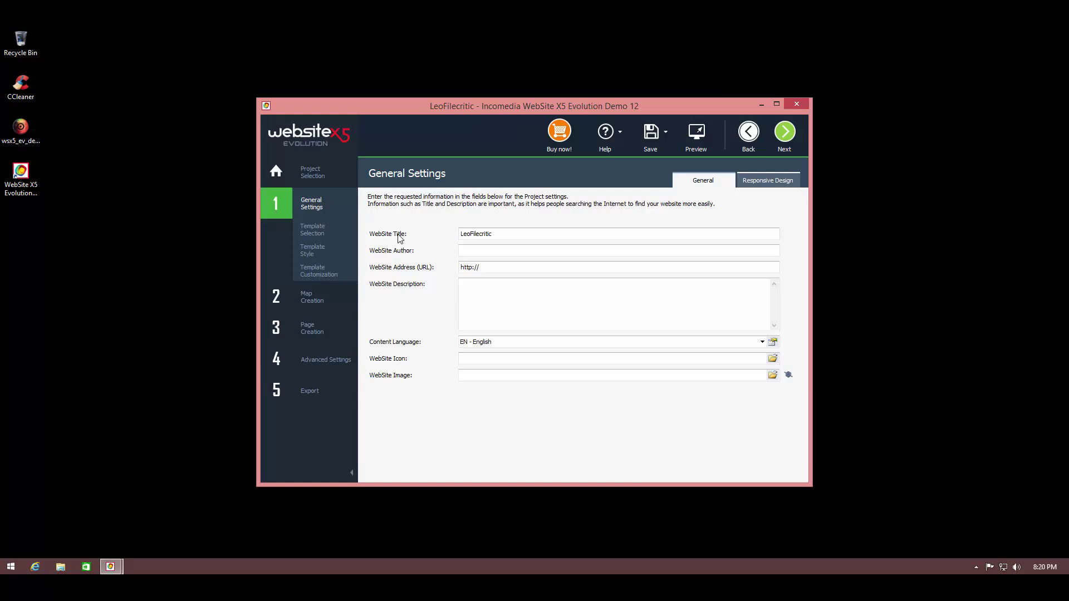
pyautogui.moveTo(439, 253)
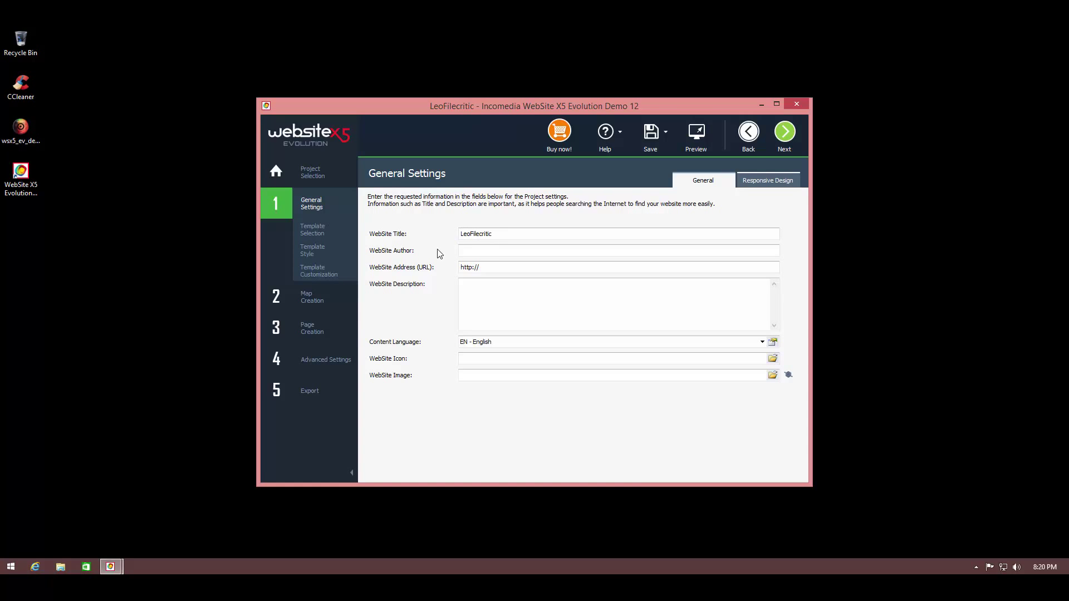
# Enter 'Leo' as website author and fill in the site's .com web address.
pyautogui.click(619, 250)
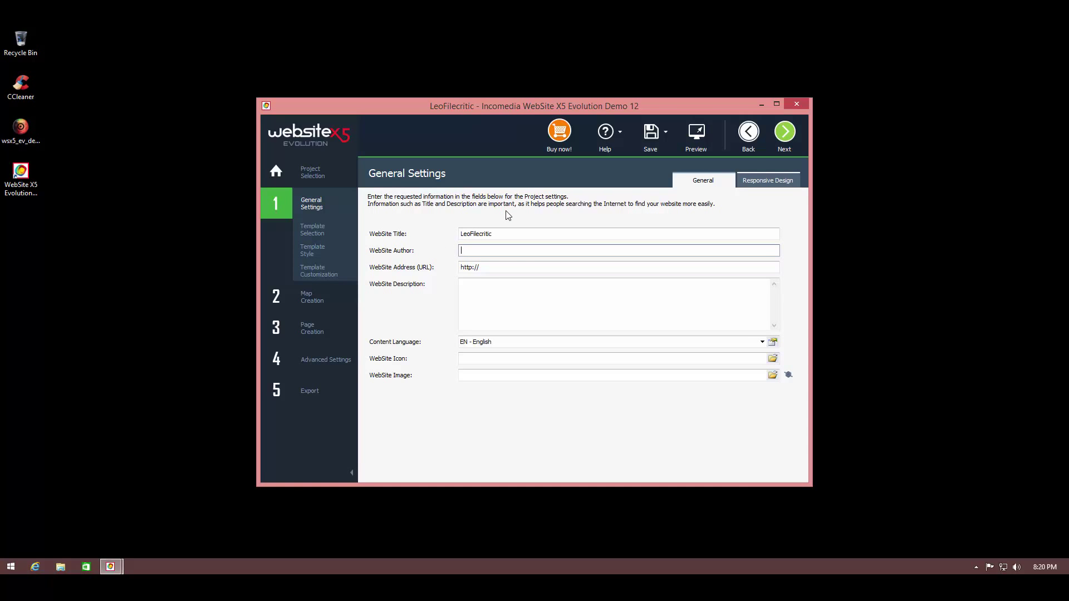
pyautogui.write('Leo')
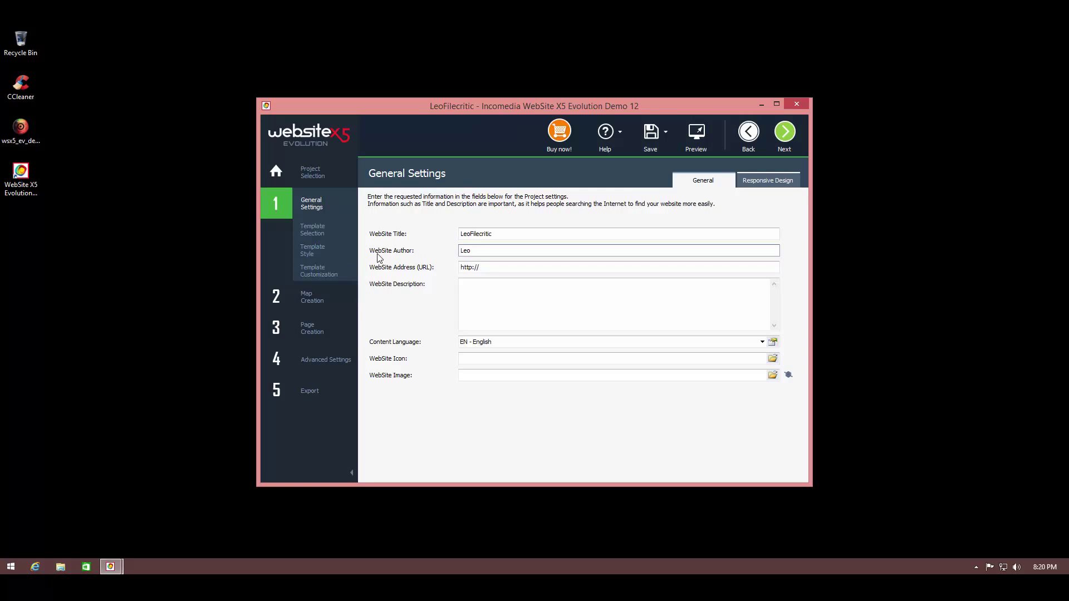
pyautogui.click(472, 267)
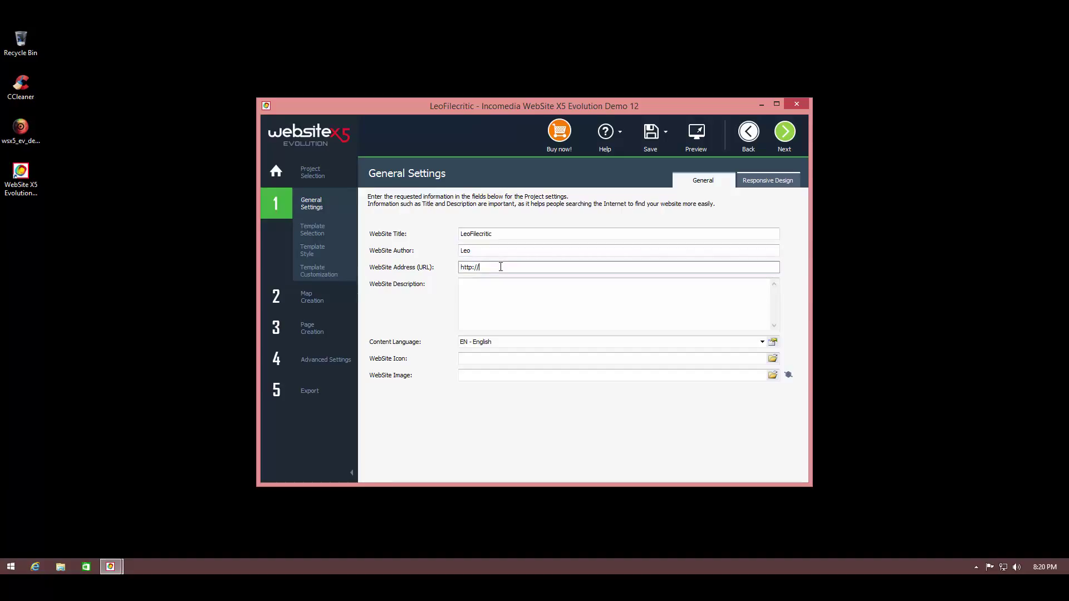
pyautogui.write('leofilec')
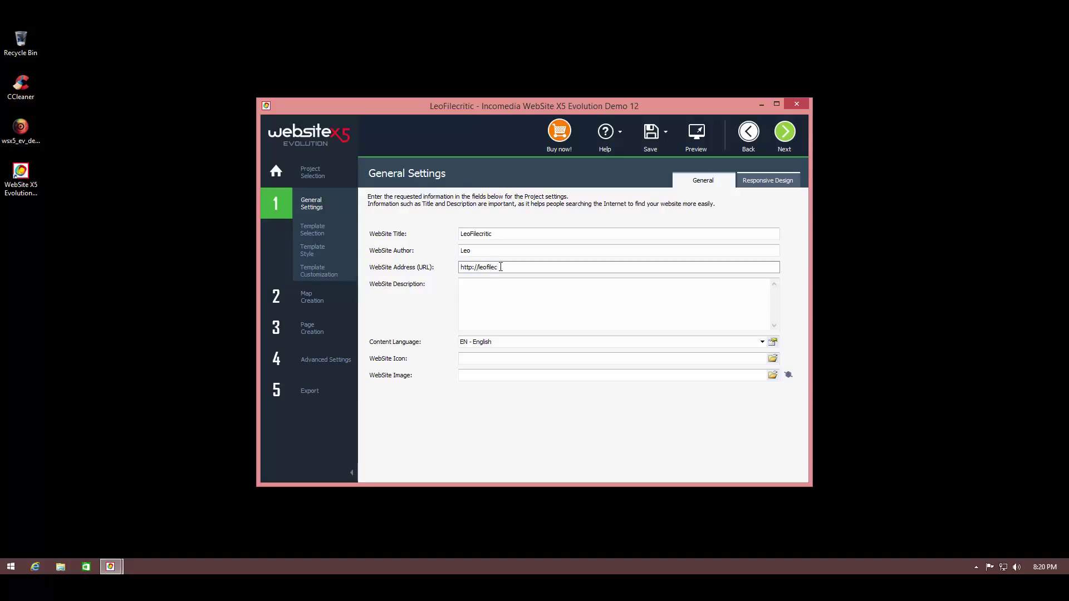
pyautogui.write('ritic')
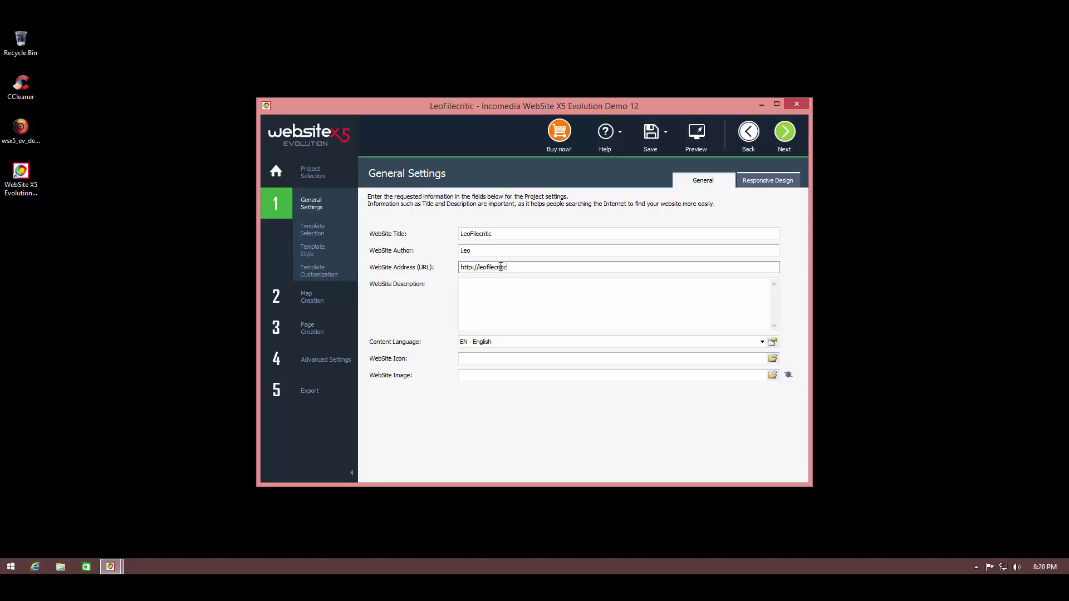
pyautogui.write('.com')
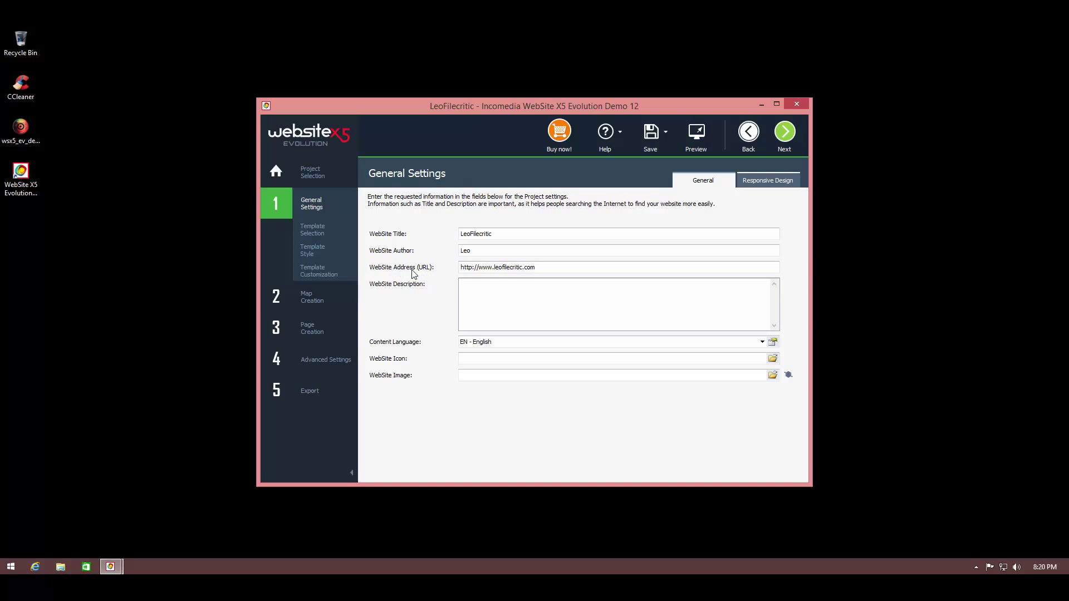
pyautogui.moveTo(655, 164)
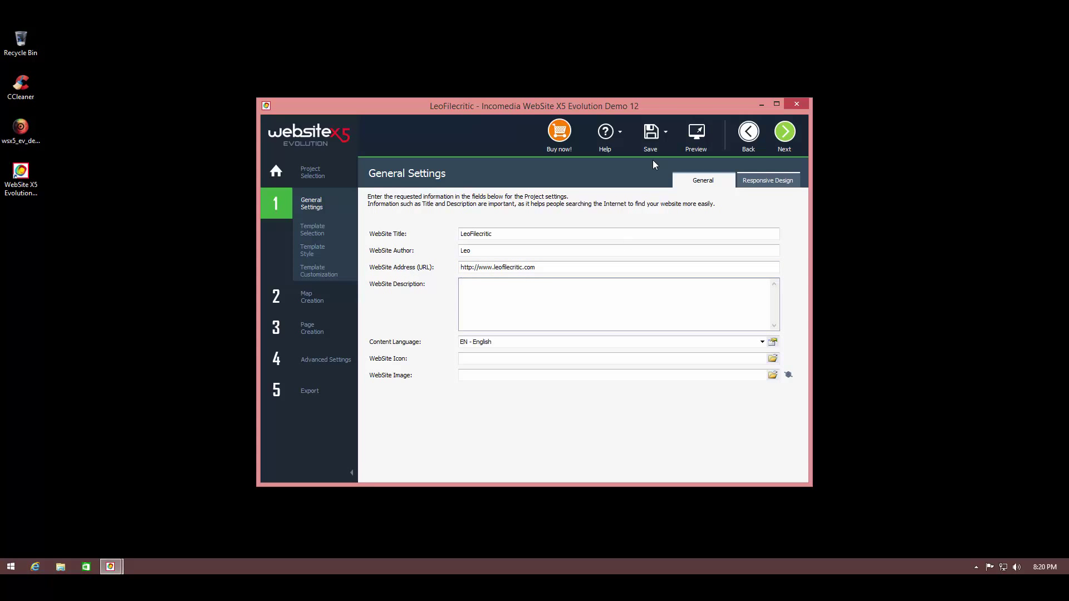
# Describe the site as 'This is our first website.', keep English, and pick a website image.
pyautogui.write('This is')
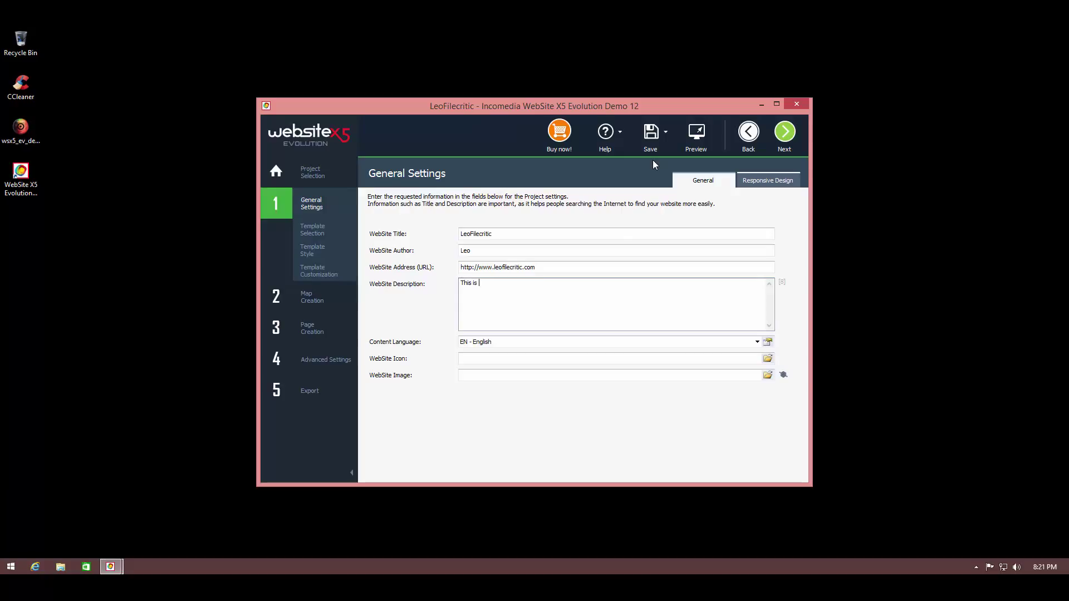
pyautogui.write('our first w')
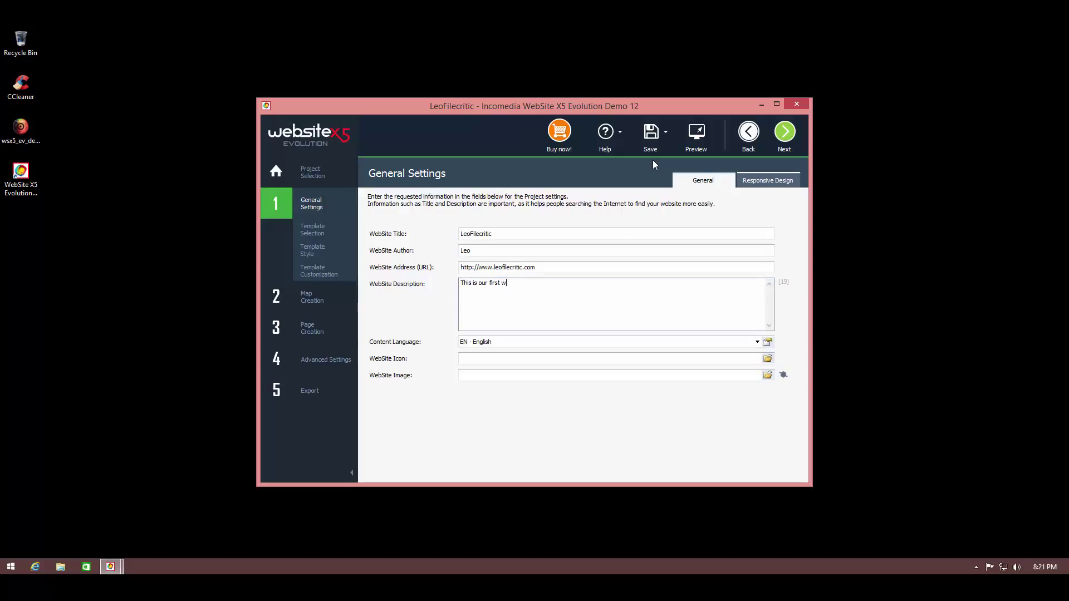
pyautogui.write('ebsite')
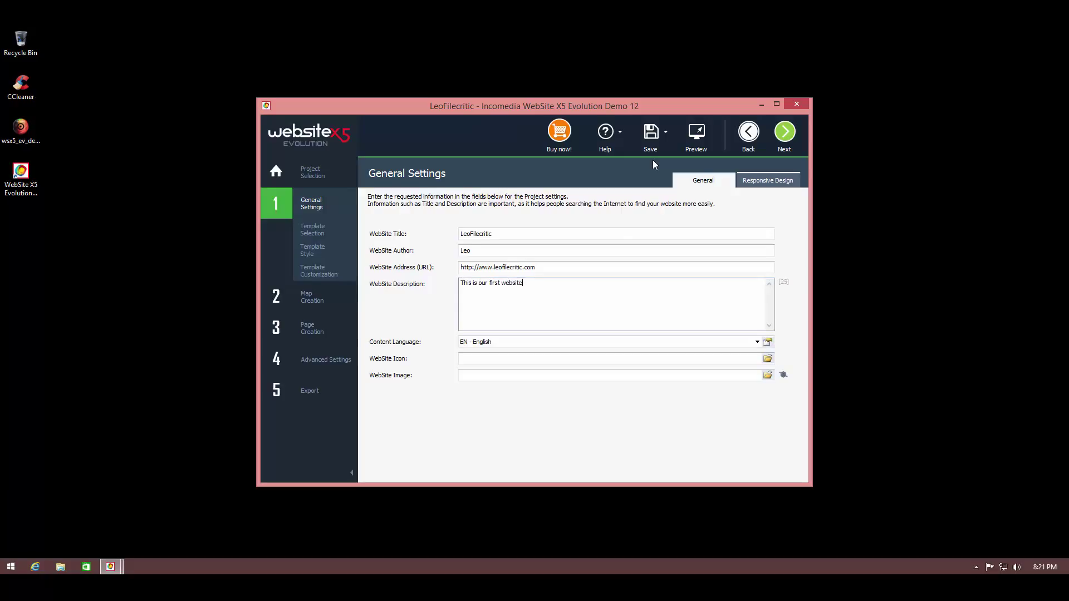
pyautogui.write('.')
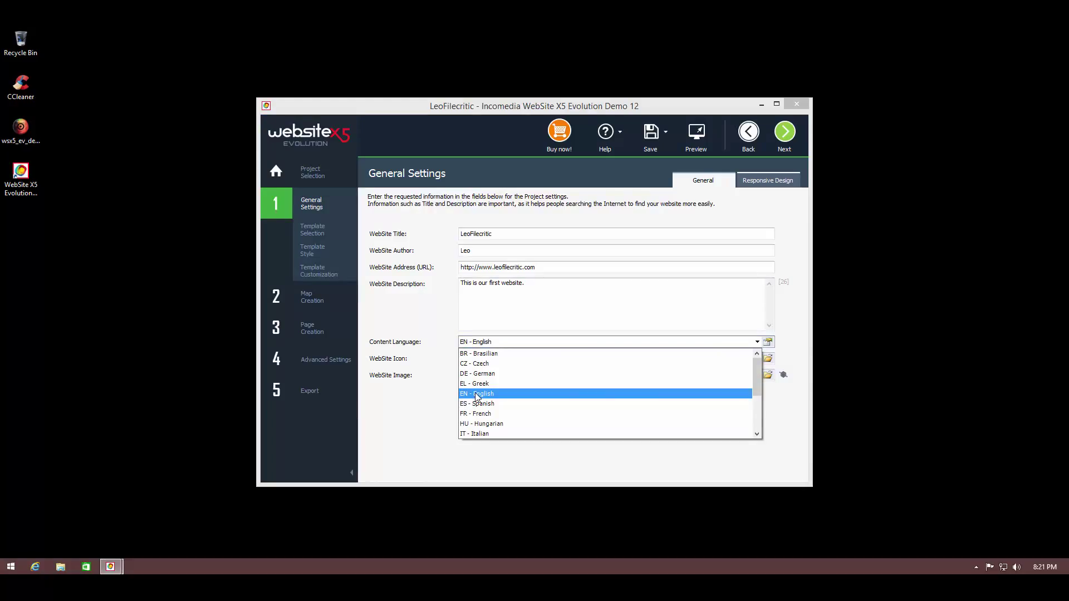
pyautogui.click(477, 393)
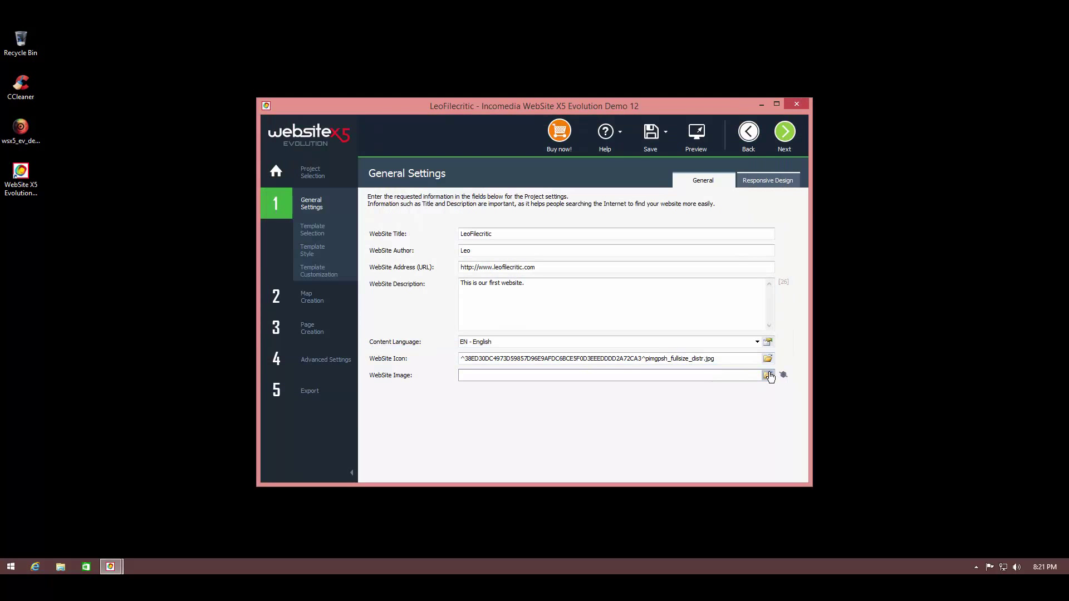
pyautogui.click(768, 374)
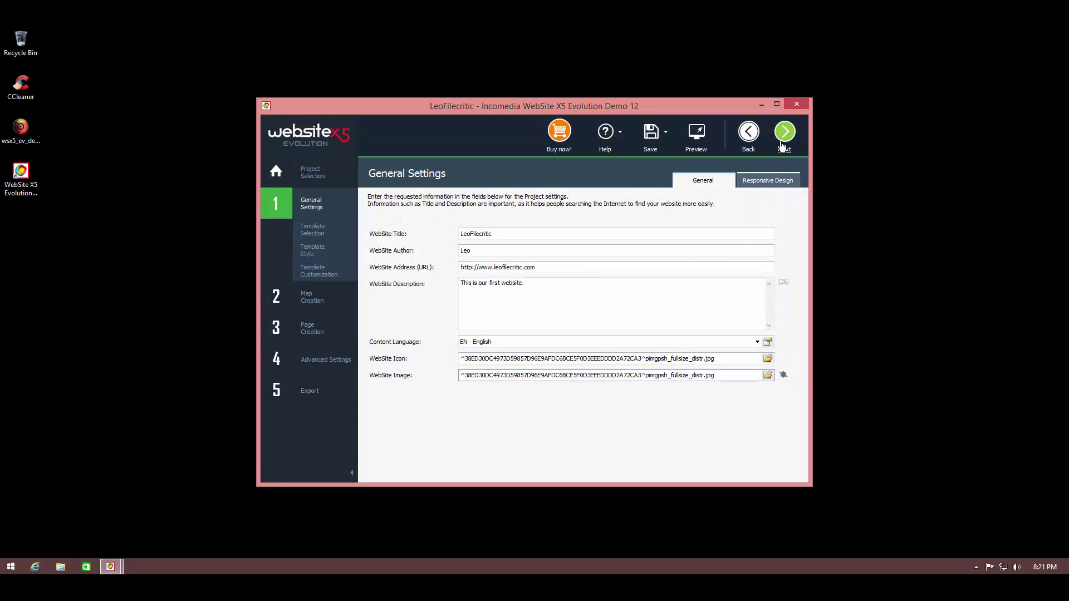
# Advance from General Settings to the Template selection step.
pyautogui.click(784, 132)
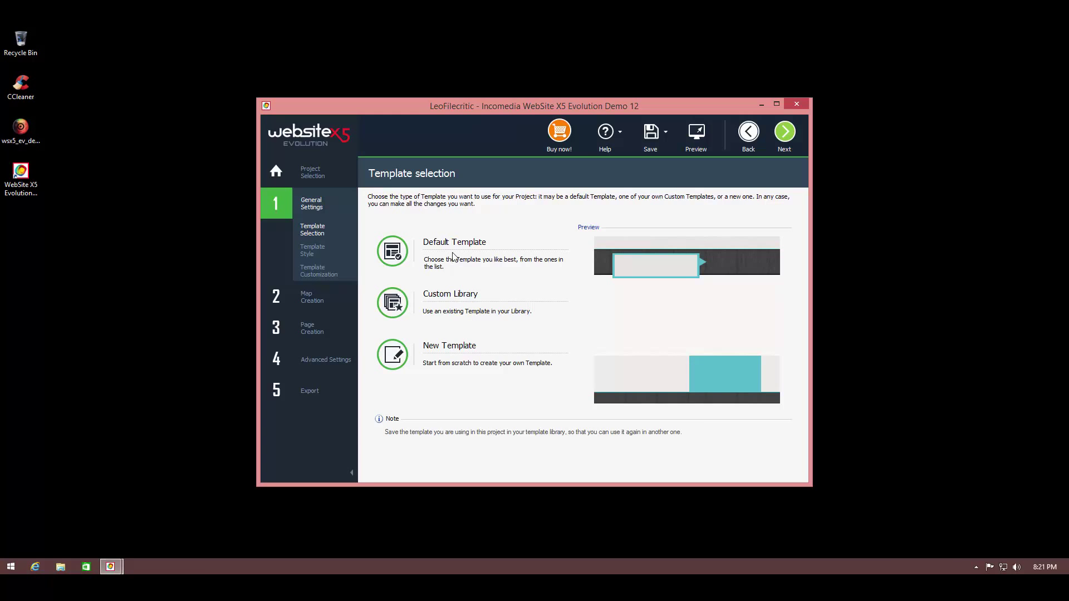
pyautogui.moveTo(470, 275)
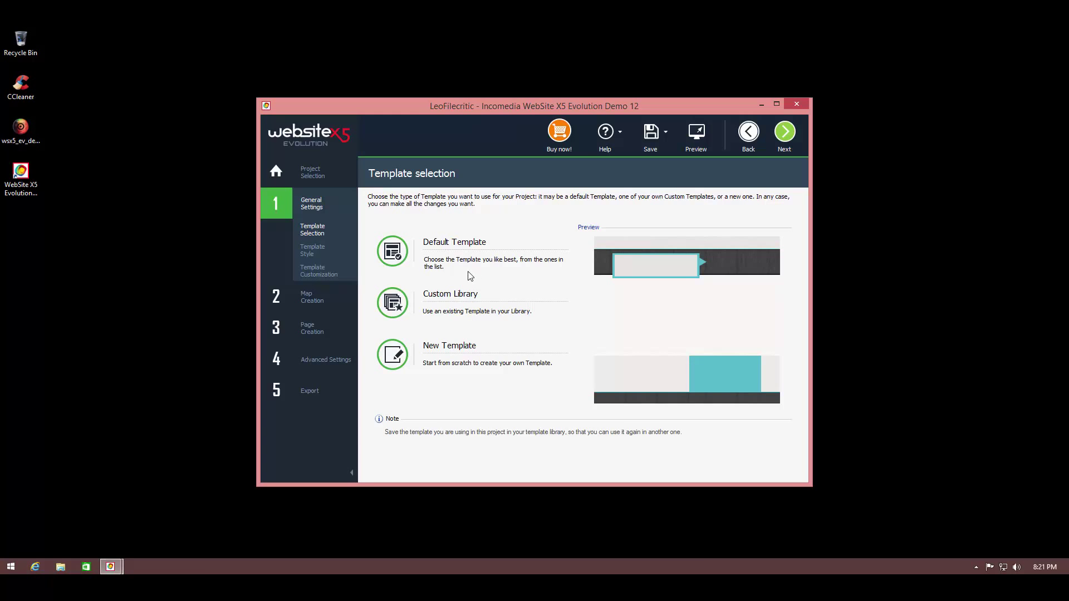
pyautogui.moveTo(427, 254)
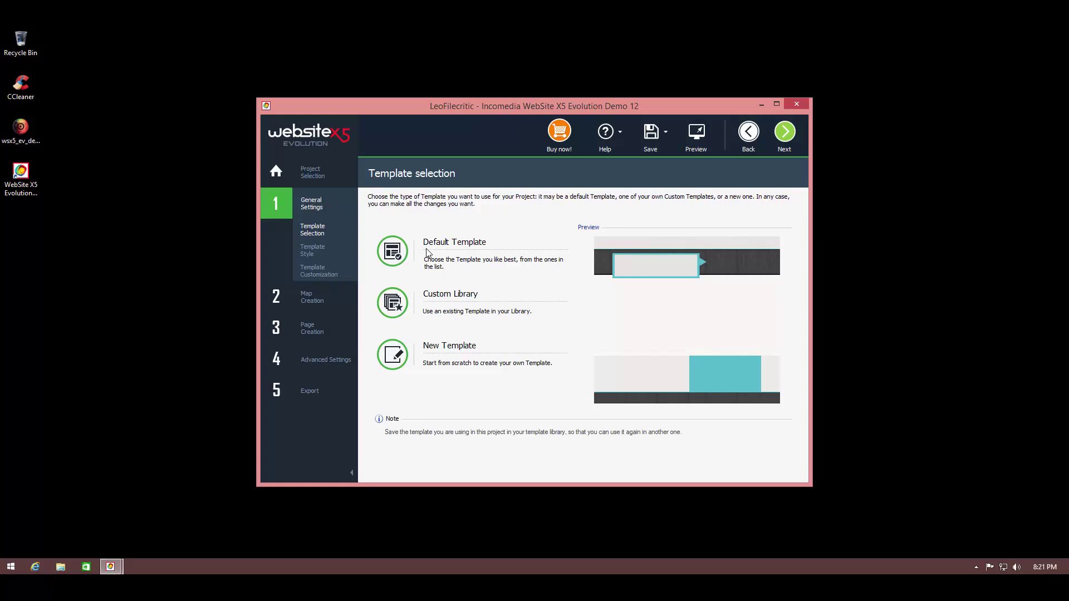
pyautogui.moveTo(419, 280)
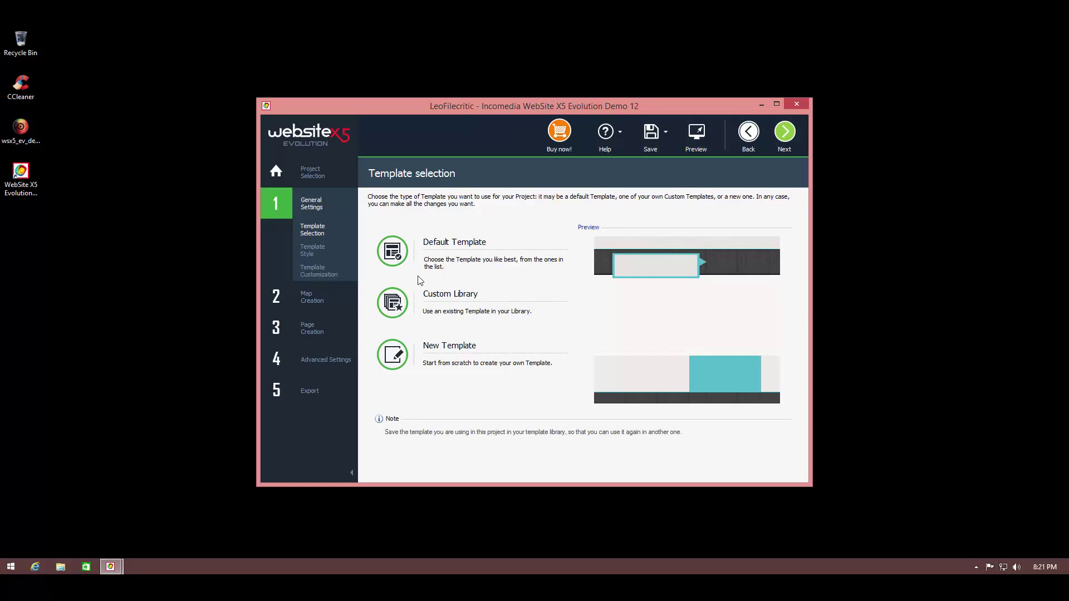
pyautogui.moveTo(519, 302)
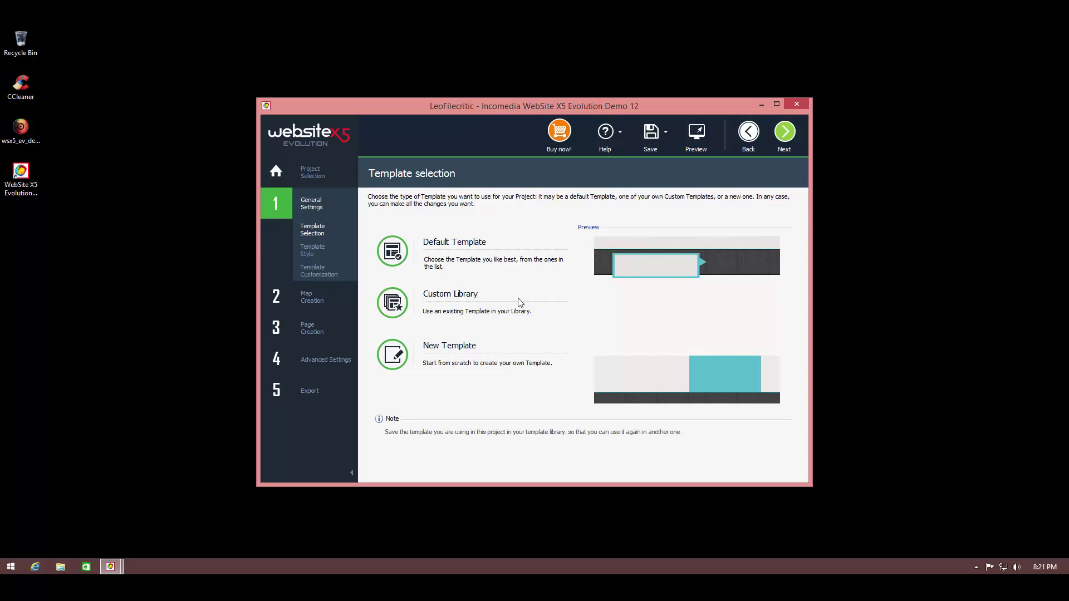
pyautogui.moveTo(387, 380)
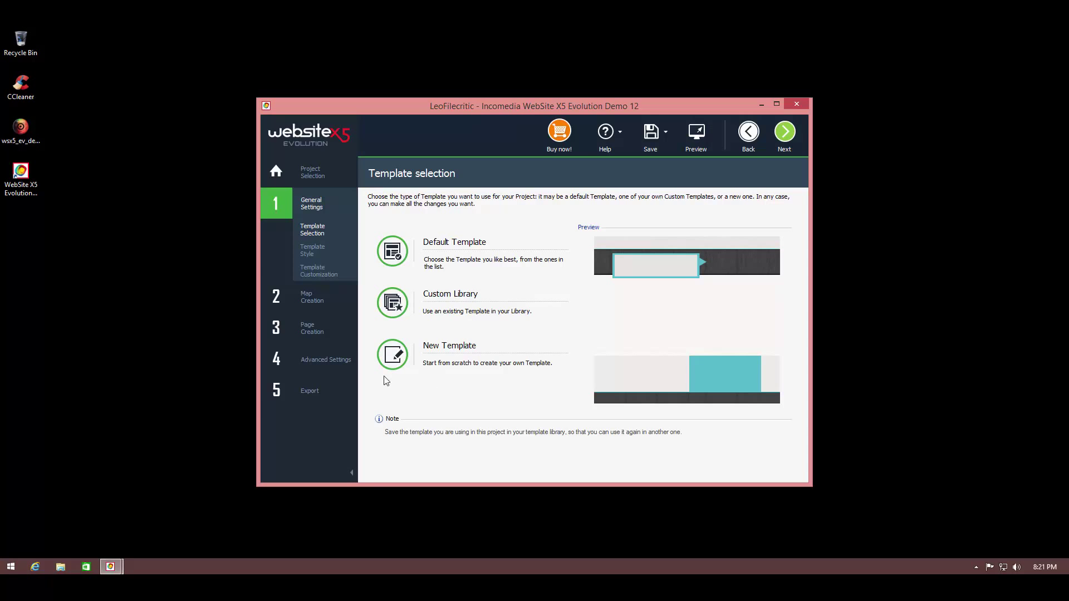
pyautogui.moveTo(438, 272)
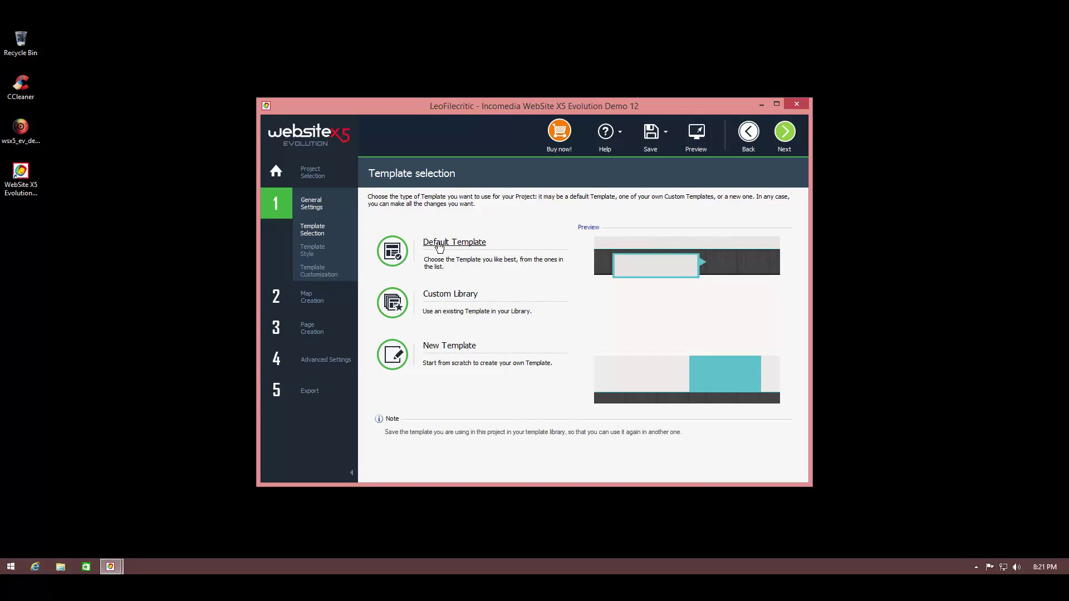
# Open the Default Template gallery and scroll through the horizontal-menu designs to Design 1.
pyautogui.click(454, 245)
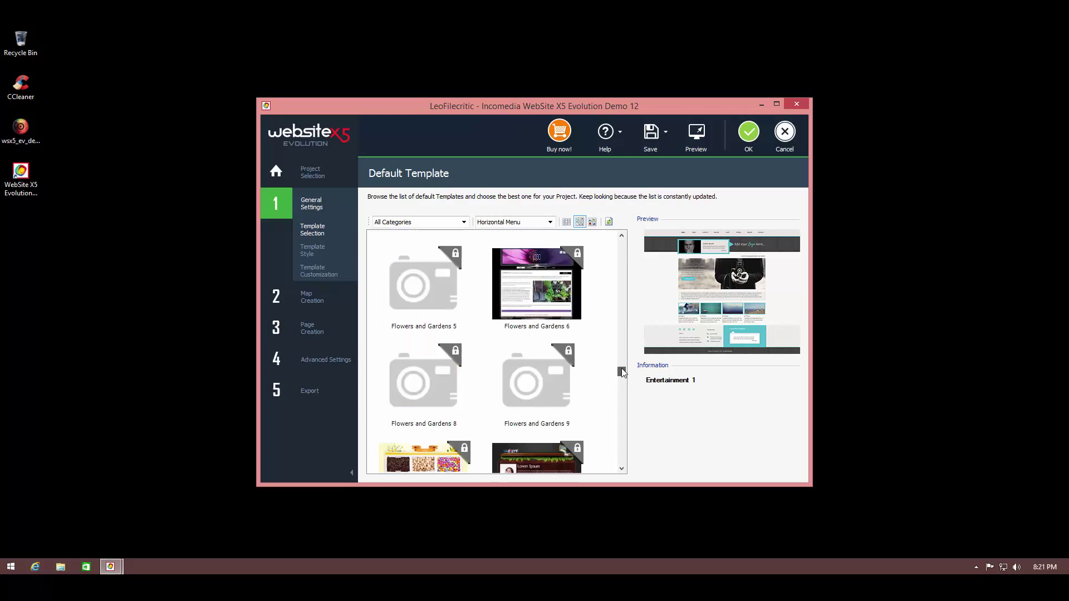
pyautogui.scroll(-3)
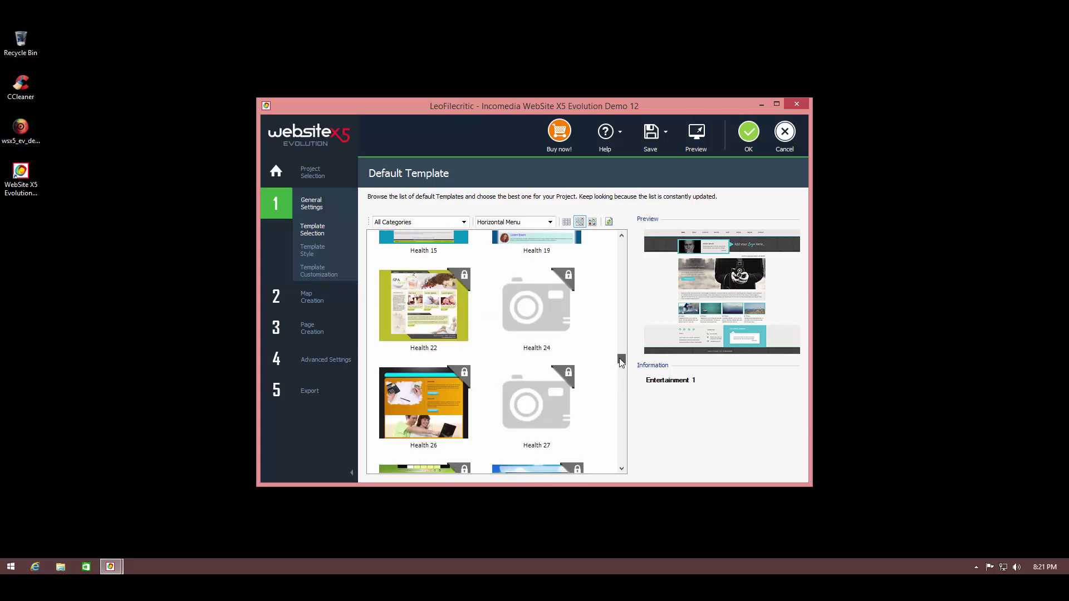
pyautogui.scroll(-3)
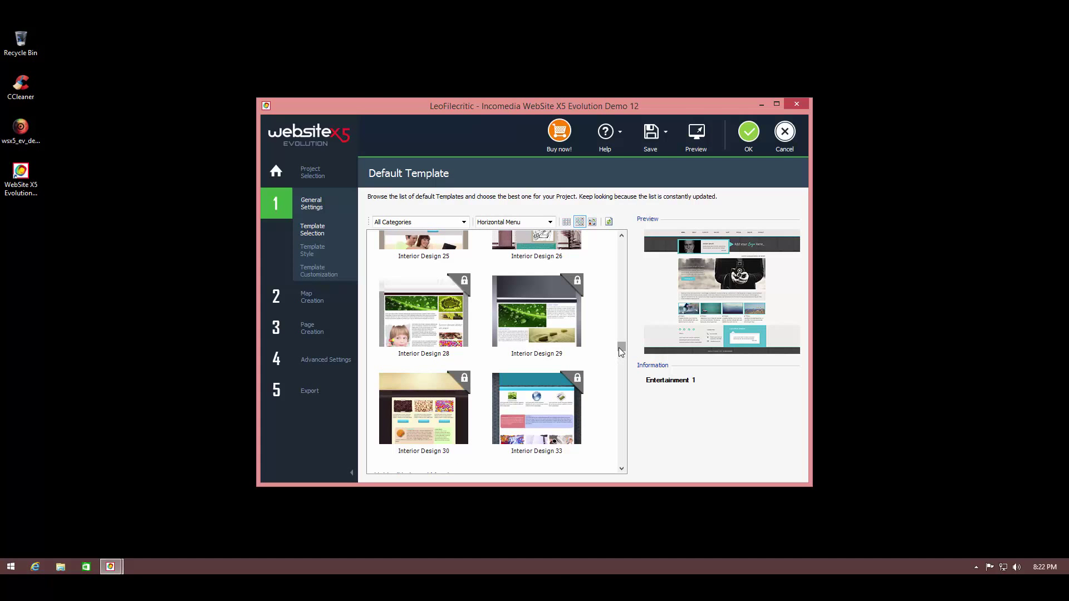
pyautogui.scroll(-3)
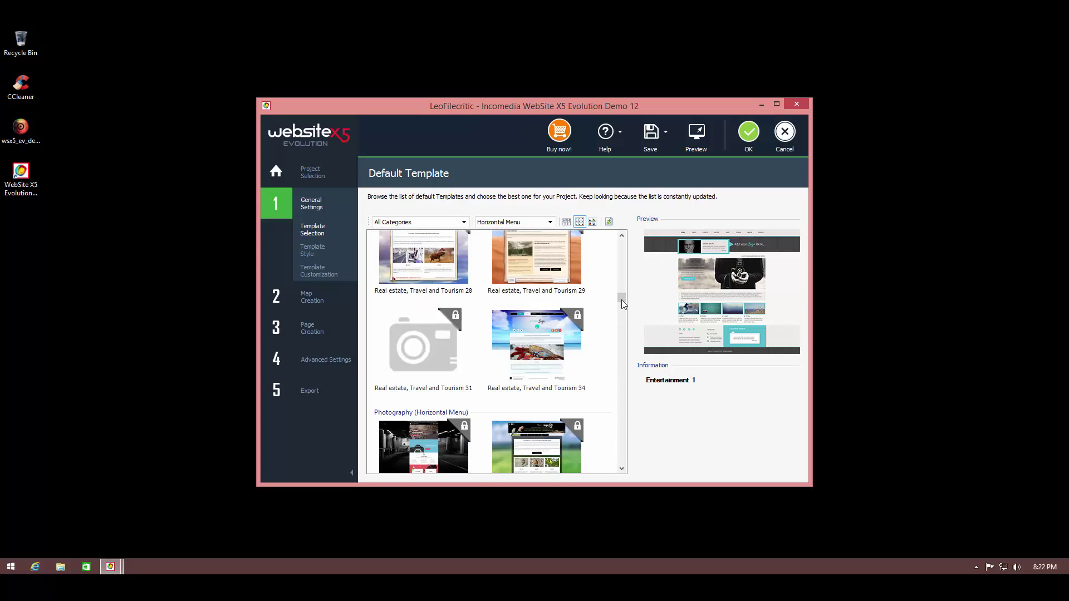
pyautogui.scroll(-3)
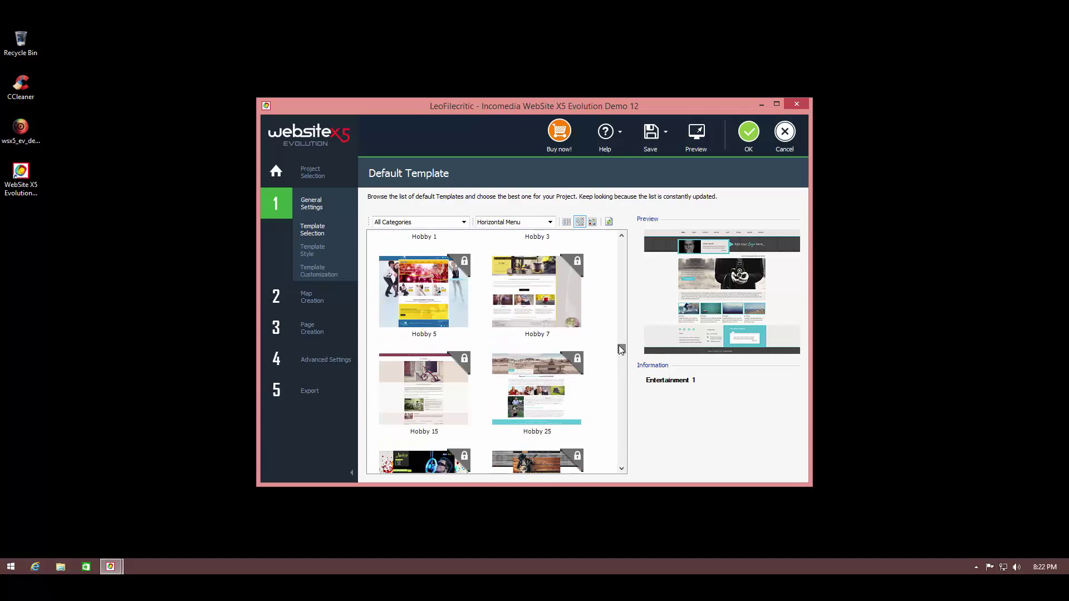
pyautogui.scroll(-3)
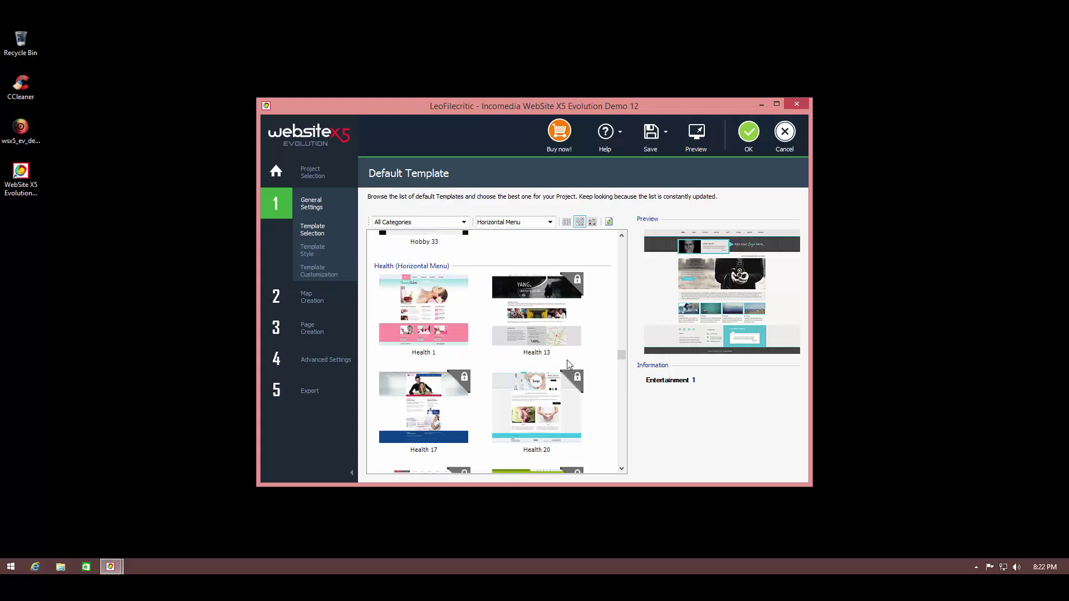
pyautogui.scroll(-3)
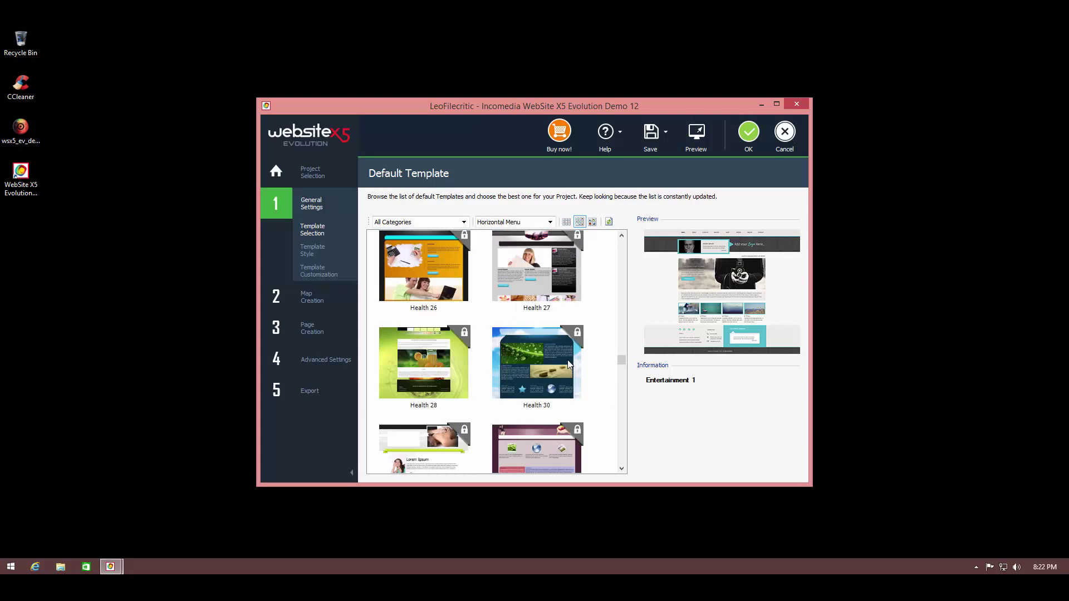
pyautogui.scroll(-3)
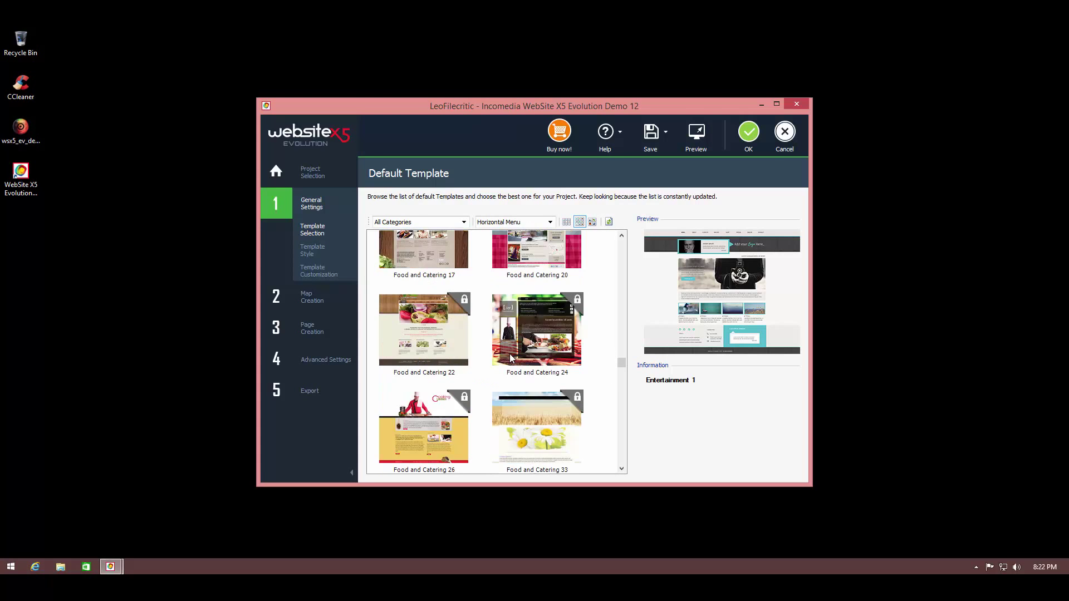
pyautogui.scroll(-3)
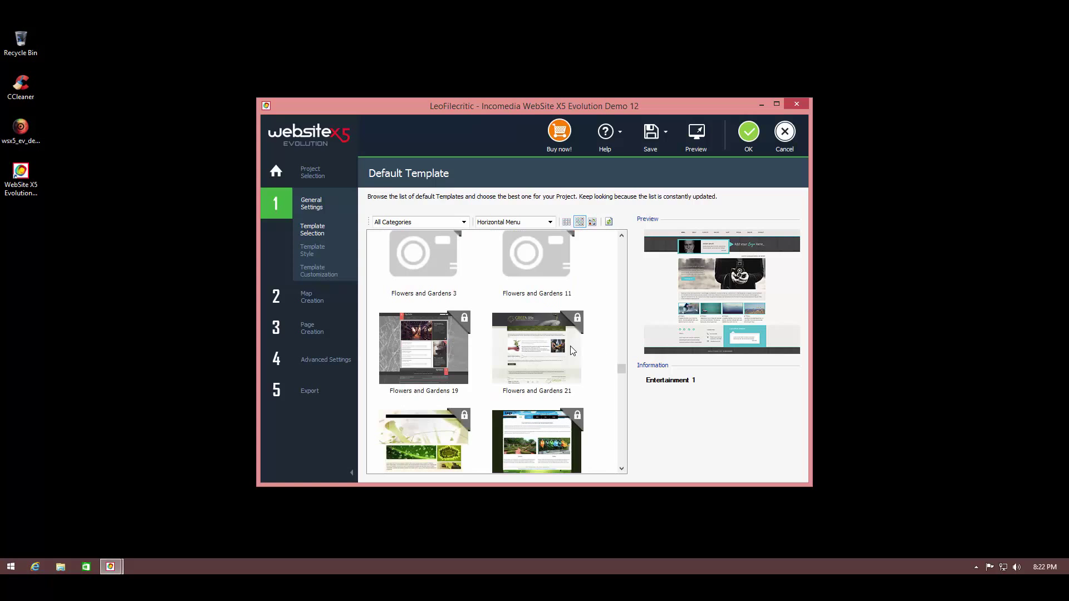
pyautogui.scroll(-3)
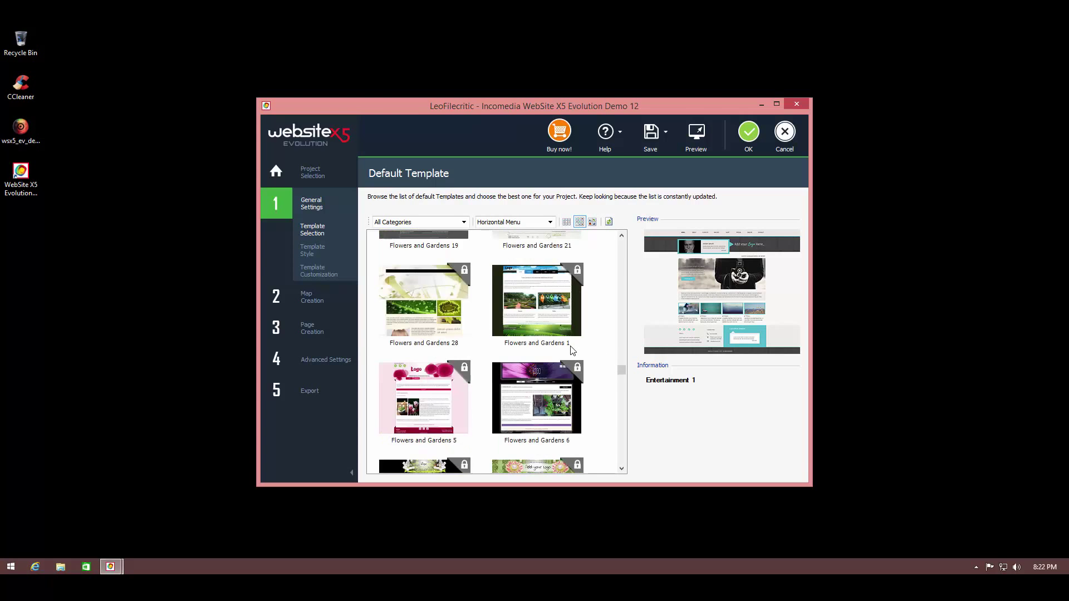
pyautogui.scroll(-3)
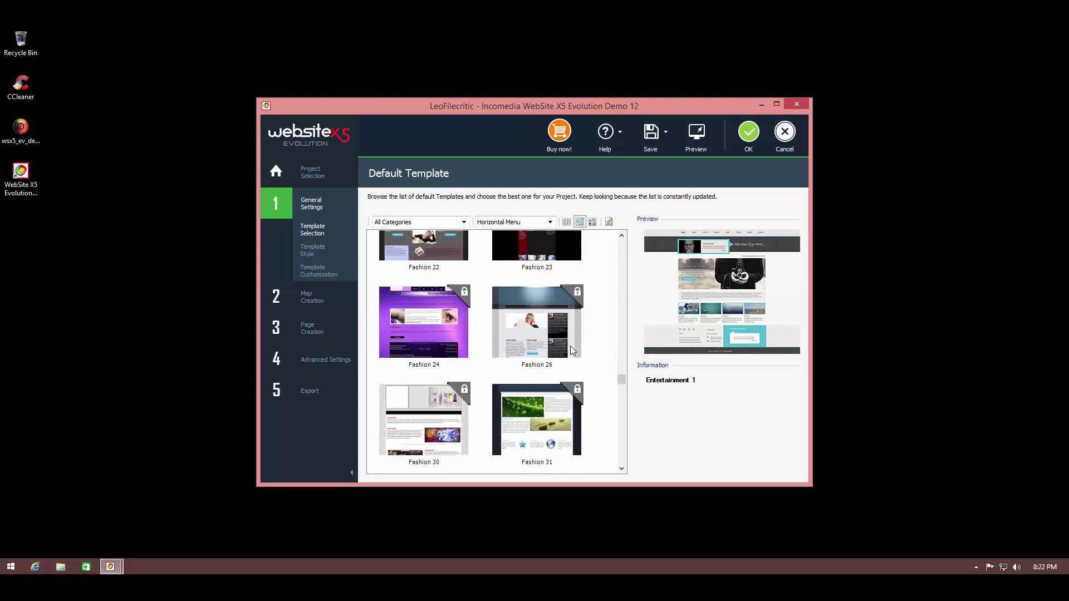
pyautogui.scroll(-3)
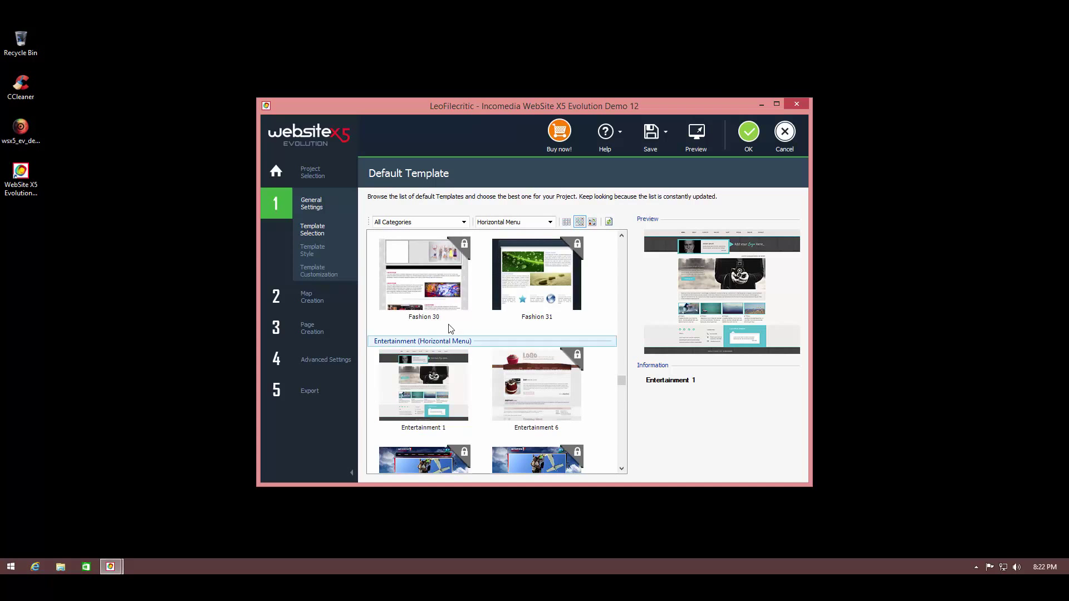
pyautogui.scroll(-3)
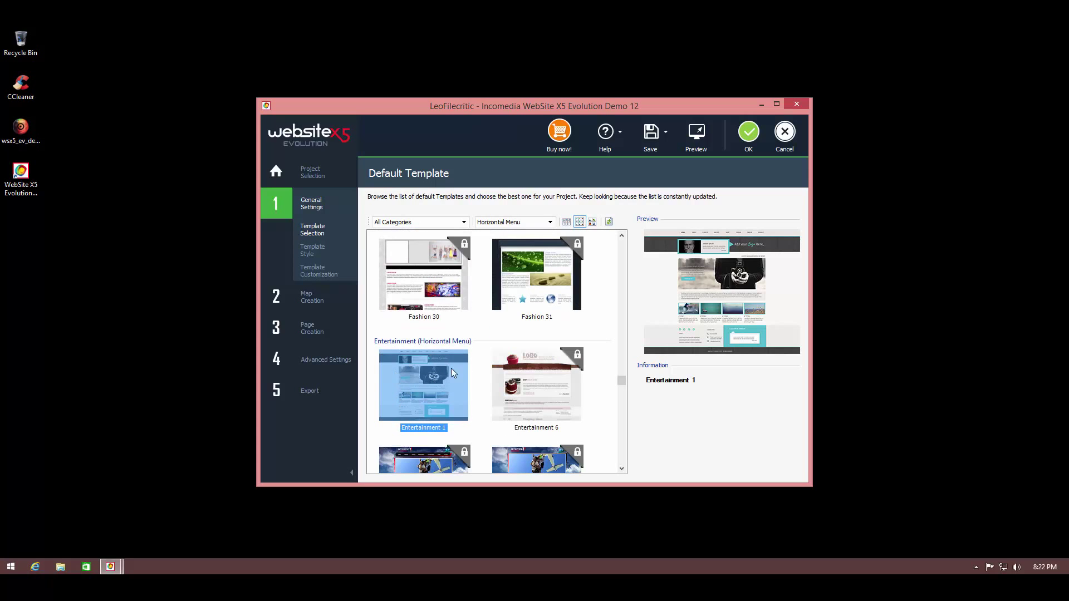
pyautogui.moveTo(394, 435)
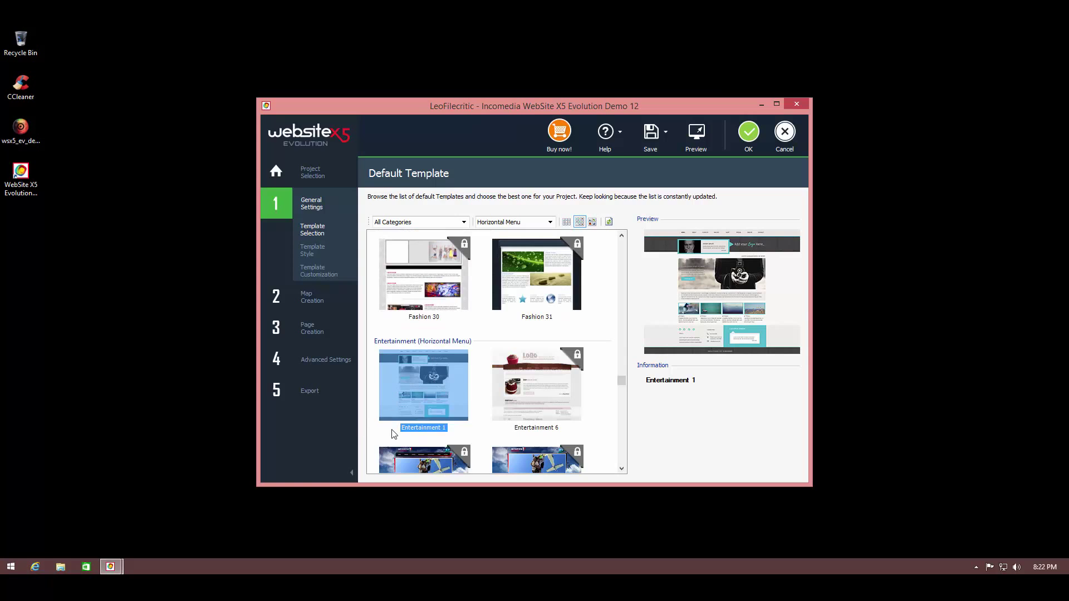
pyautogui.scroll(-3)
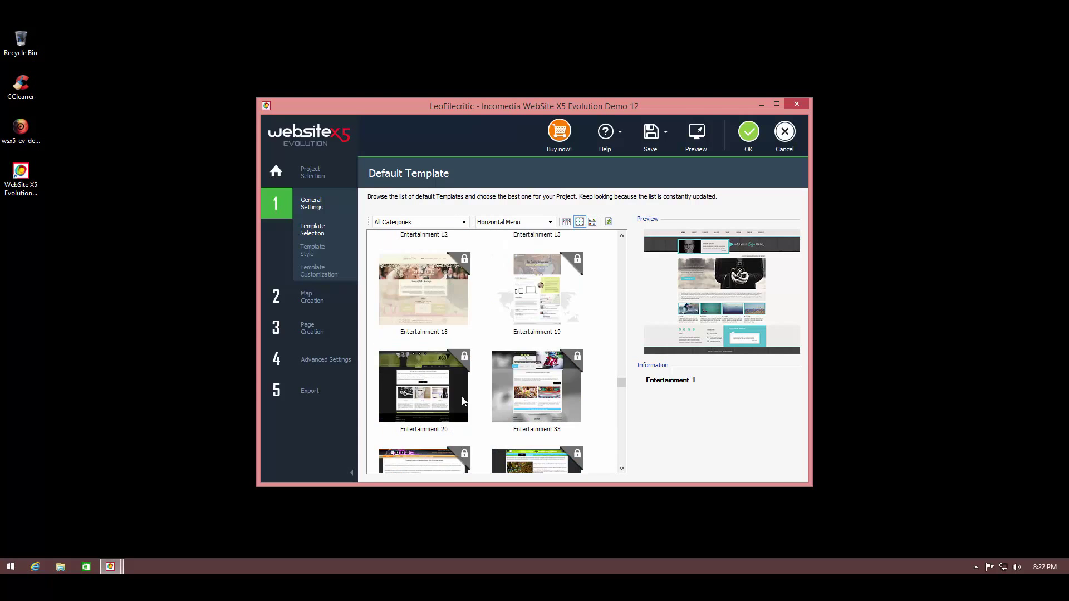
pyautogui.scroll(-3)
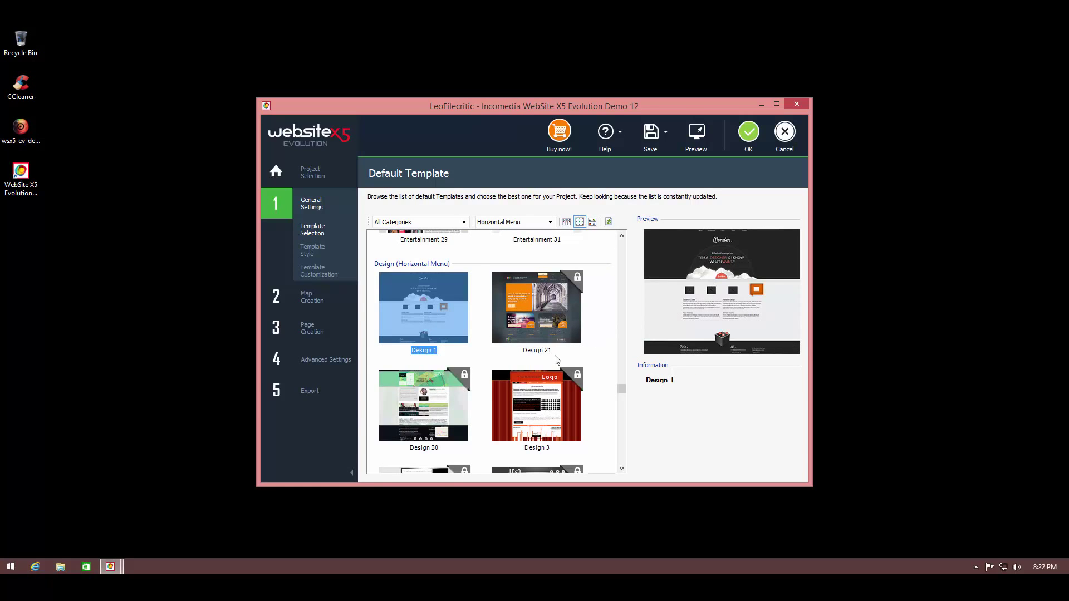
pyautogui.scroll(-3)
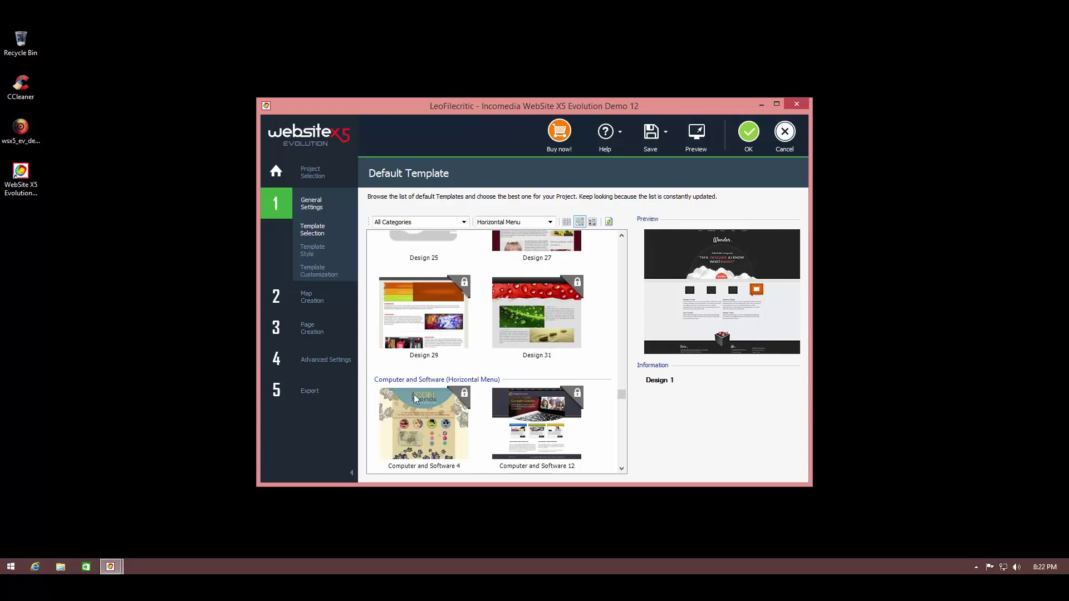
pyautogui.scroll(-3)
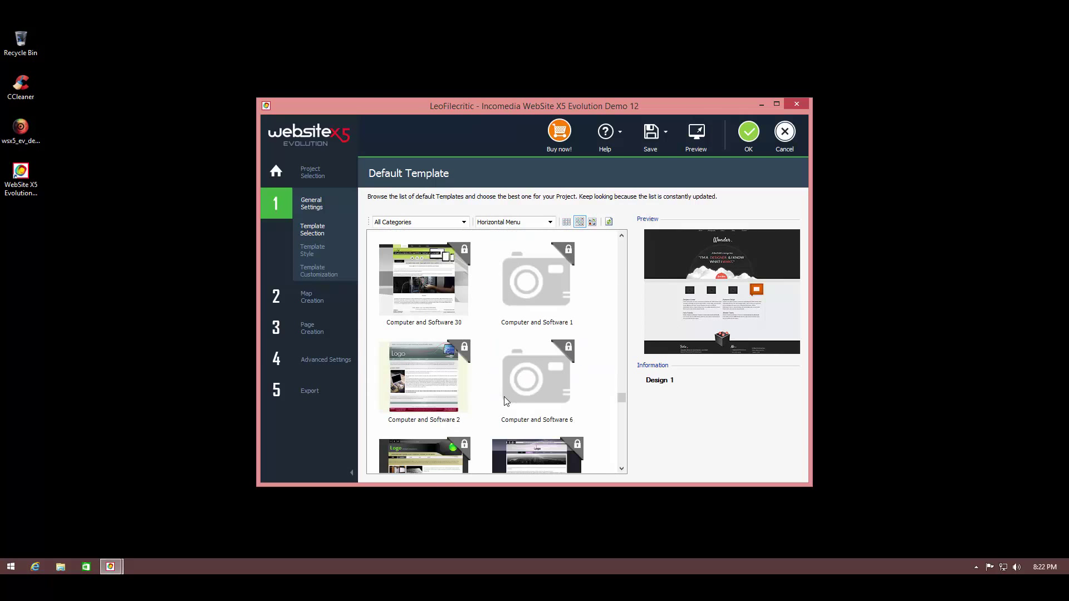
pyautogui.scroll(-3)
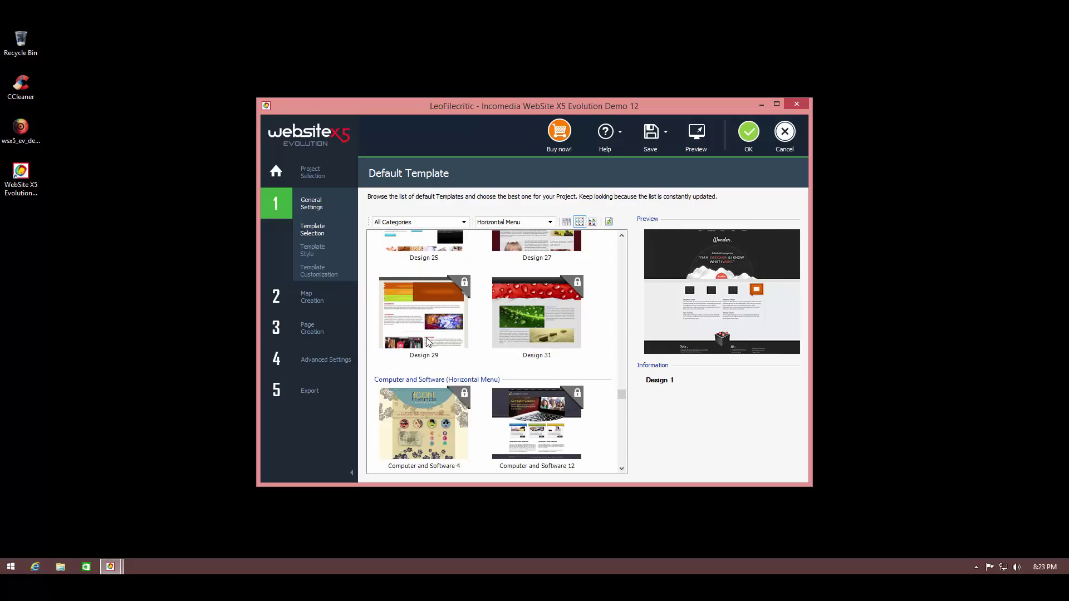
pyautogui.scroll(-3)
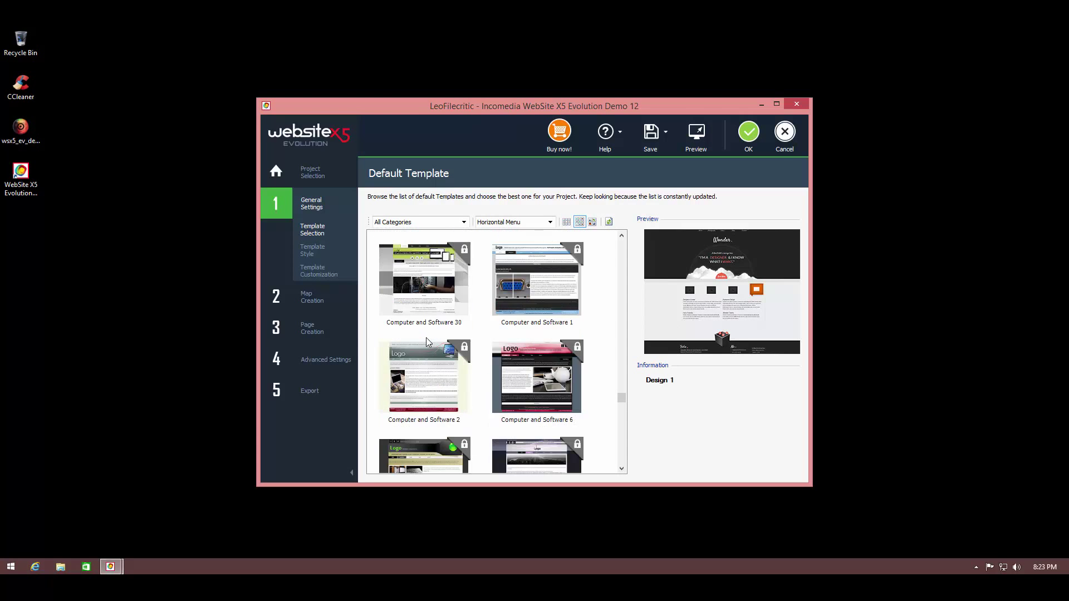
pyautogui.scroll(-3)
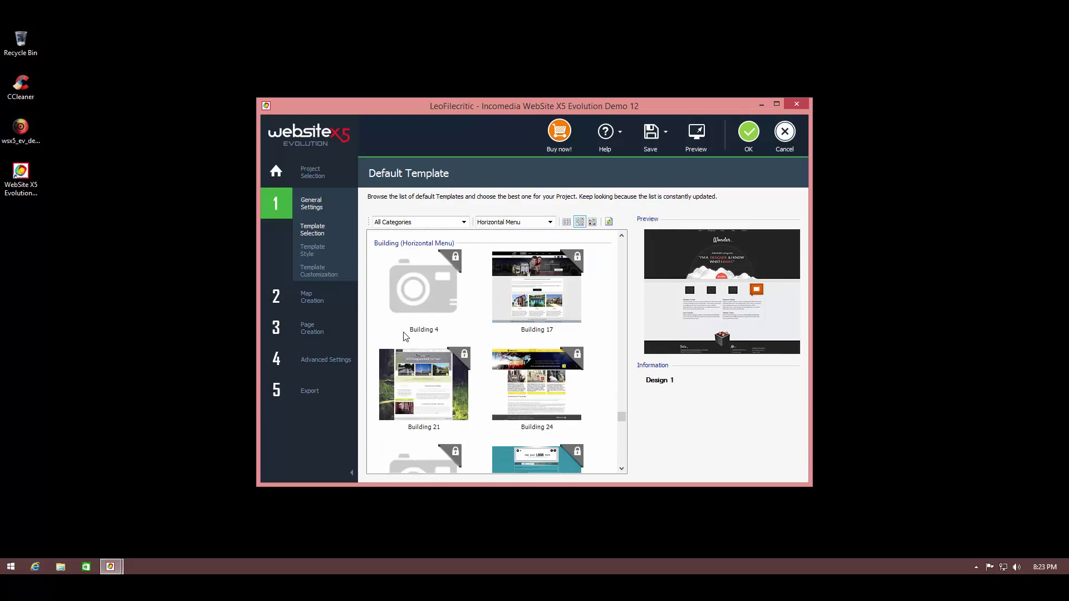
pyautogui.scroll(-3)
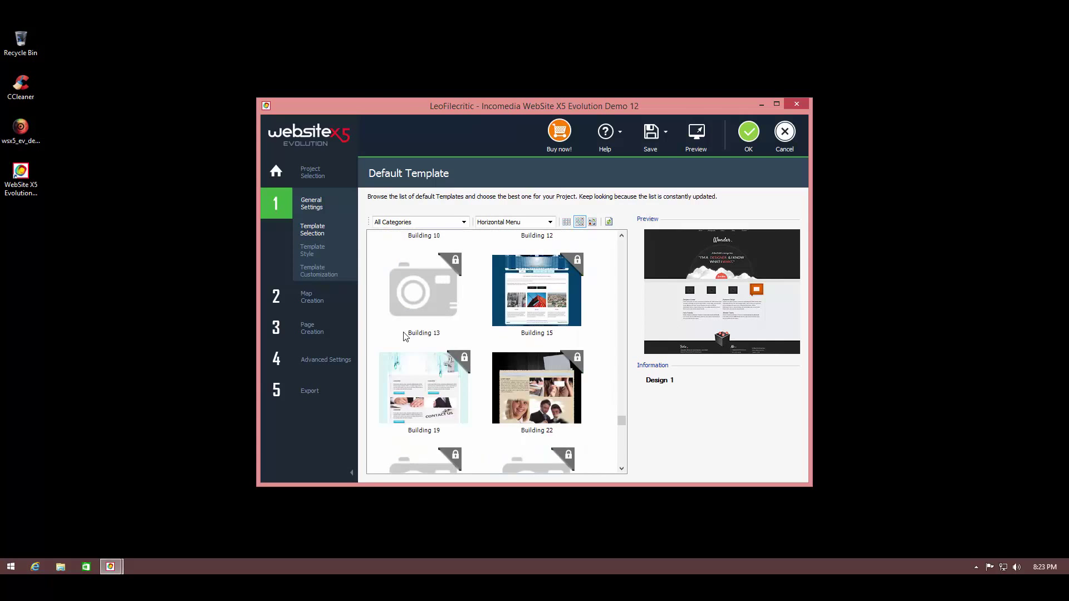
pyautogui.scroll(-3)
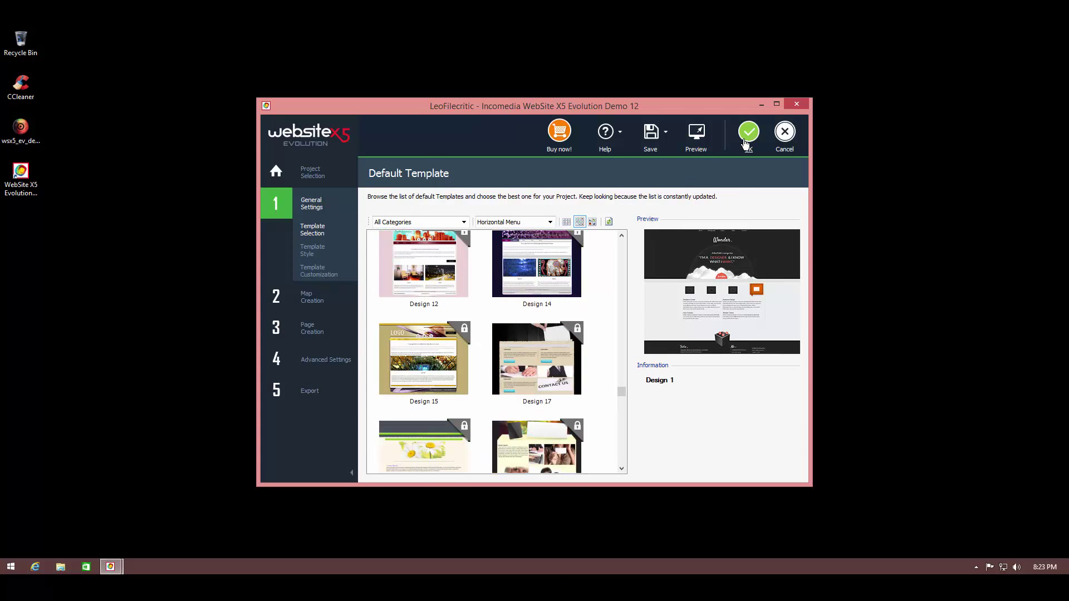
# Confirm Design 1 as the site template with OK.
pyautogui.click(748, 132)
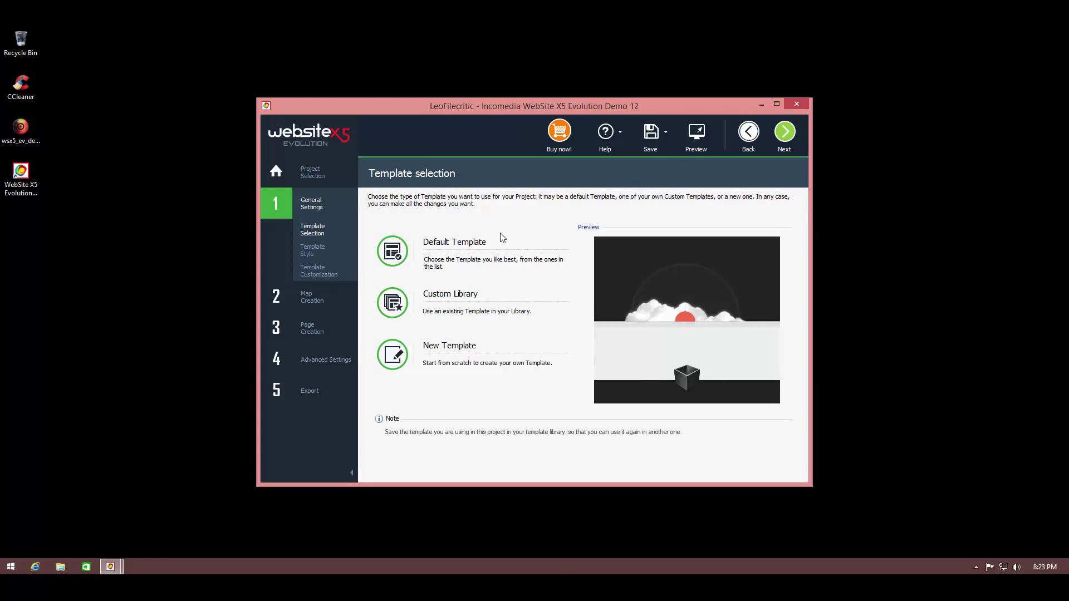
pyautogui.moveTo(650, 391)
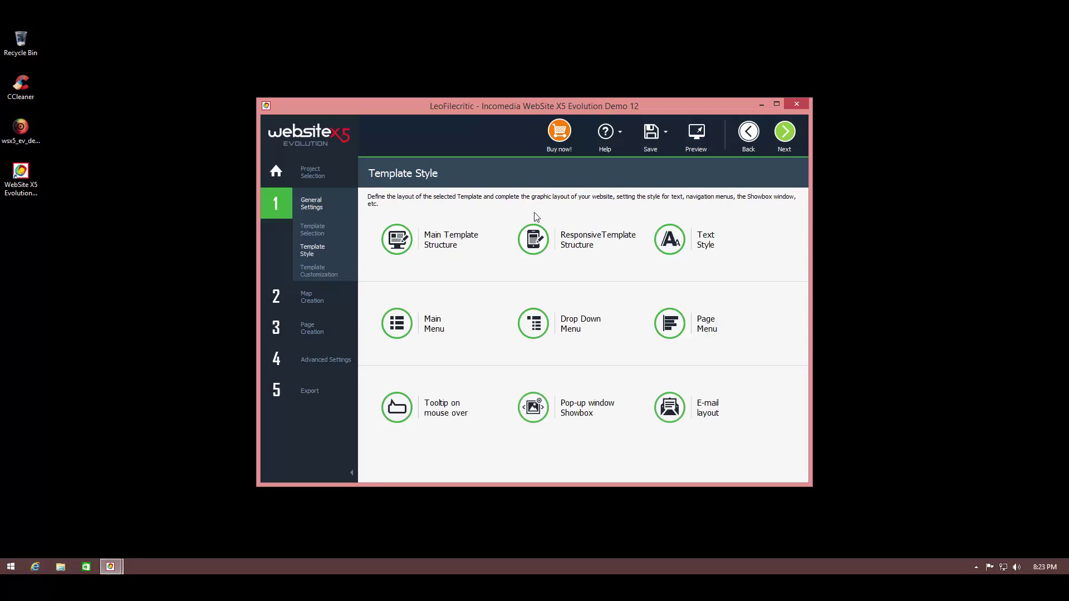
pyautogui.moveTo(380, 228)
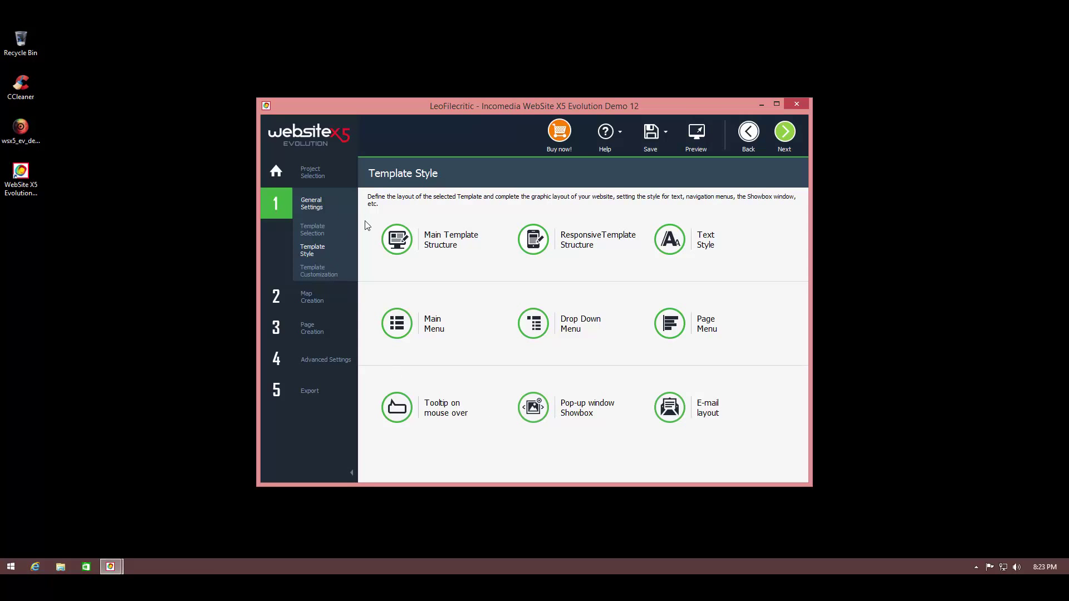
pyautogui.moveTo(437, 248)
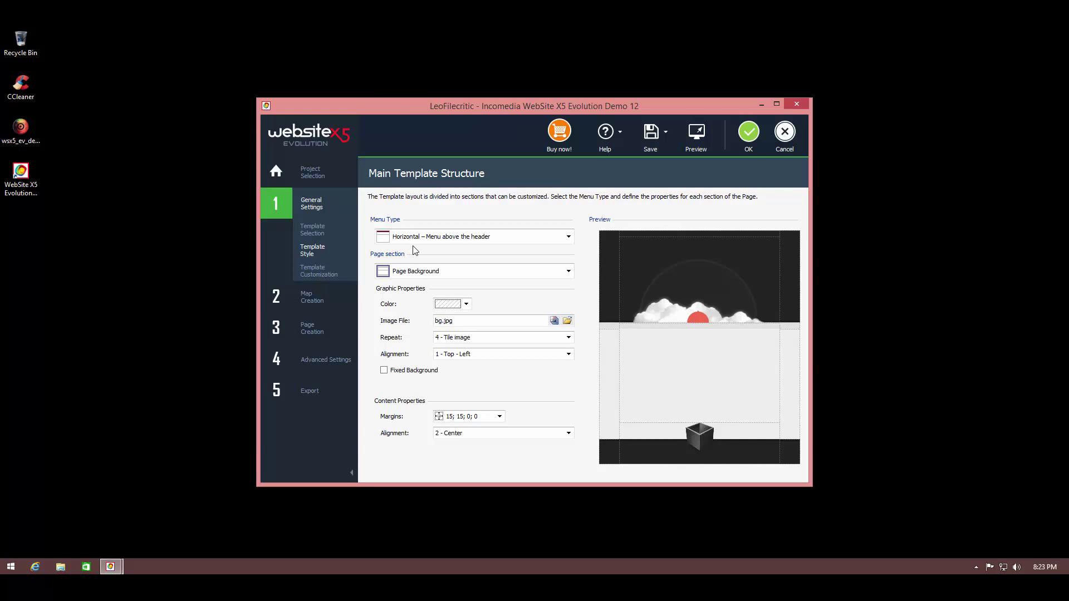
pyautogui.moveTo(474, 245)
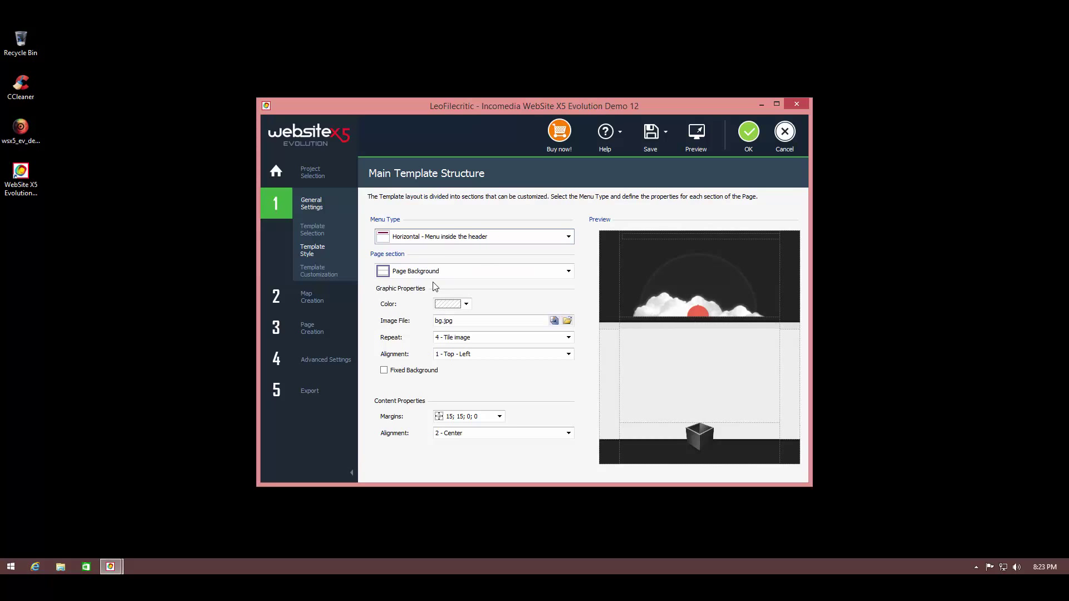
pyautogui.moveTo(720, 265)
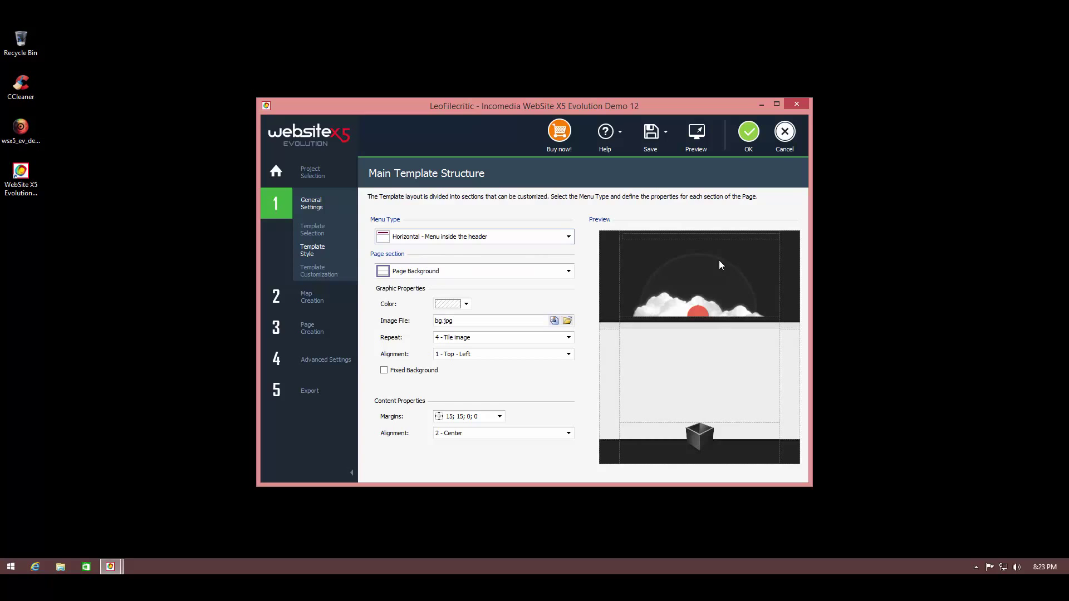
pyautogui.moveTo(466, 254)
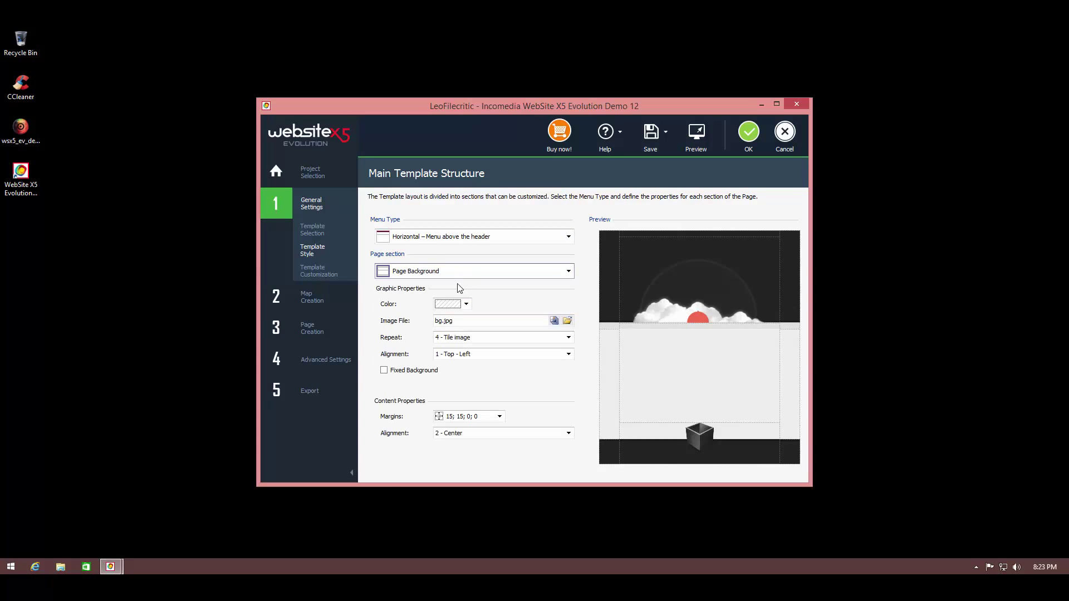
# Try a light green and fixed page background, revert both, then return to Template selection.
pyautogui.click(465, 304)
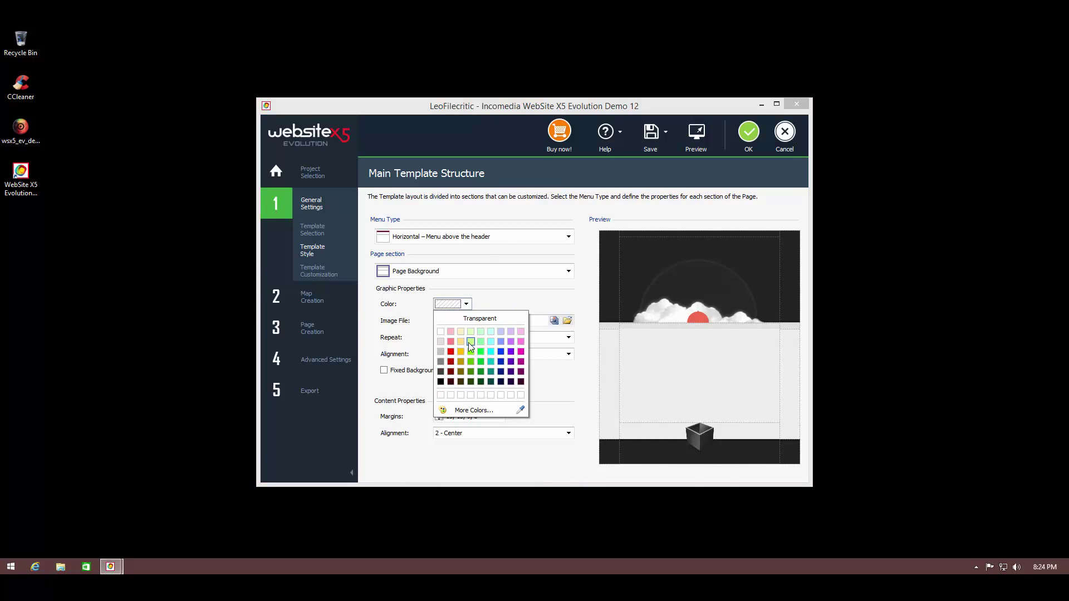
pyautogui.click(471, 342)
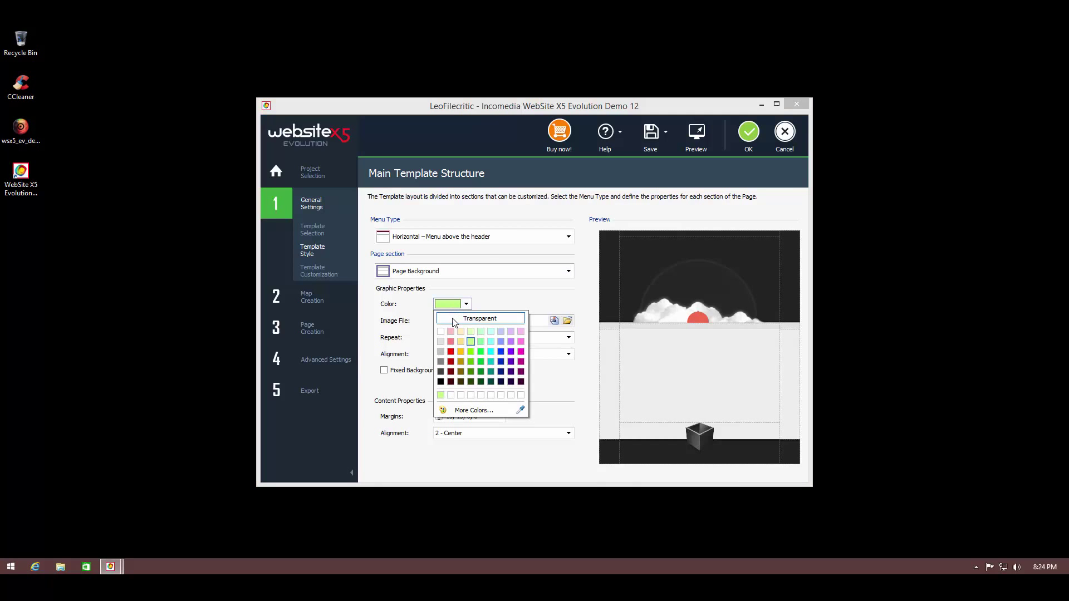
pyautogui.click(480, 318)
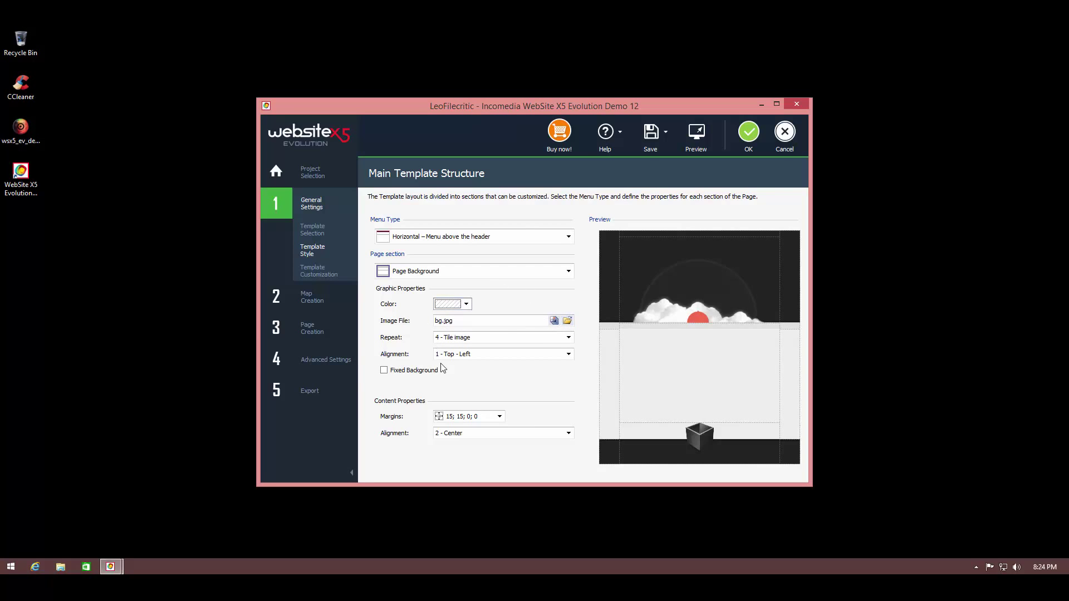
pyautogui.moveTo(503, 342)
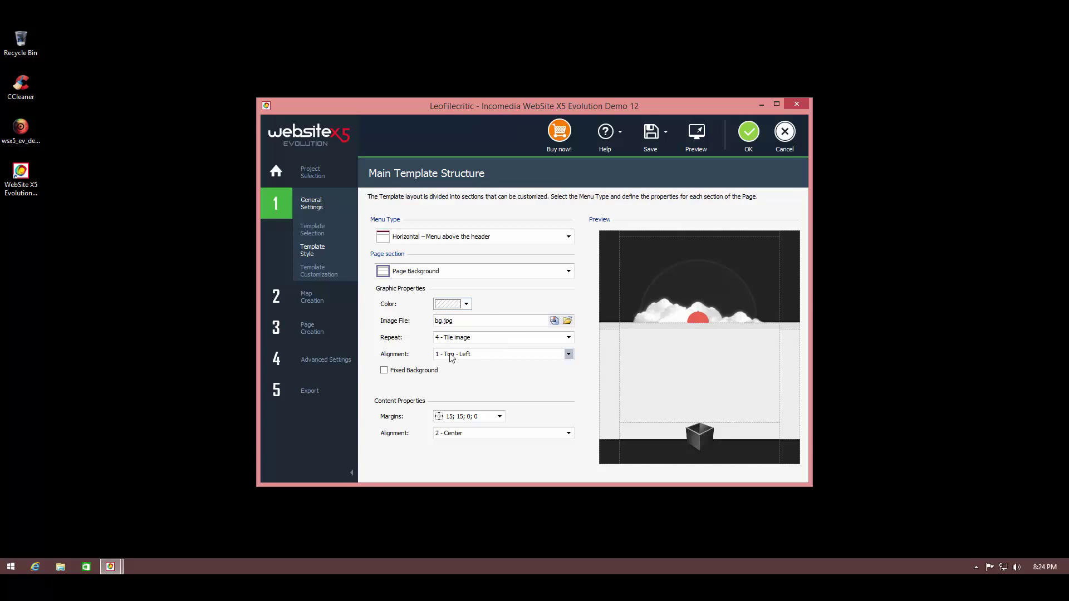
pyautogui.click(383, 371)
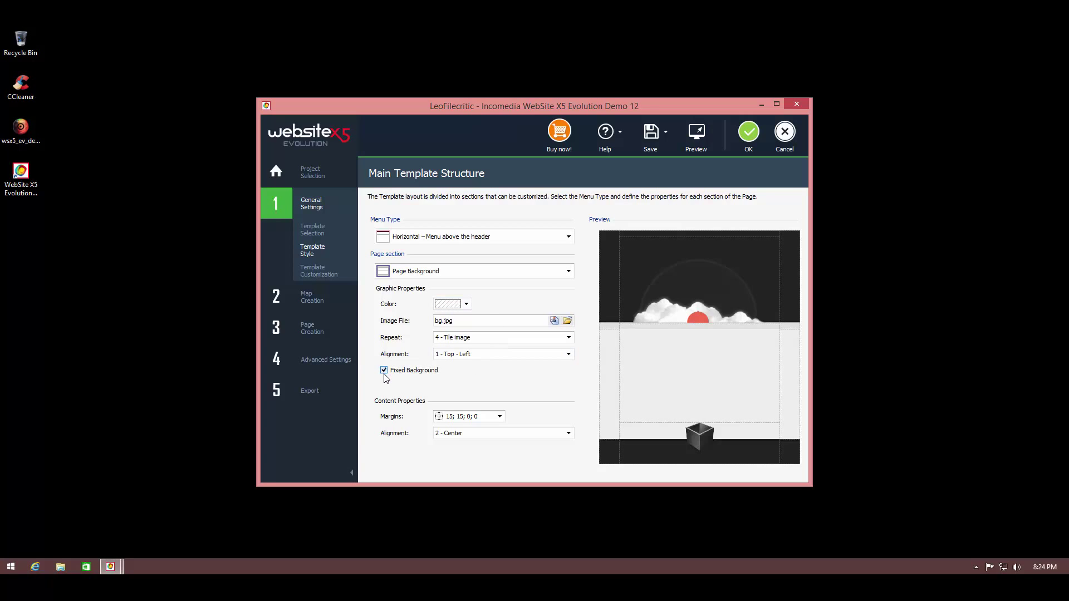
pyautogui.click(384, 371)
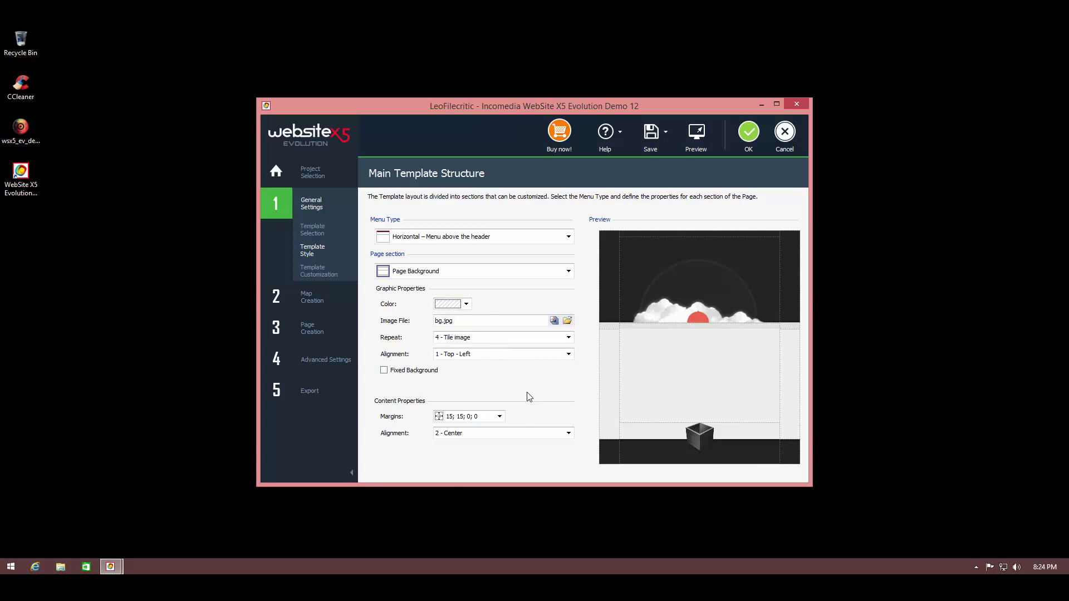
pyautogui.moveTo(589, 419)
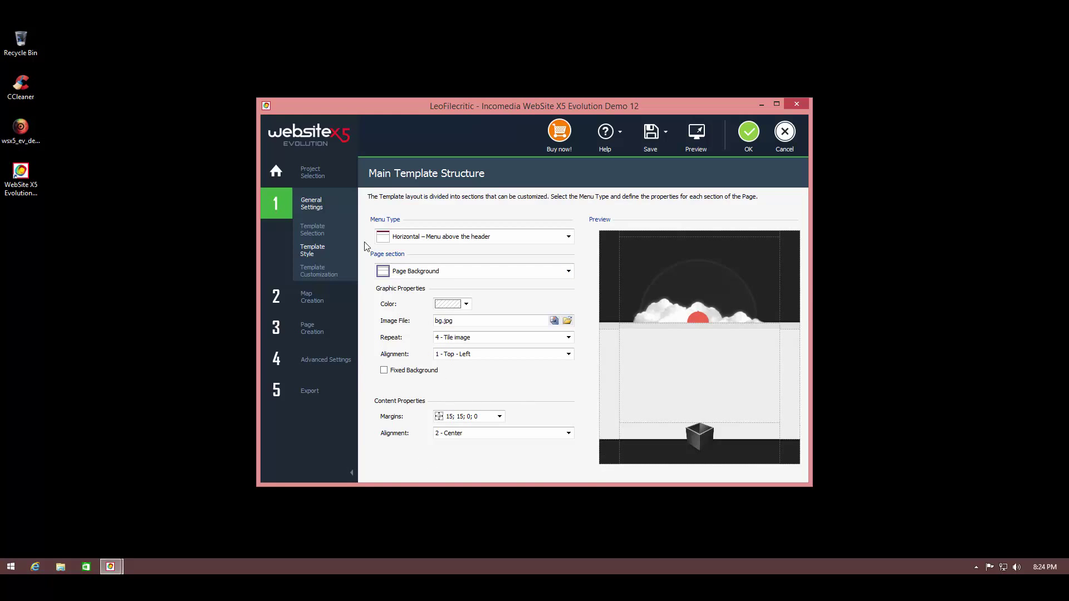
pyautogui.moveTo(480, 373)
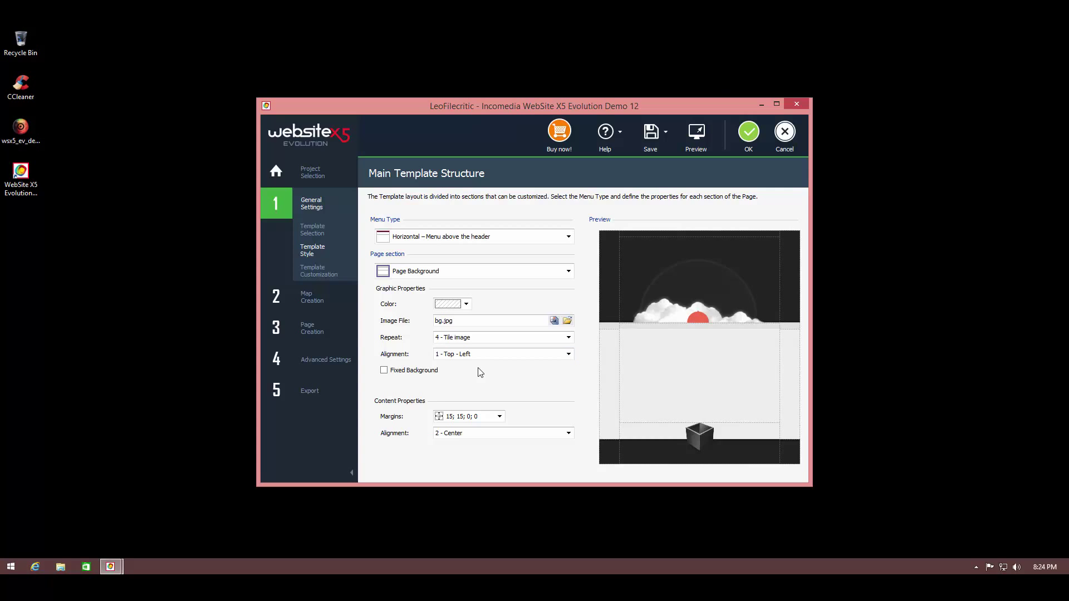
pyautogui.click(313, 229)
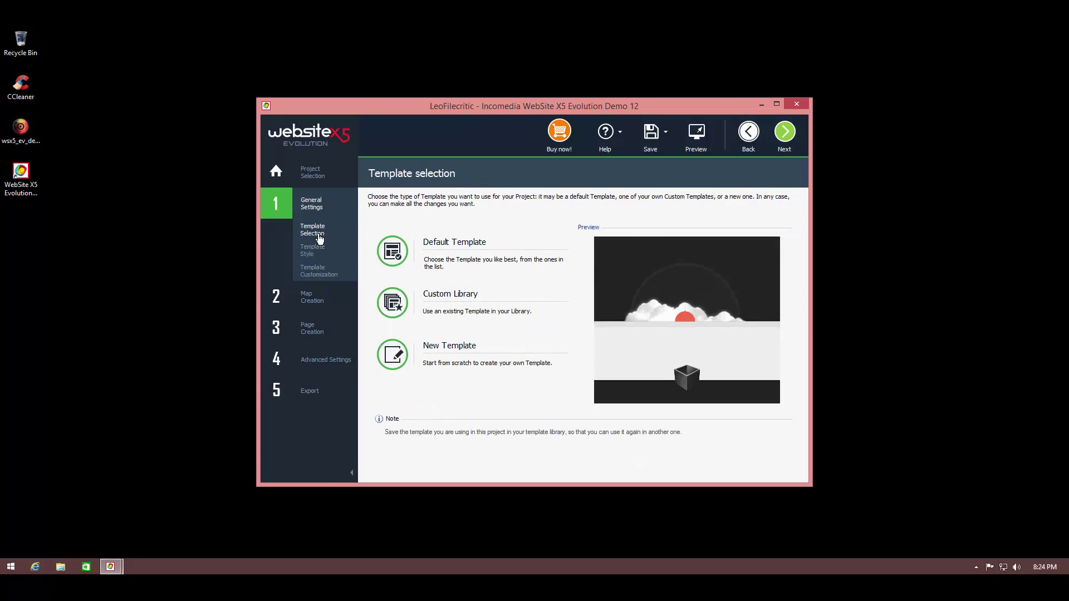
pyautogui.click(312, 234)
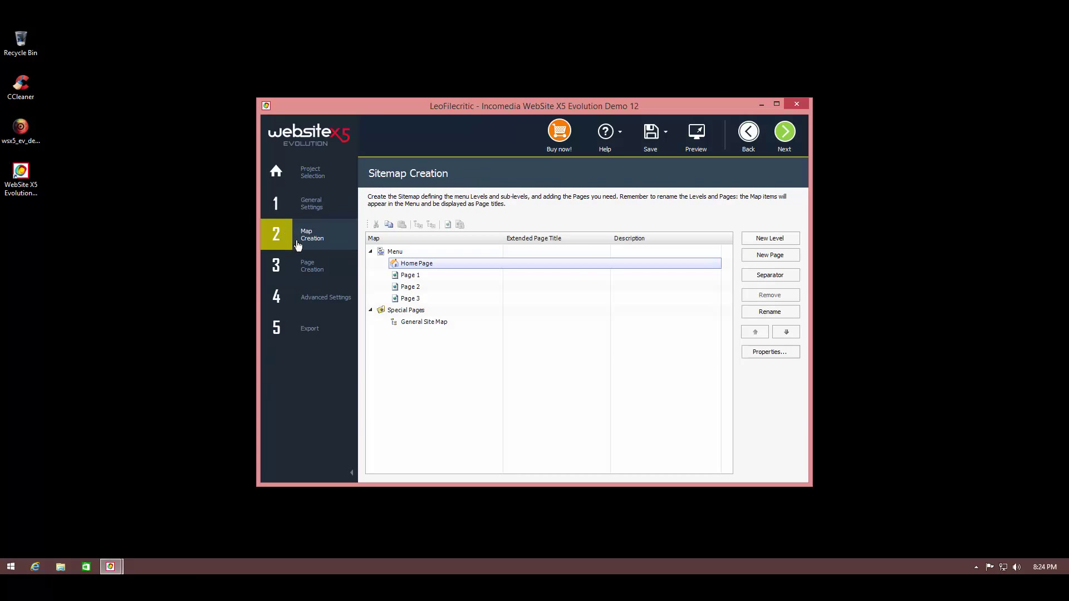
pyautogui.moveTo(333, 242)
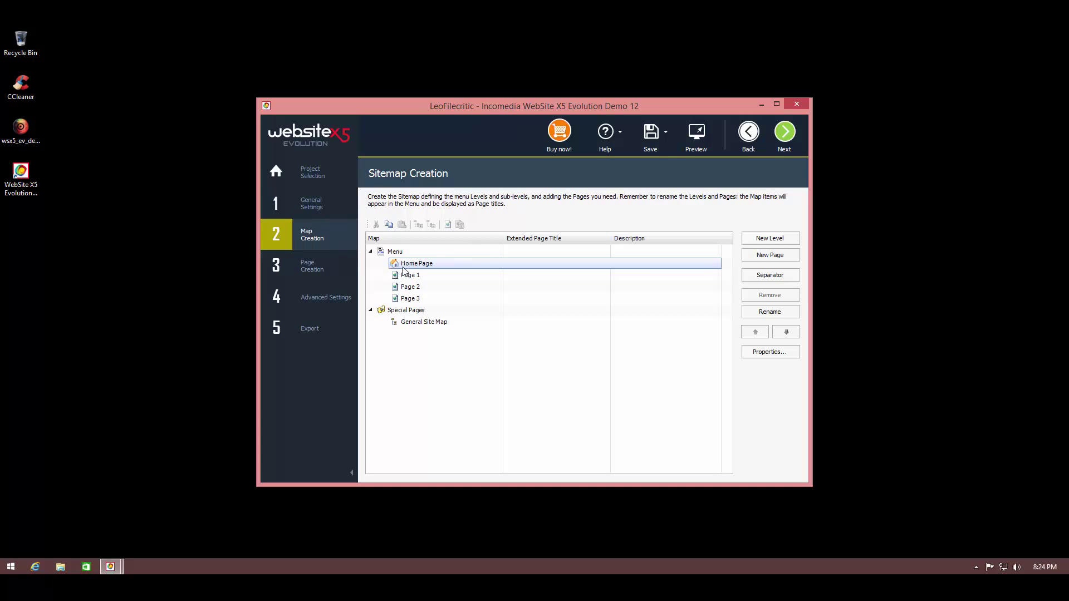
pyautogui.moveTo(484, 330)
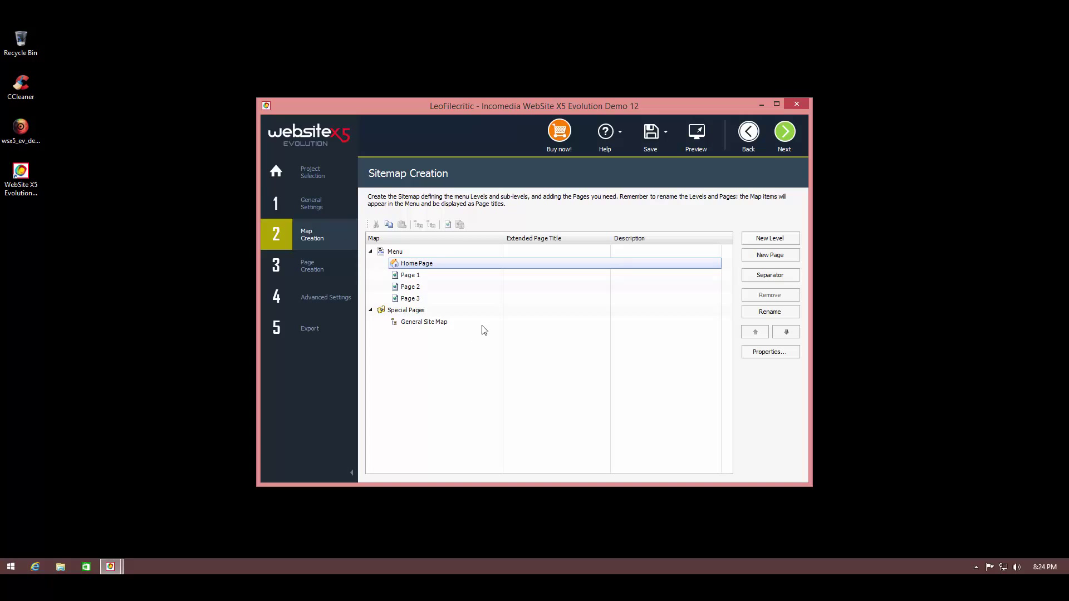
pyautogui.click(409, 275)
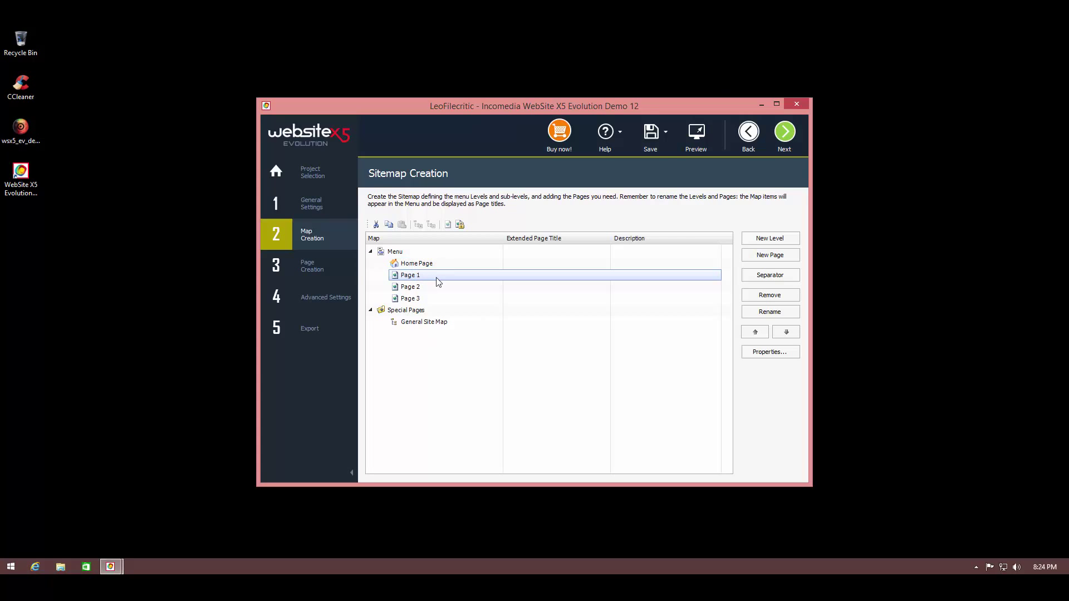
pyautogui.moveTo(406, 294)
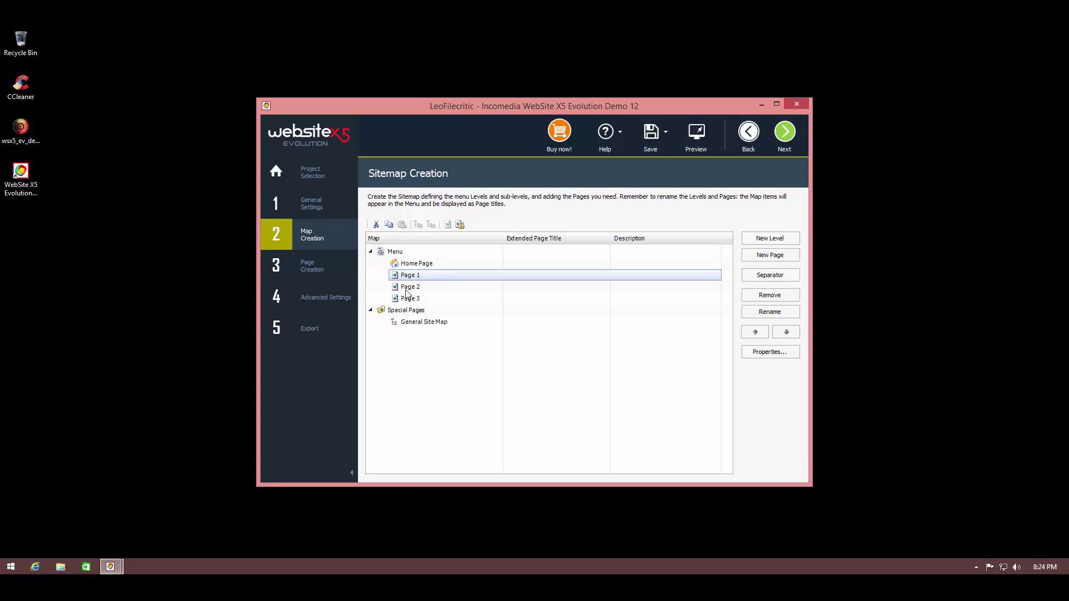
pyautogui.moveTo(309, 221)
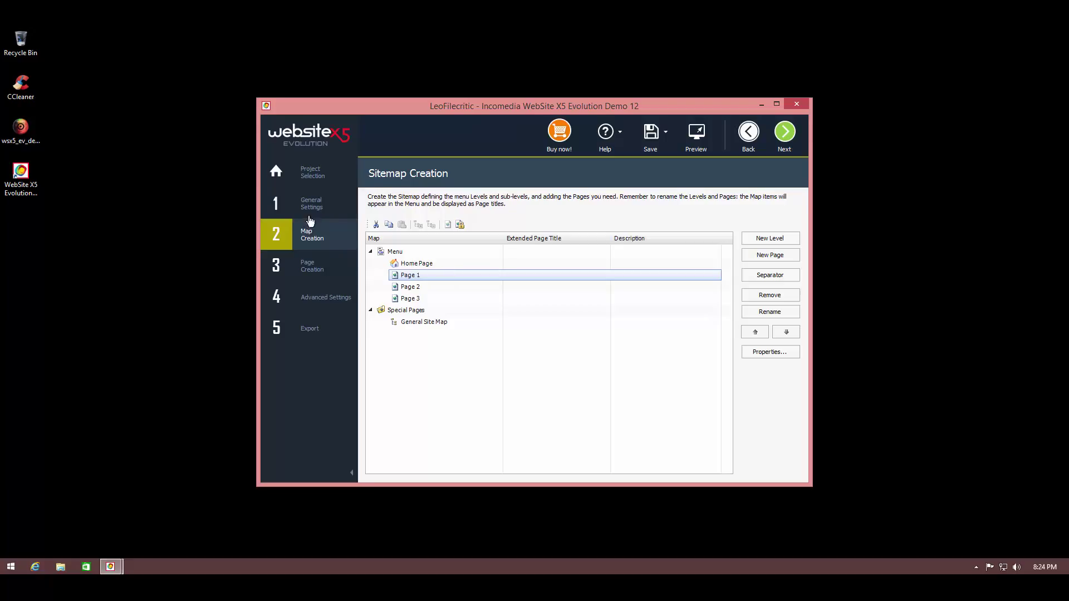
pyautogui.moveTo(705, 136)
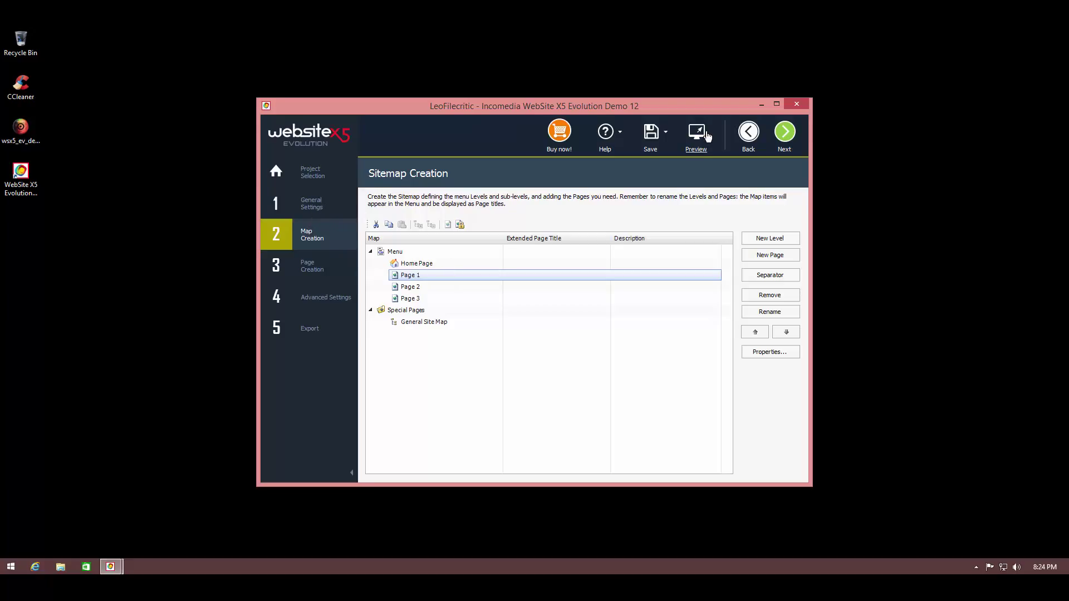
pyautogui.click(696, 131)
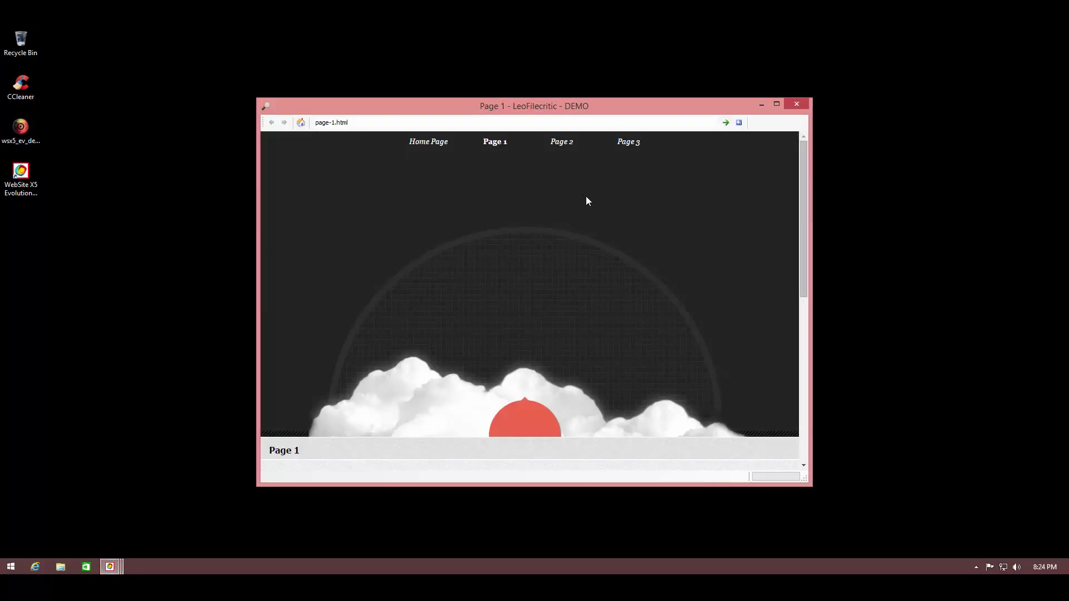
pyautogui.scroll(-3)
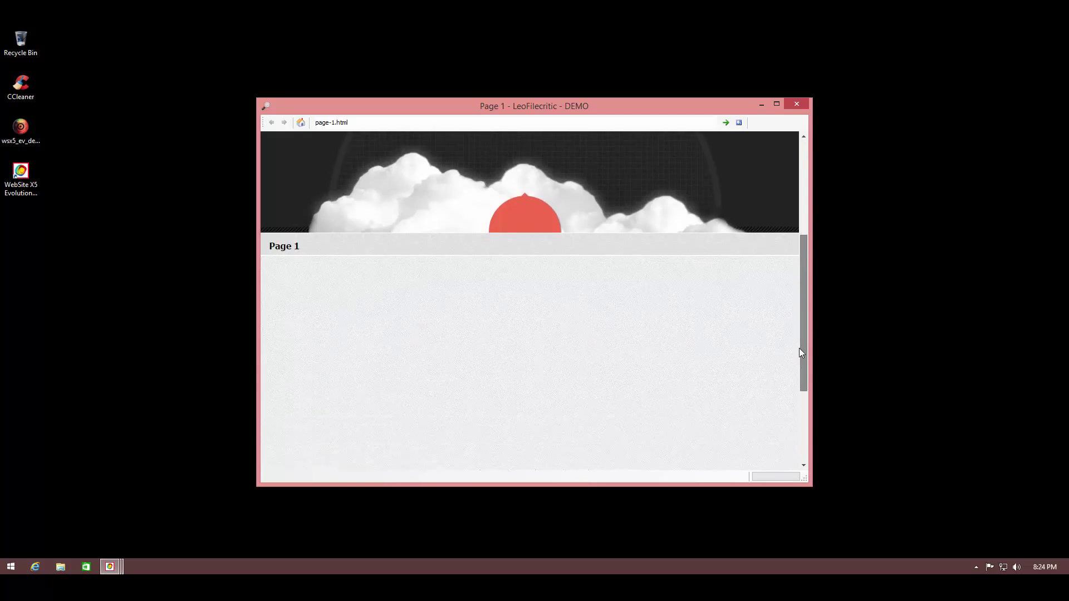
pyautogui.scroll(-3)
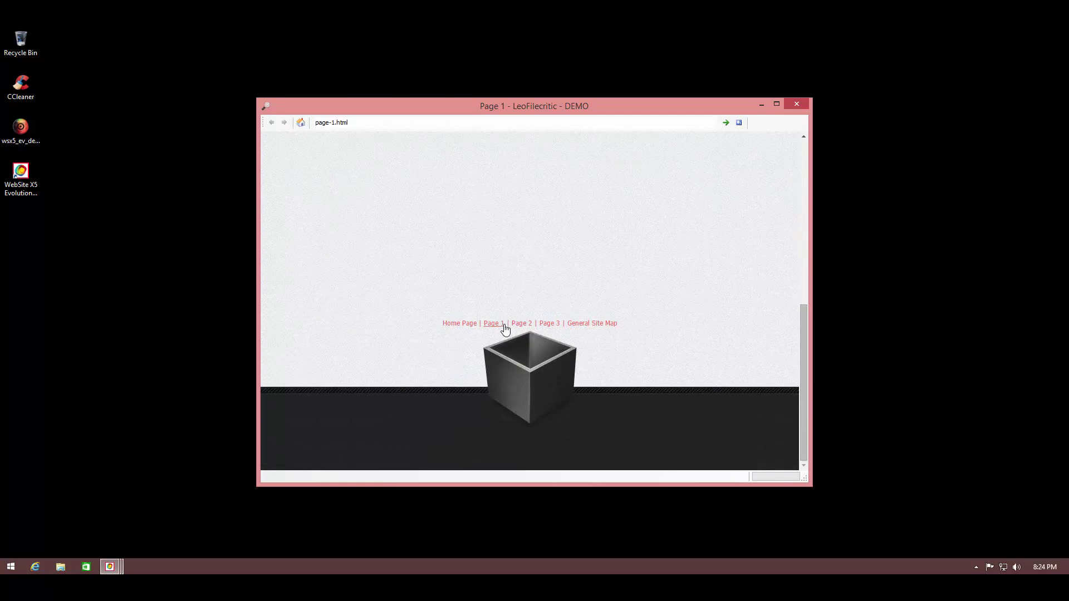
pyautogui.click(521, 323)
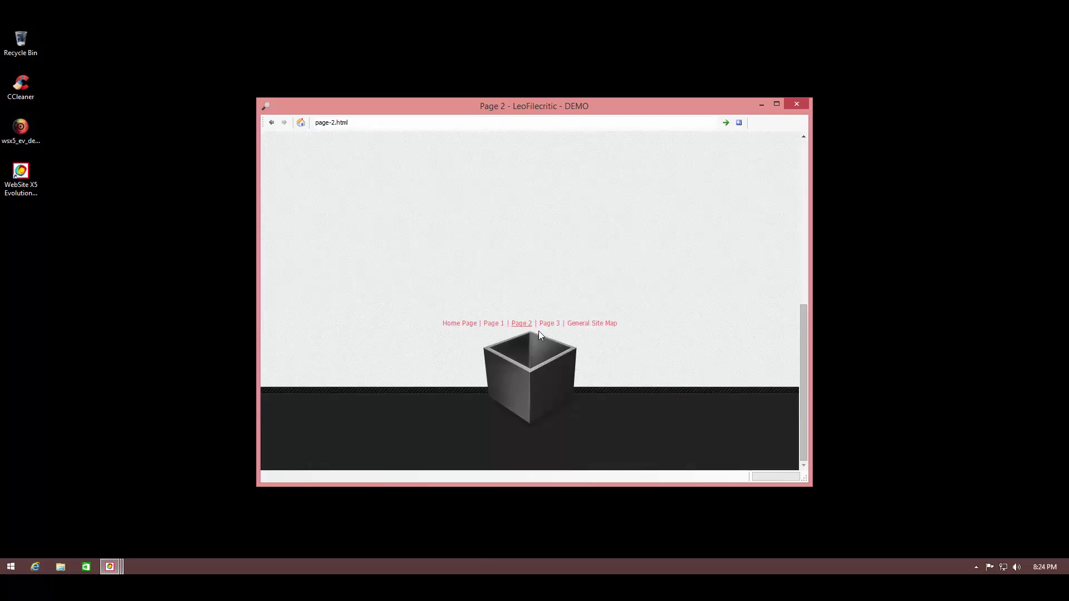
pyautogui.click(549, 324)
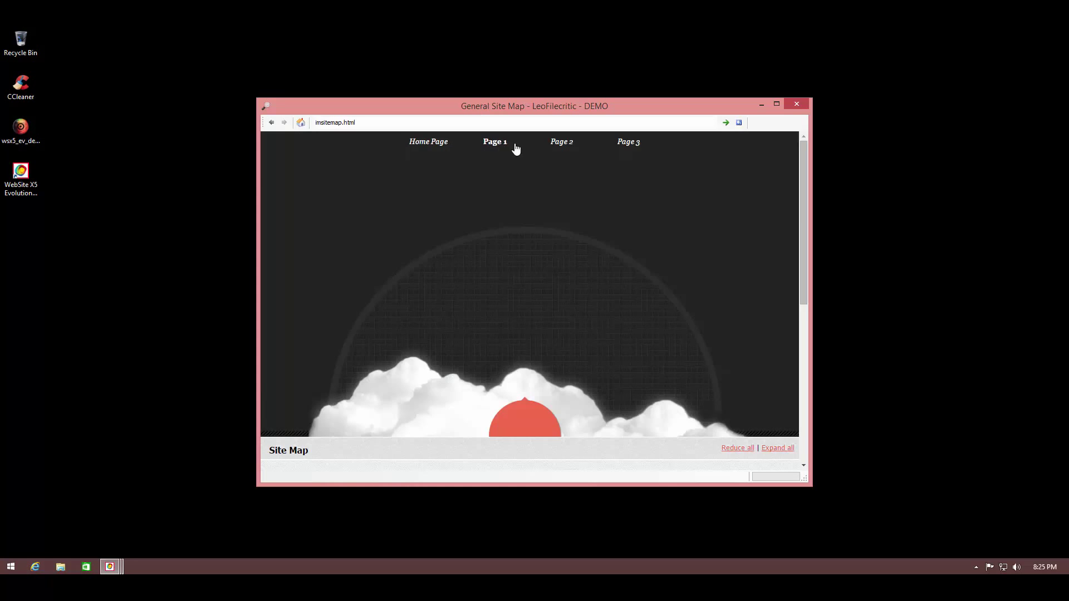
pyautogui.moveTo(492, 200)
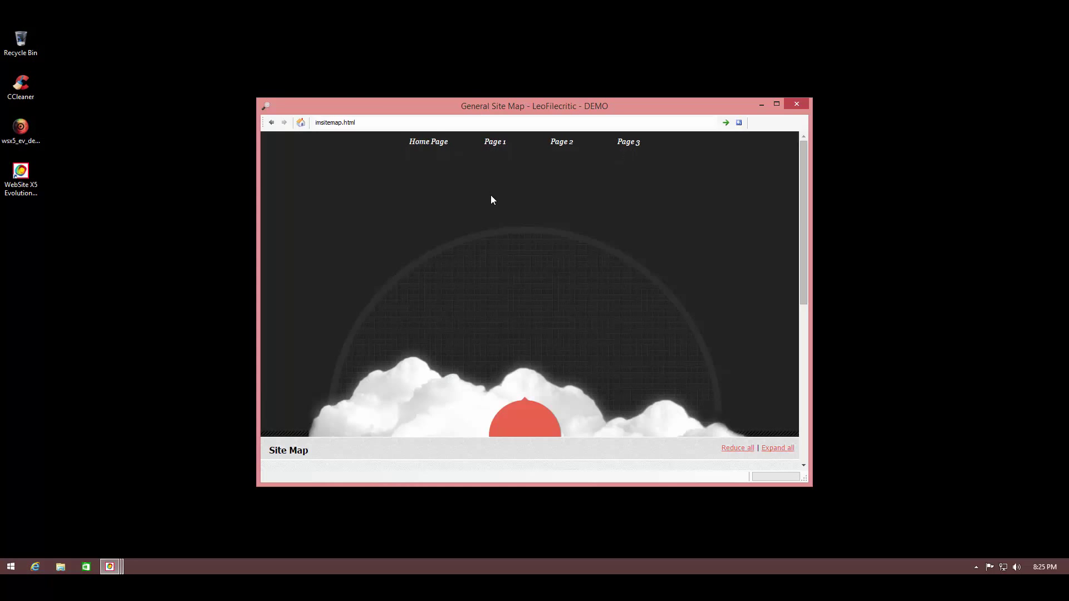
pyautogui.moveTo(467, 276)
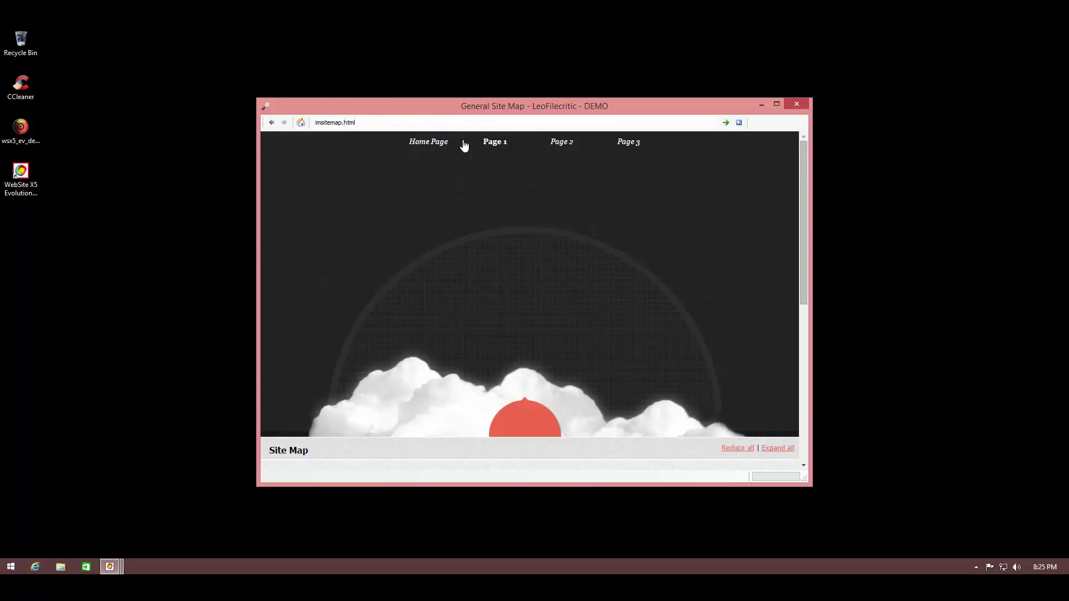
pyautogui.scroll(-3)
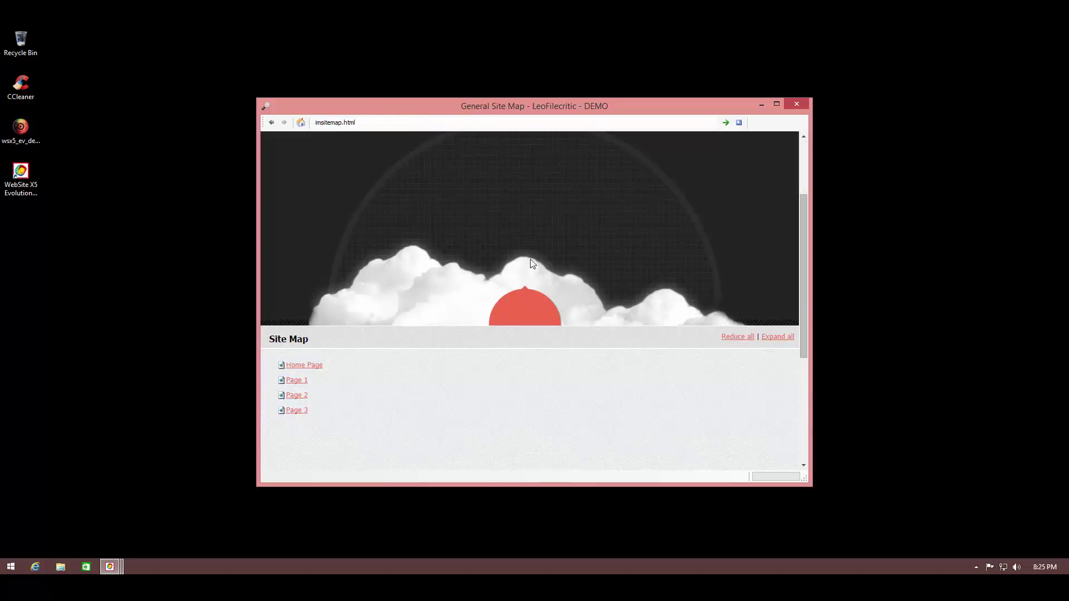
pyautogui.moveTo(662, 371)
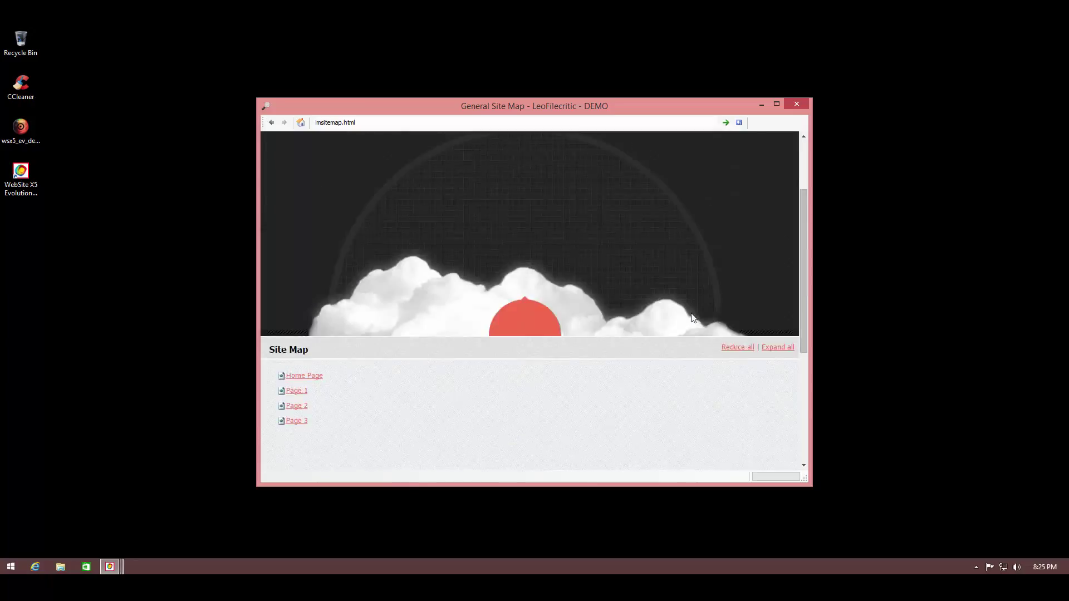
pyautogui.scroll(-3)
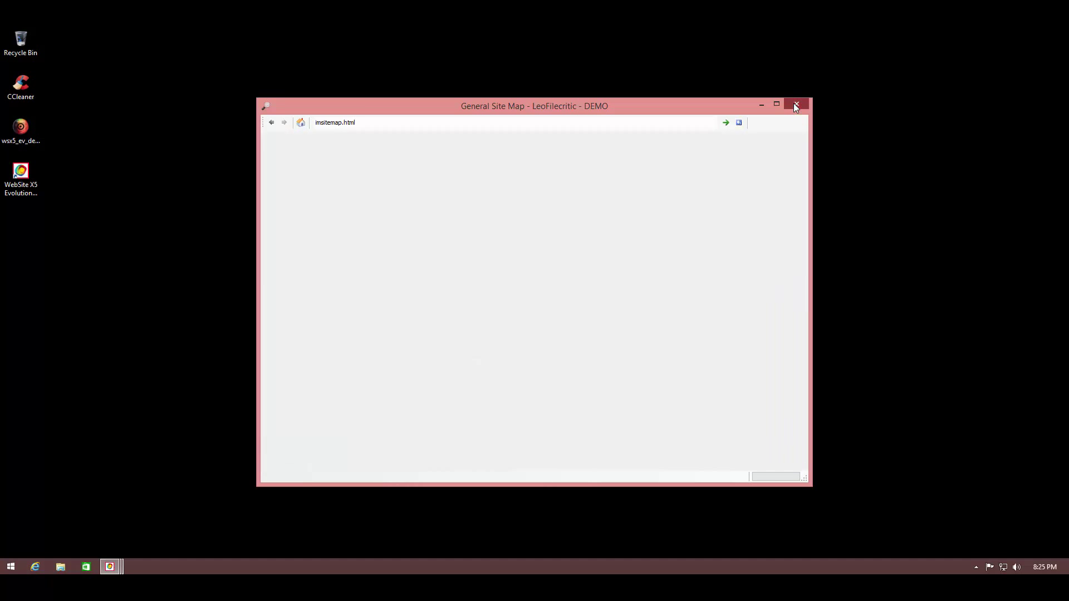
pyautogui.click(794, 106)
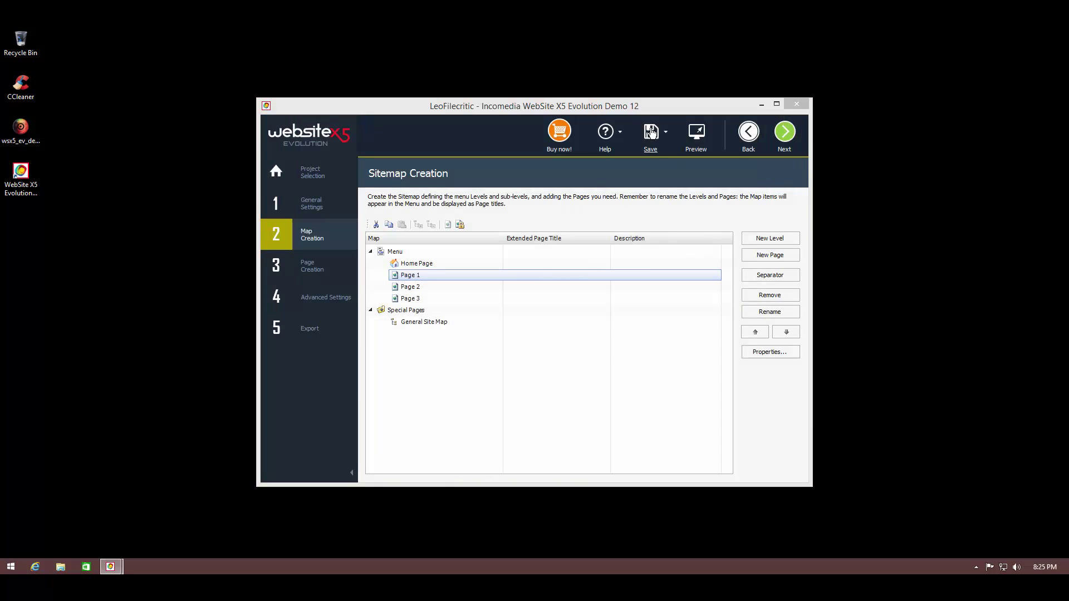
# Save LeoFilecritic to the default Projects folder and dismiss the saved confirmation.
pyautogui.click(650, 132)
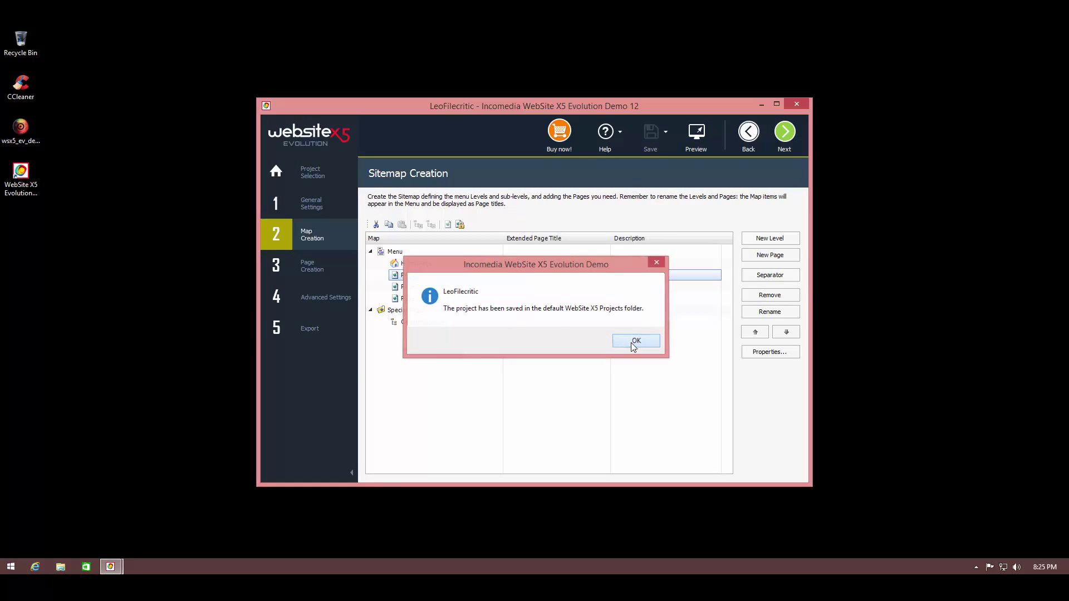
pyautogui.click(636, 341)
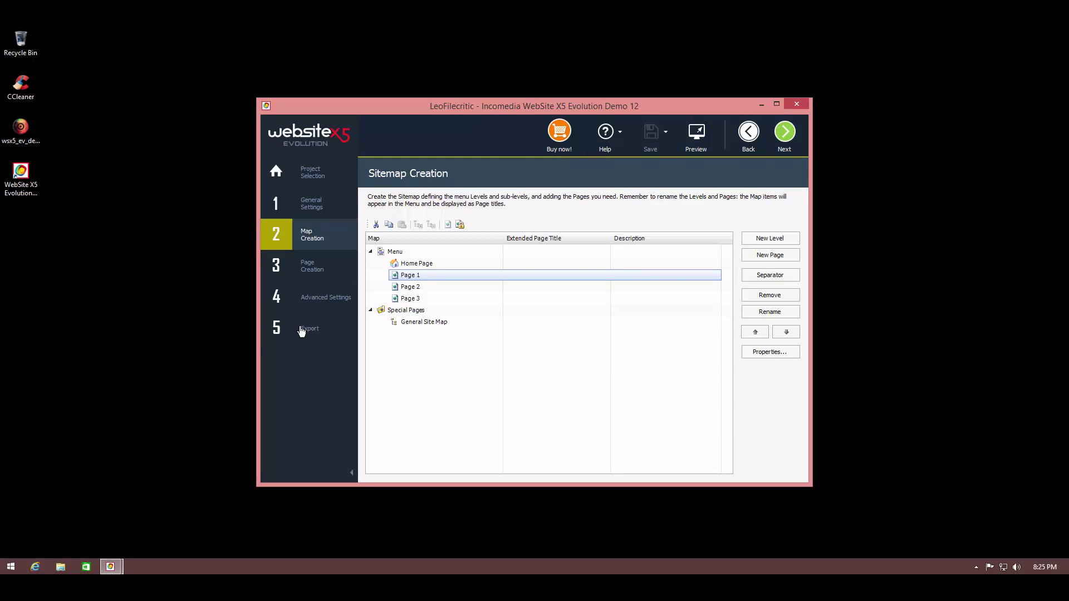
# Jump to step 5, Export, from the left sidebar.
pyautogui.click(309, 329)
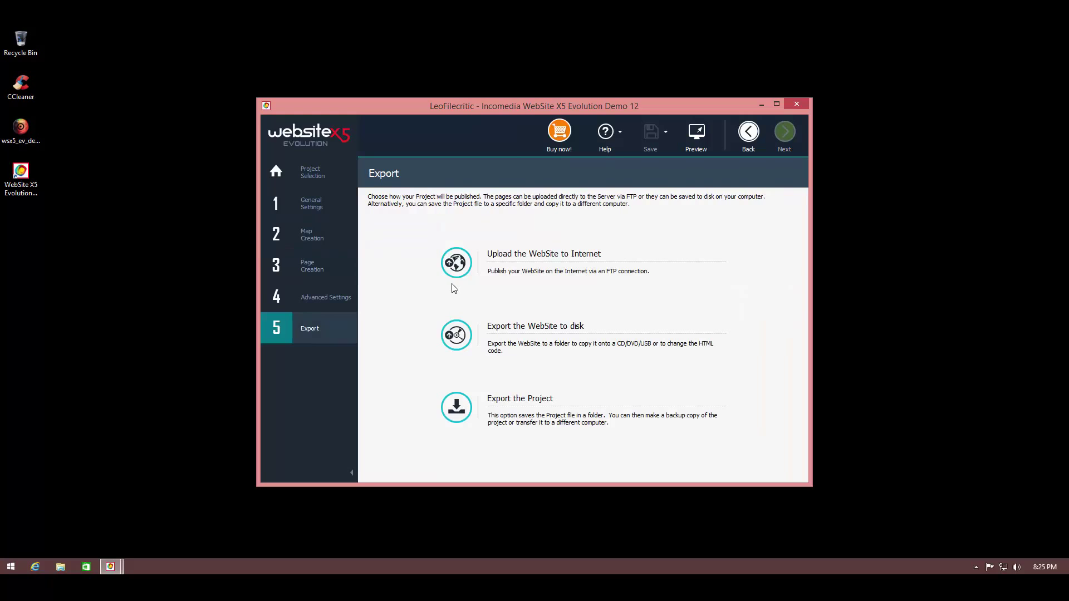
pyautogui.moveTo(470, 271)
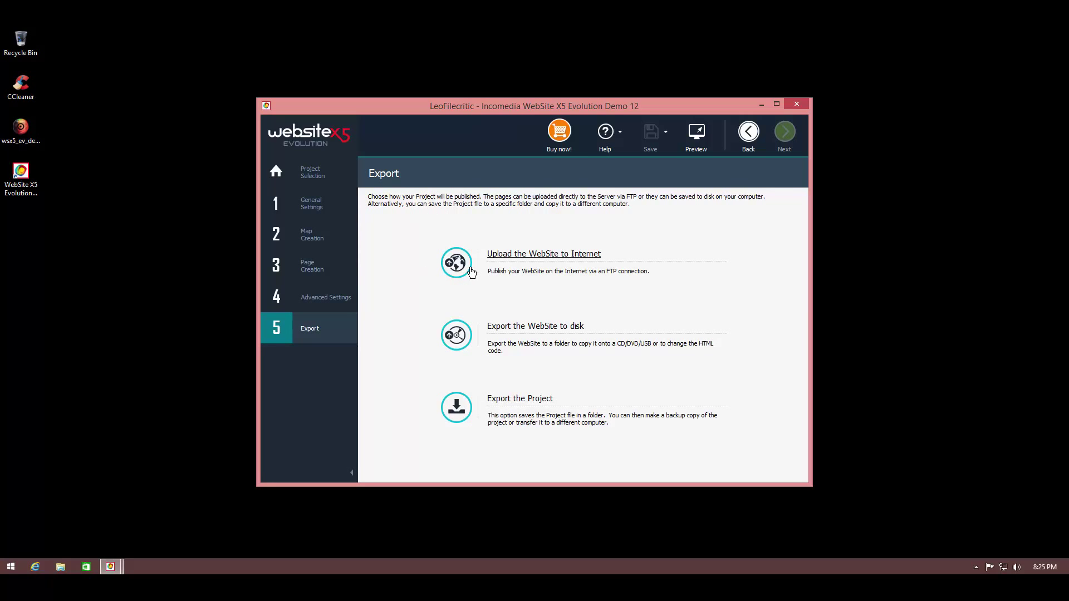
pyautogui.moveTo(481, 306)
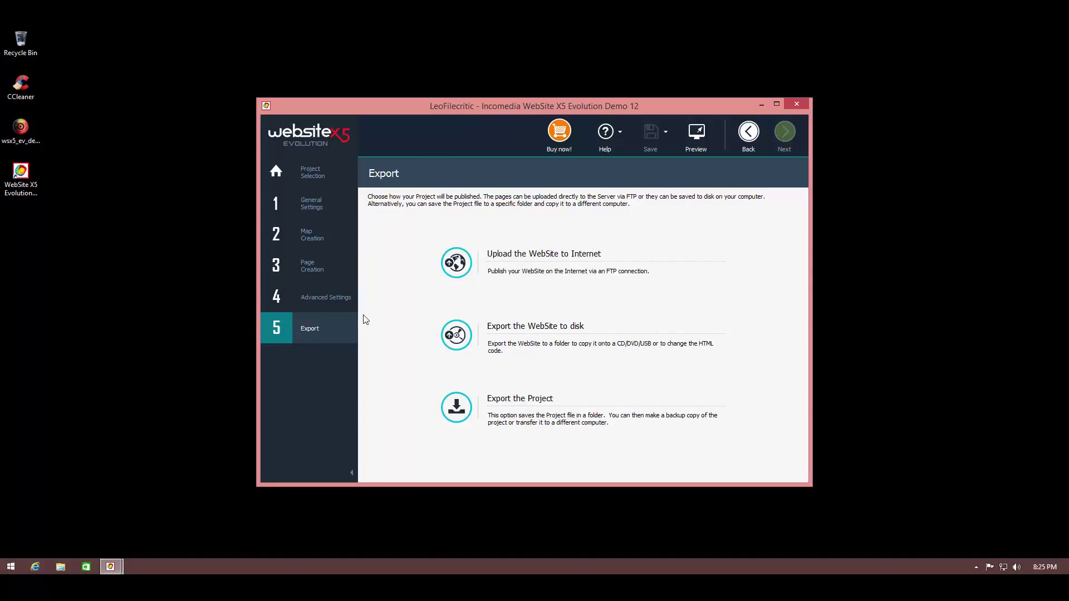
pyautogui.moveTo(318, 378)
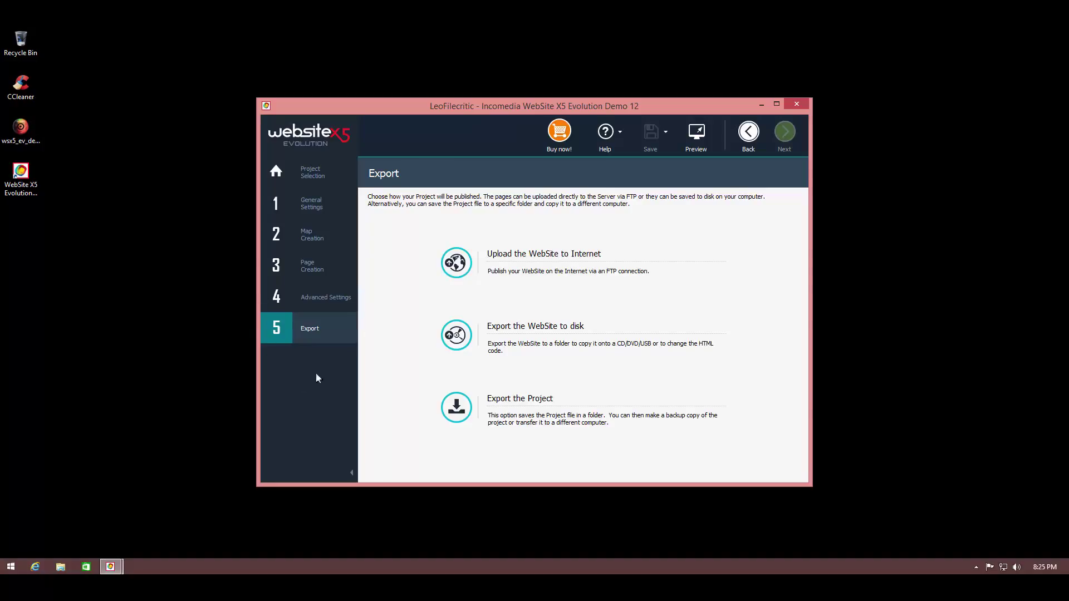
pyautogui.moveTo(392, 396)
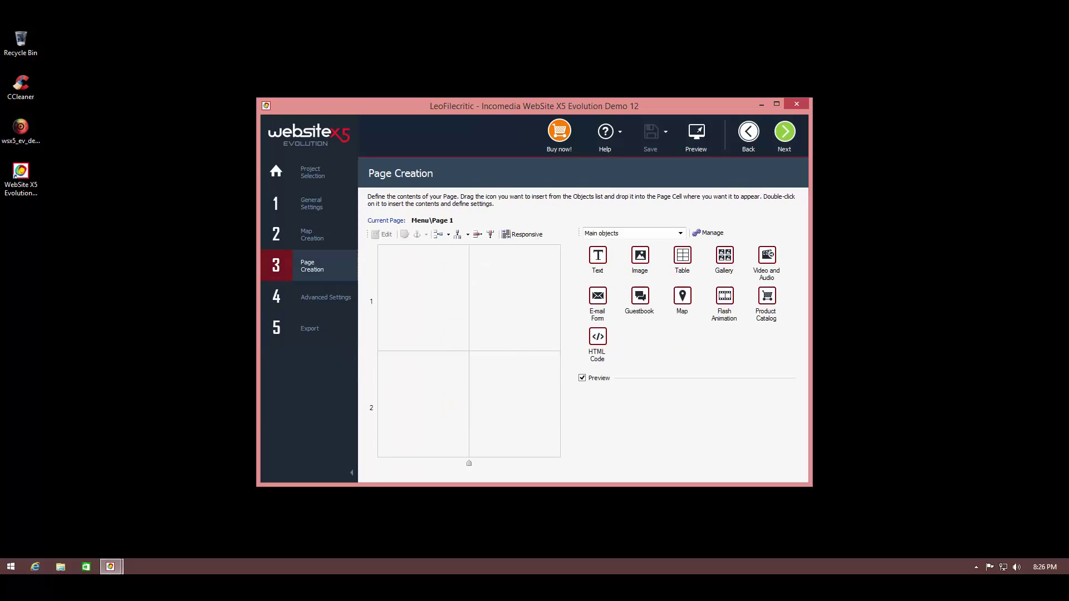
pyautogui.moveTo(361, 497)
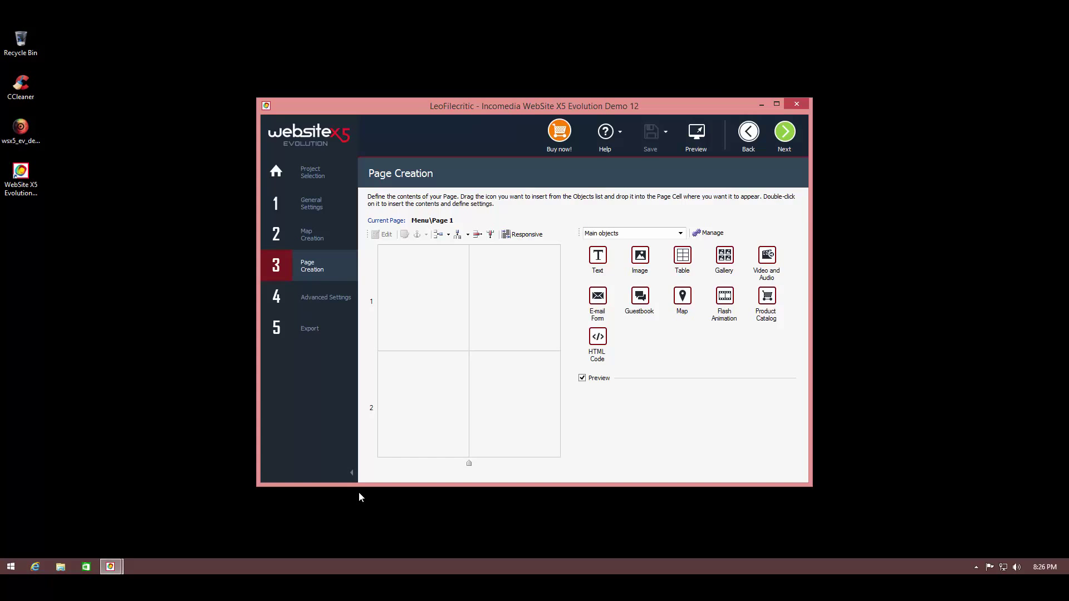
pyautogui.moveTo(424, 268)
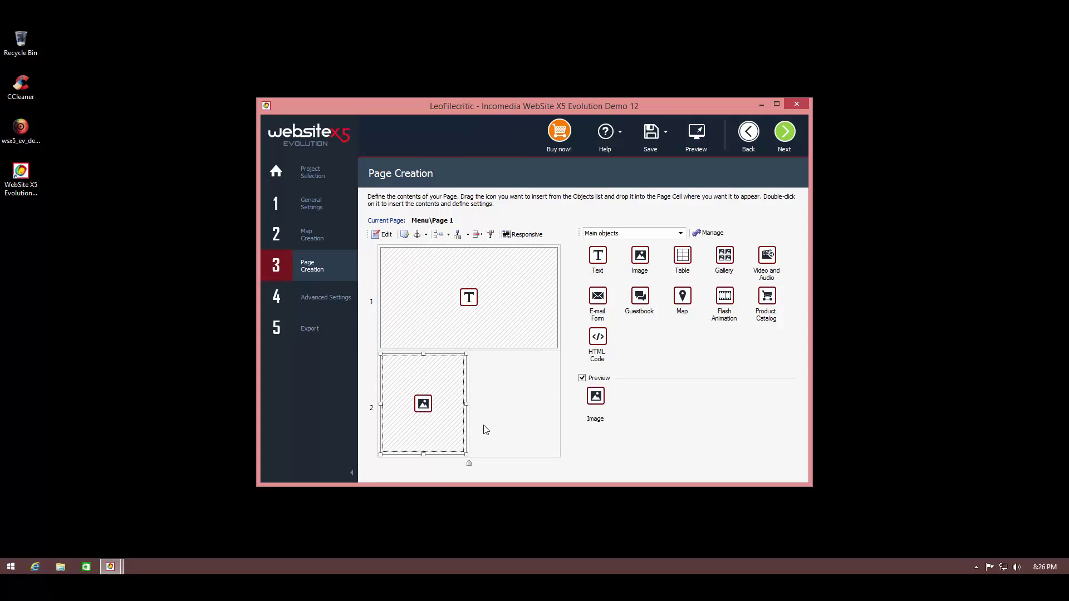
# Place the Video and Audio object in Page 1's top row cell, replacing the text object.
pyautogui.click(468, 298)
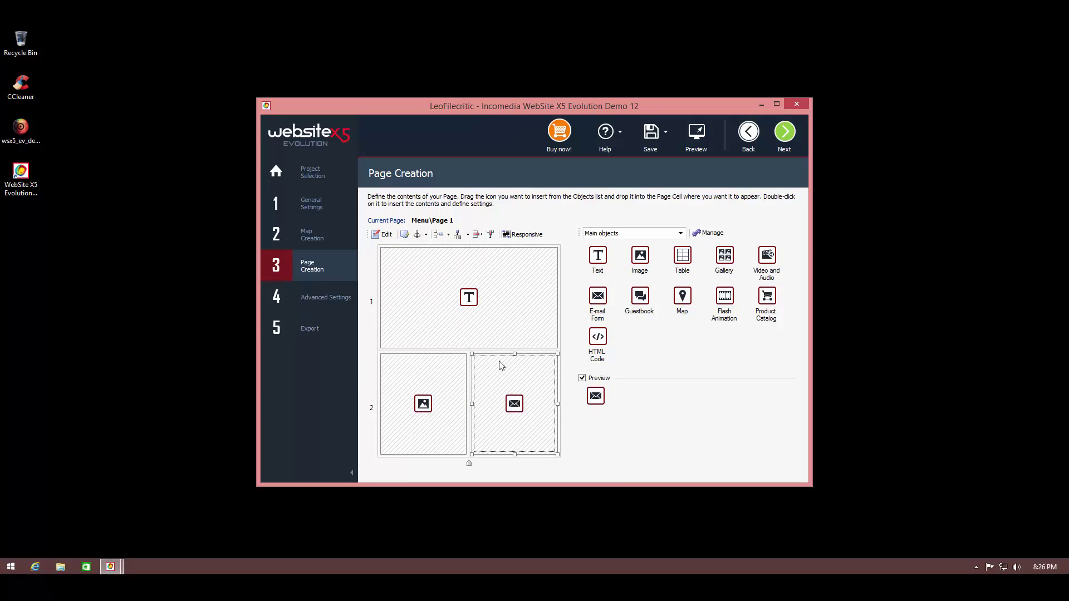
pyautogui.moveTo(598, 341)
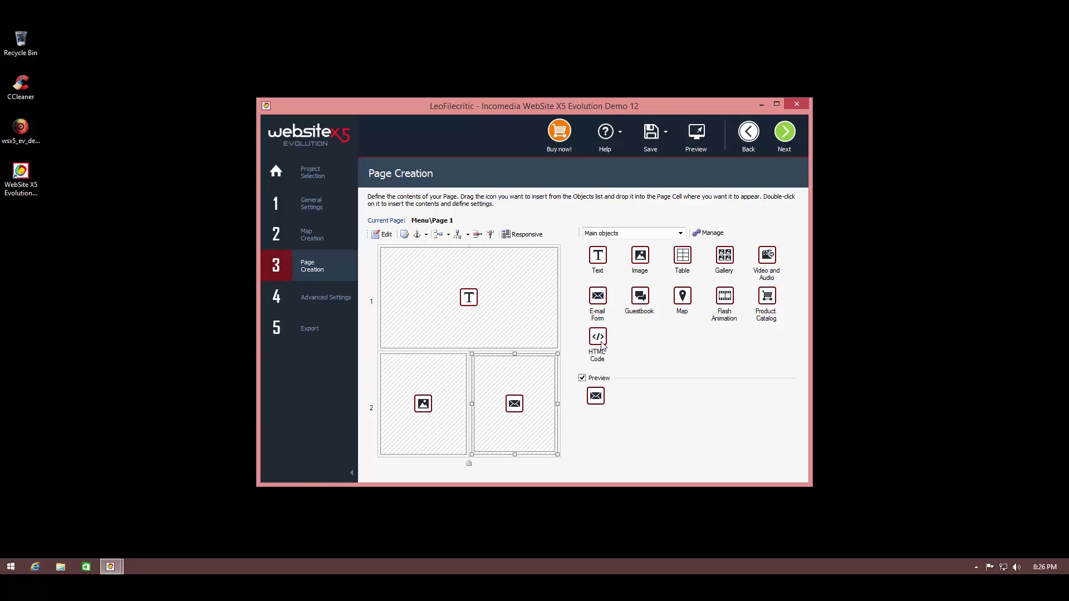
pyautogui.moveTo(598, 342)
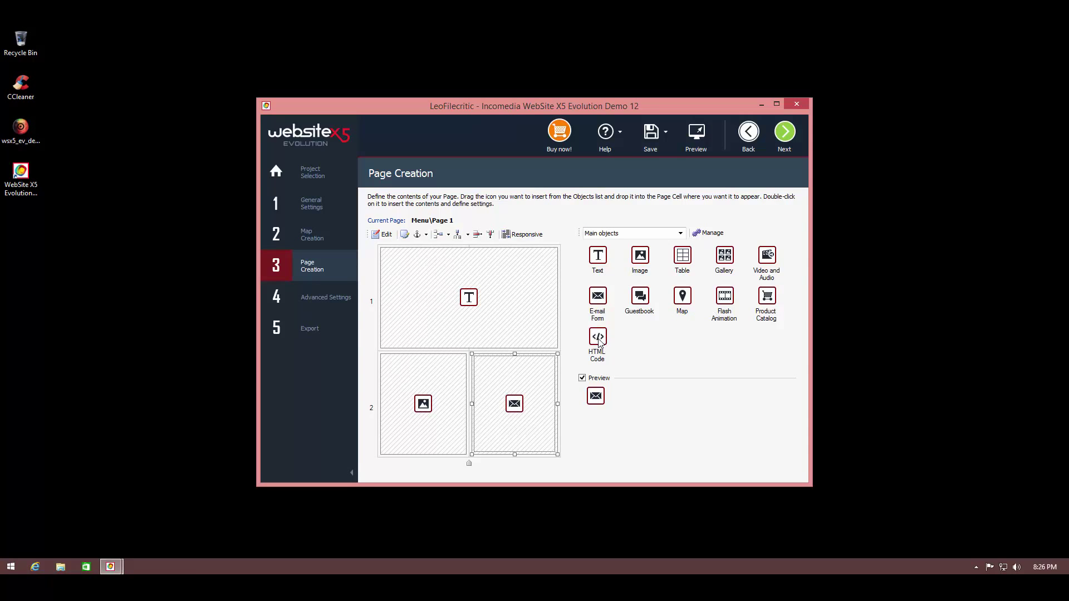
pyautogui.moveTo(740, 288)
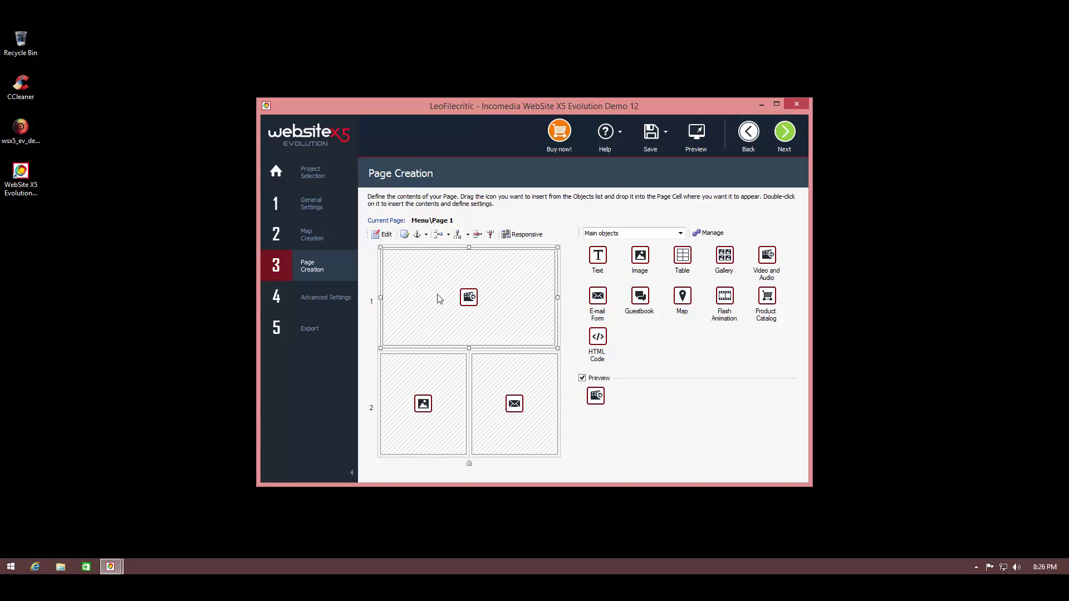
pyautogui.moveTo(434, 301)
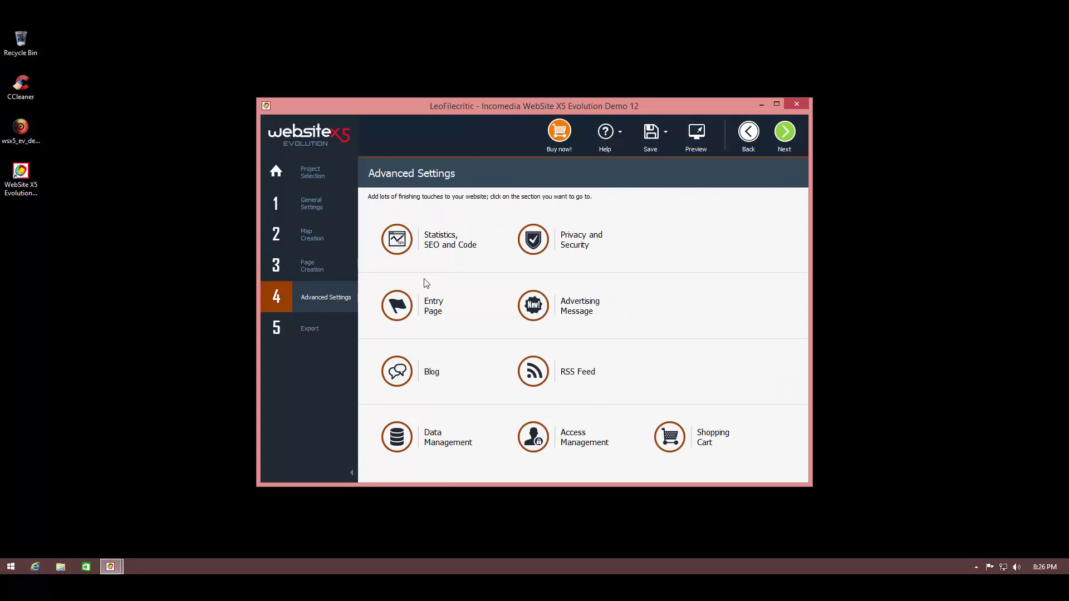
pyautogui.moveTo(413, 245)
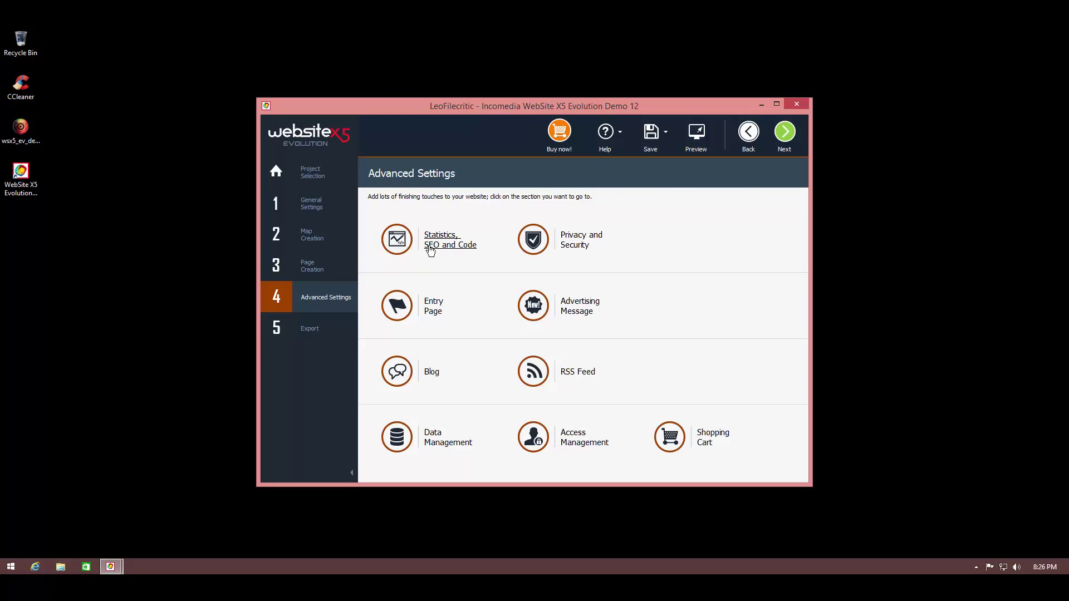
pyautogui.click(450, 240)
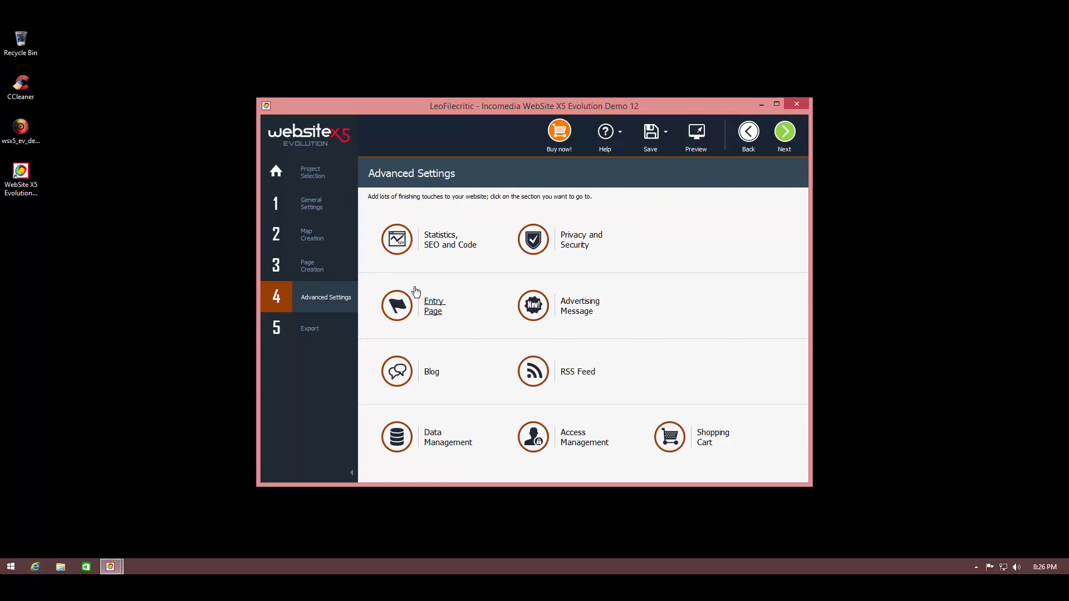
pyautogui.moveTo(828, 237)
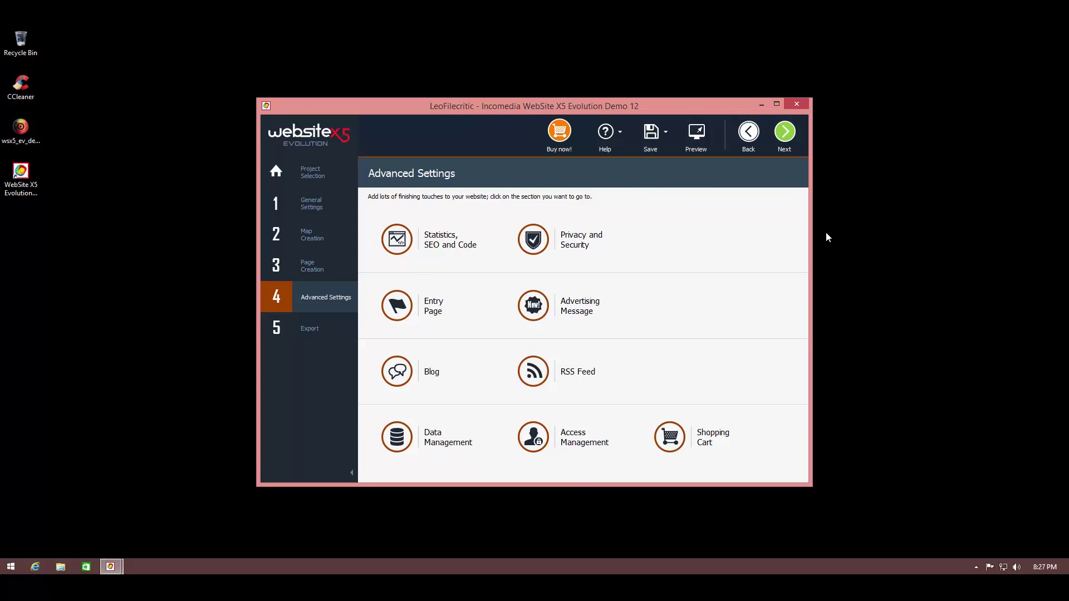
pyautogui.moveTo(552, 272)
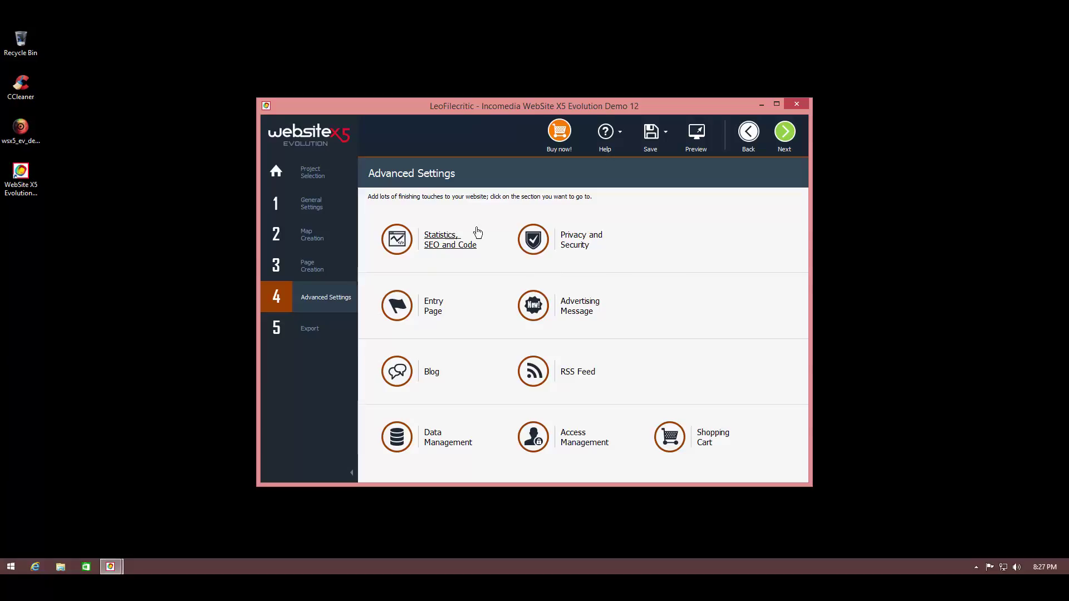
pyautogui.moveTo(432, 259)
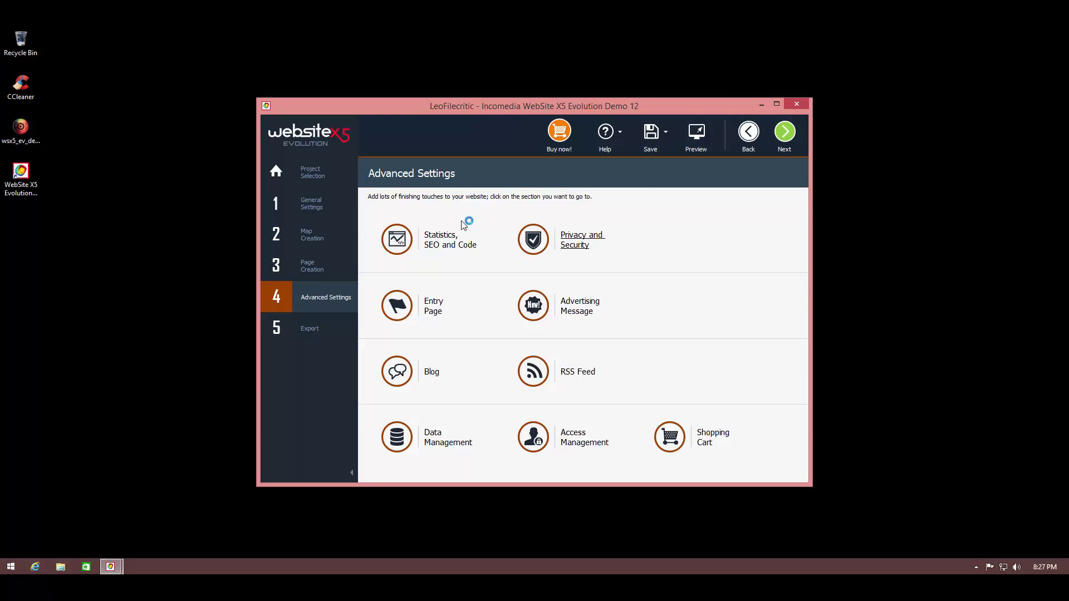
pyautogui.click(575, 240)
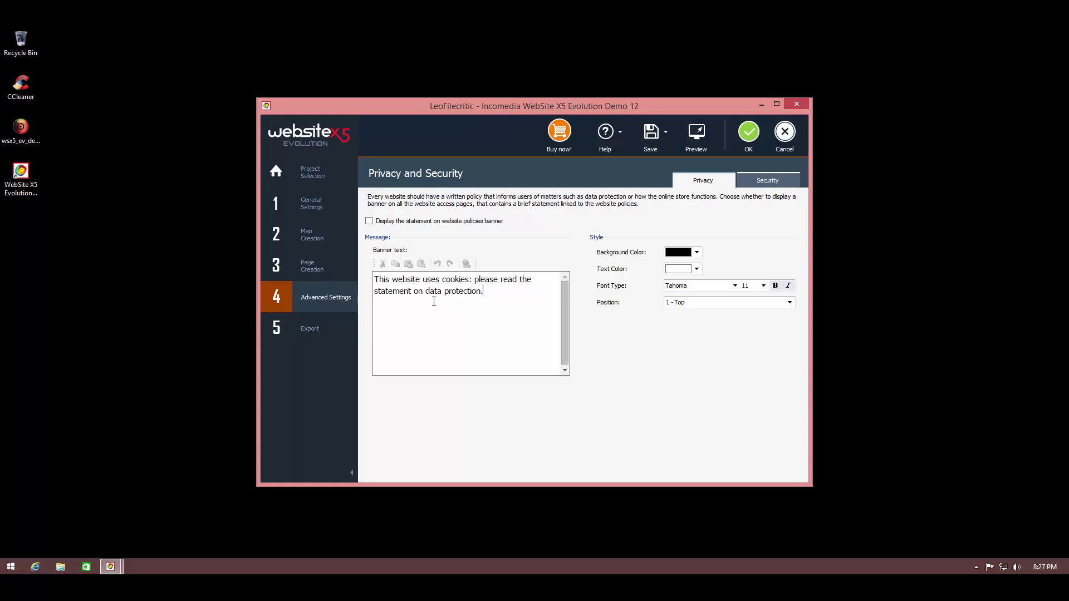
pyautogui.click(369, 221)
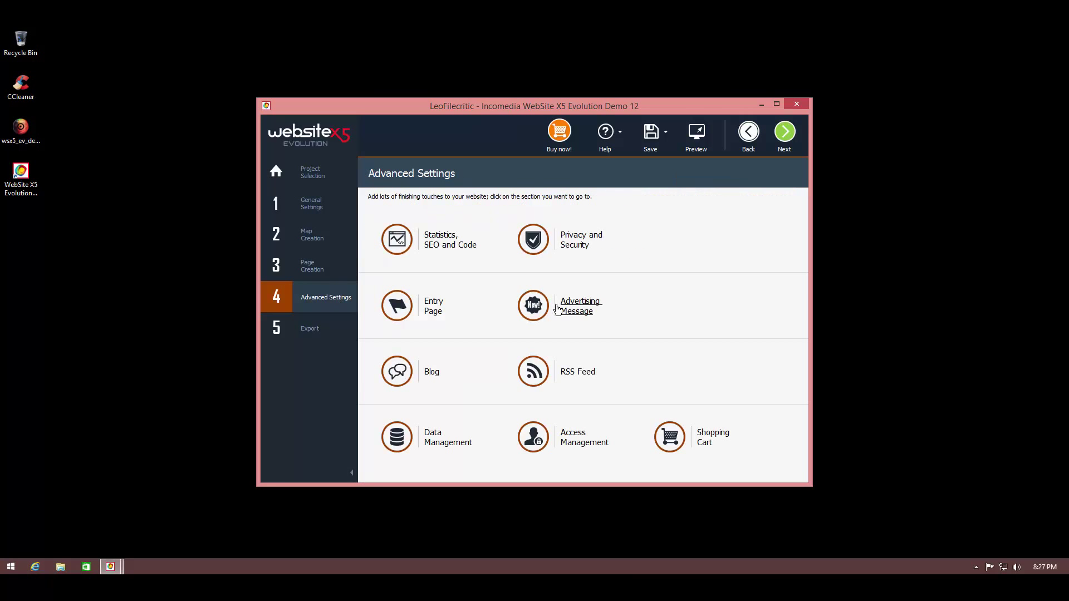
# Enable the entry page with the 'Show the Entry page' display option.
pyautogui.click(396, 305)
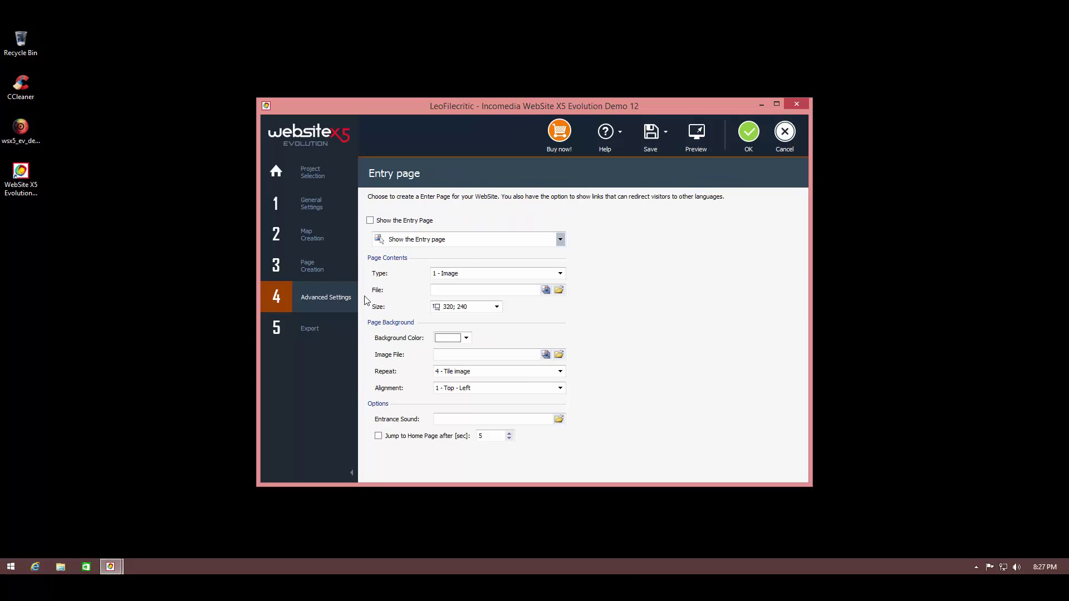
pyautogui.click(369, 220)
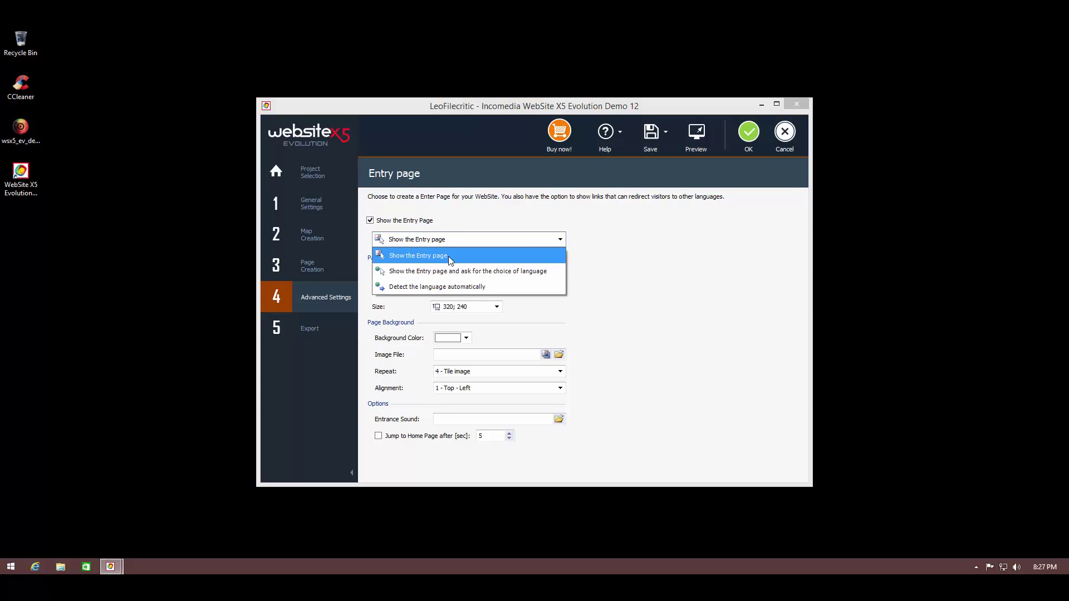
pyautogui.click(418, 256)
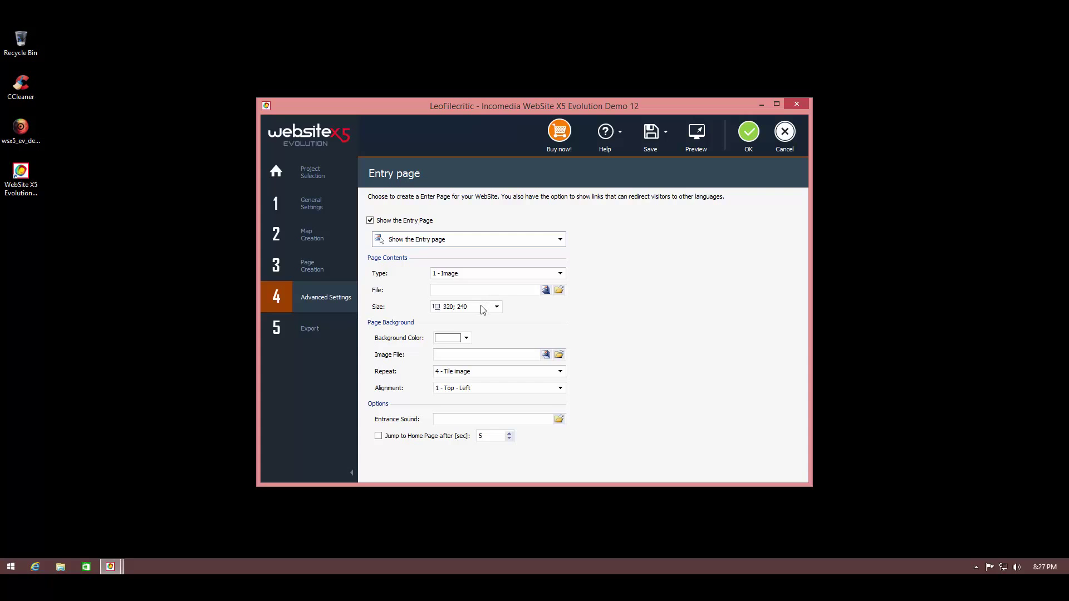
pyautogui.click(496, 307)
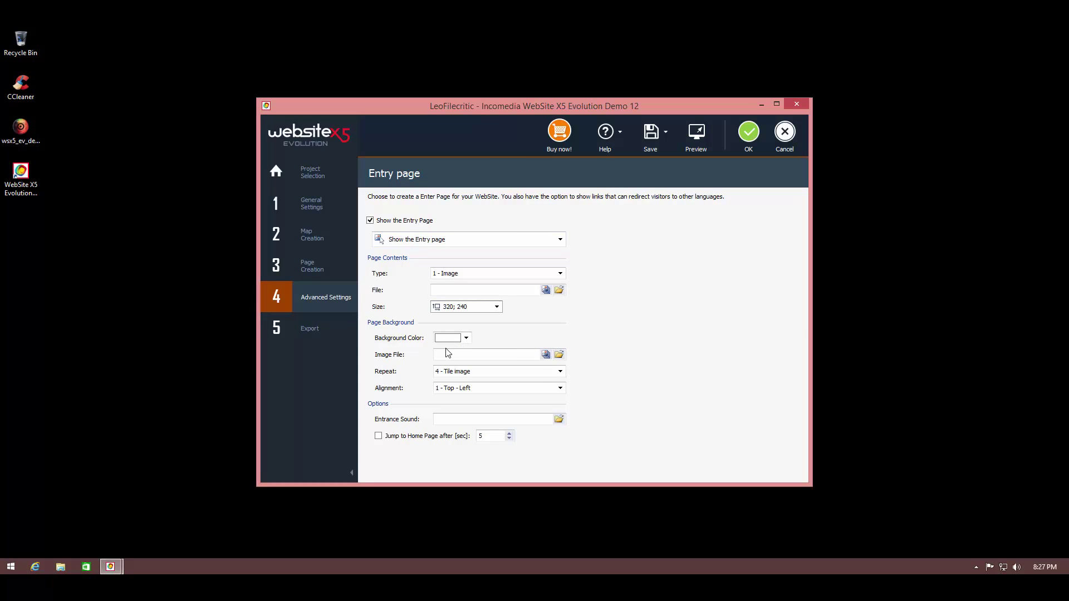
pyautogui.moveTo(499, 354)
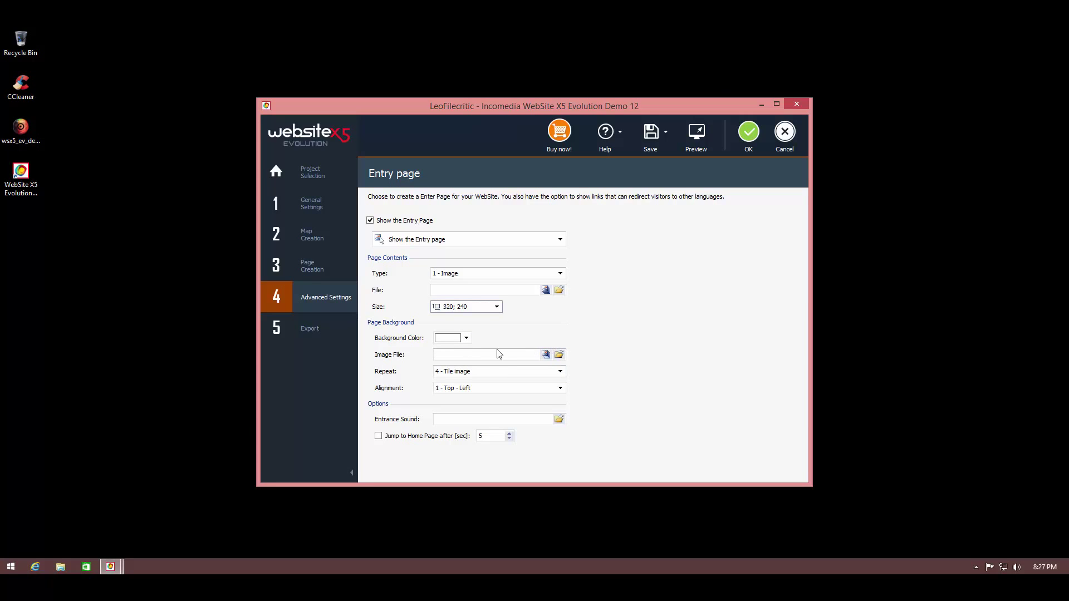
pyautogui.moveTo(445, 380)
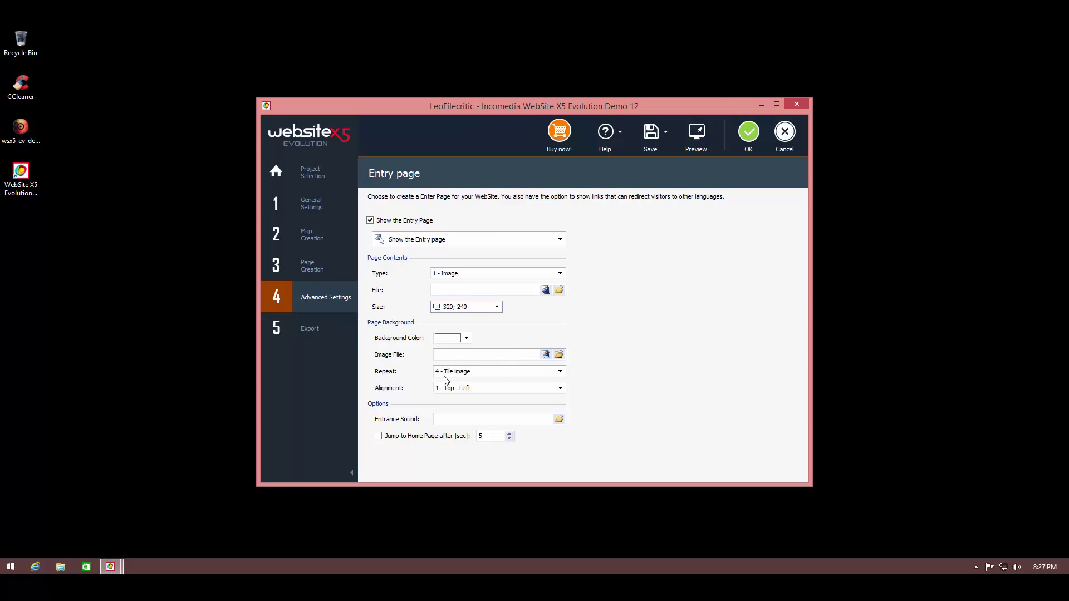
pyautogui.moveTo(444, 421)
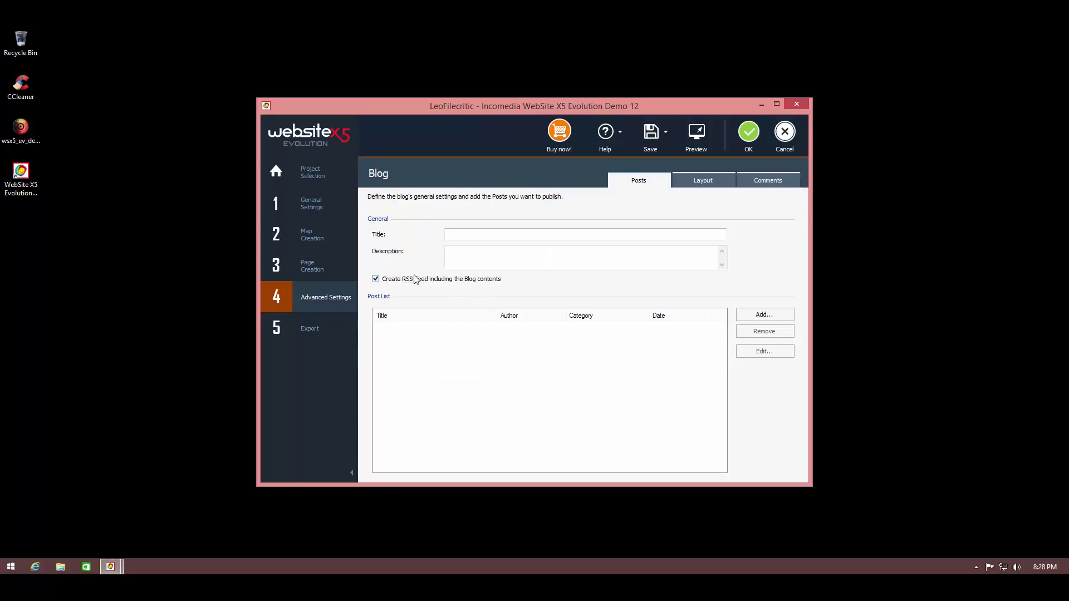
pyautogui.moveTo(359, 325)
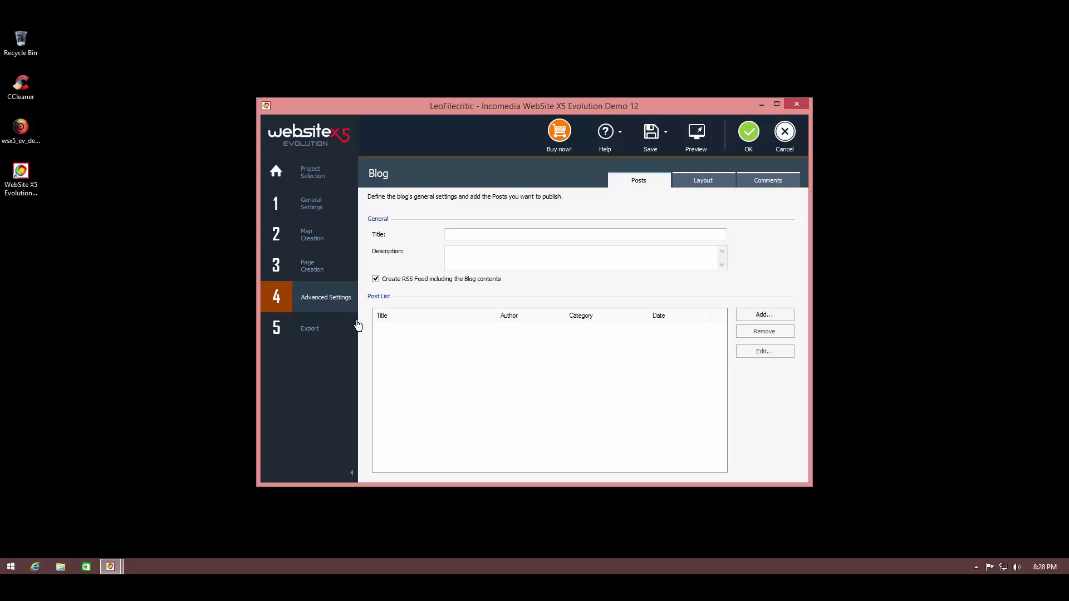
pyautogui.moveTo(434, 295)
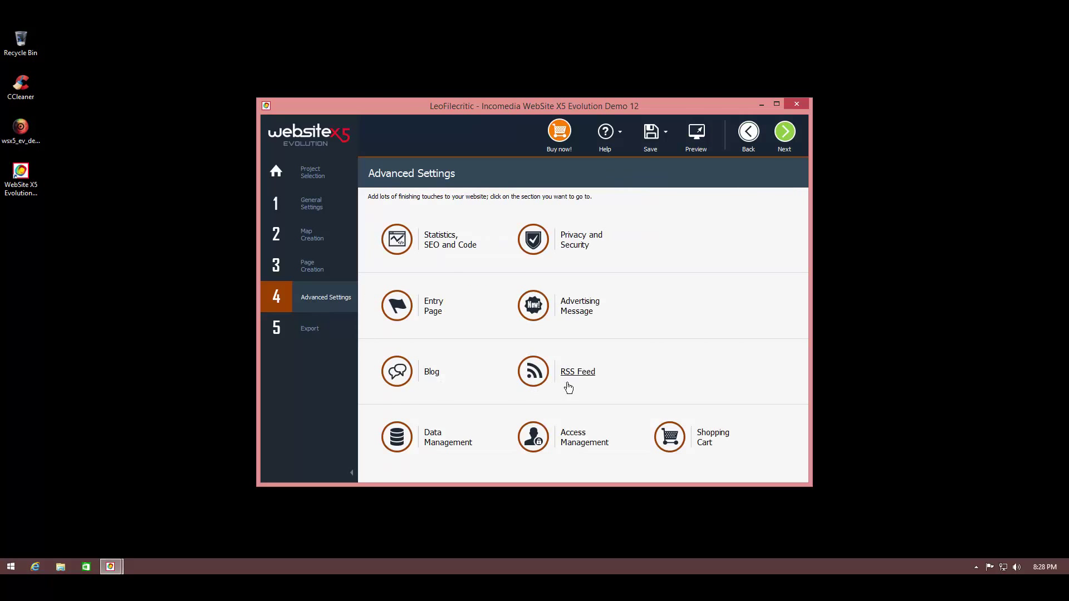
# Close the Blog settings with their empty post list and return to Advanced Settings.
pyautogui.click(396, 437)
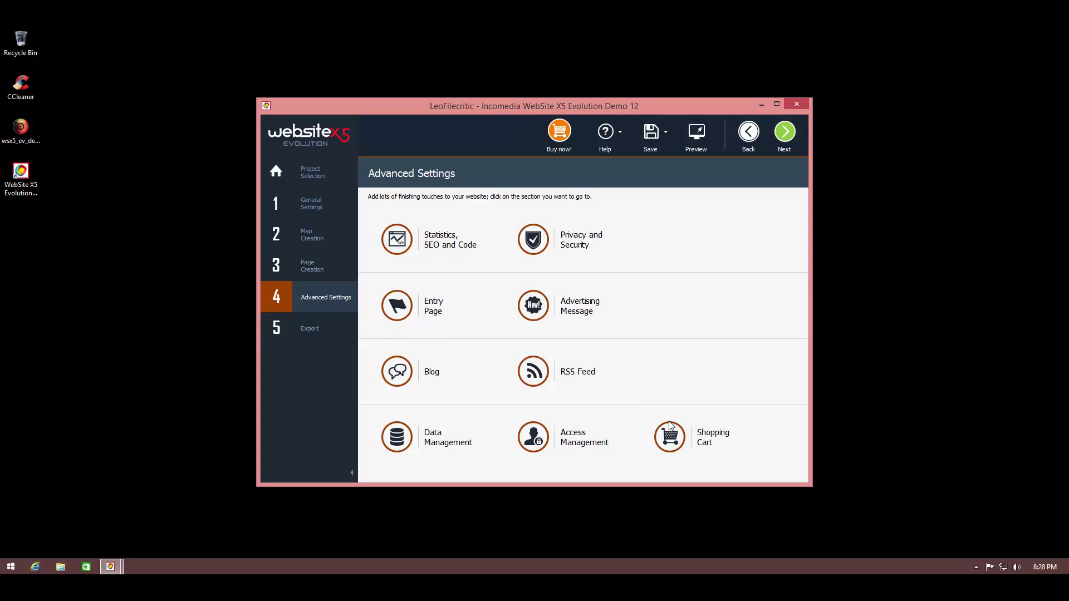
pyautogui.moveTo(395, 371)
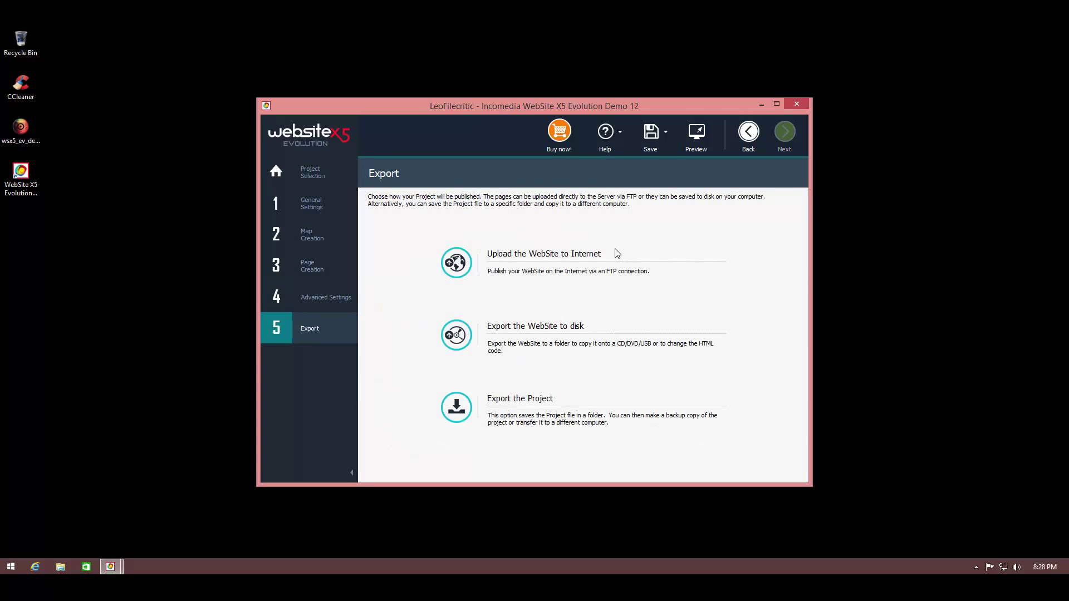
pyautogui.moveTo(676, 175)
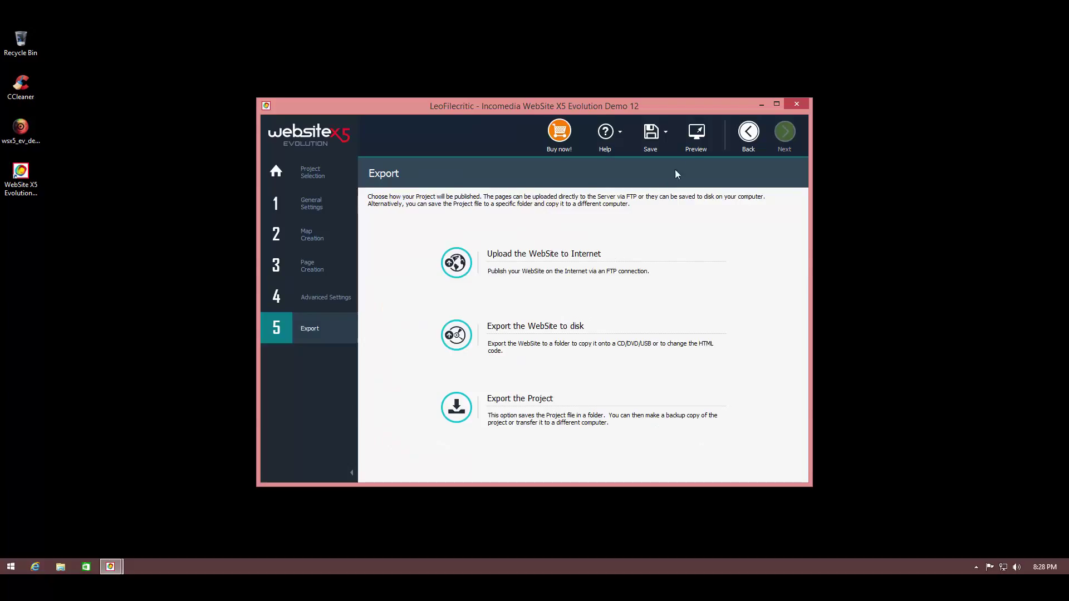
# Preview the website and scroll down through the home page.
pyautogui.click(696, 133)
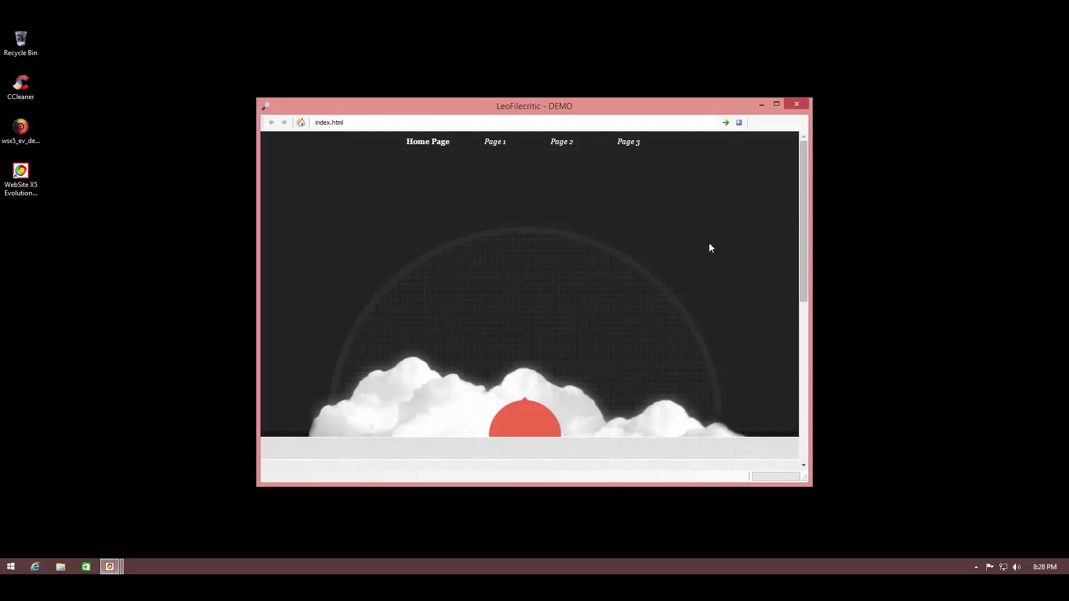
pyautogui.scroll(-3)
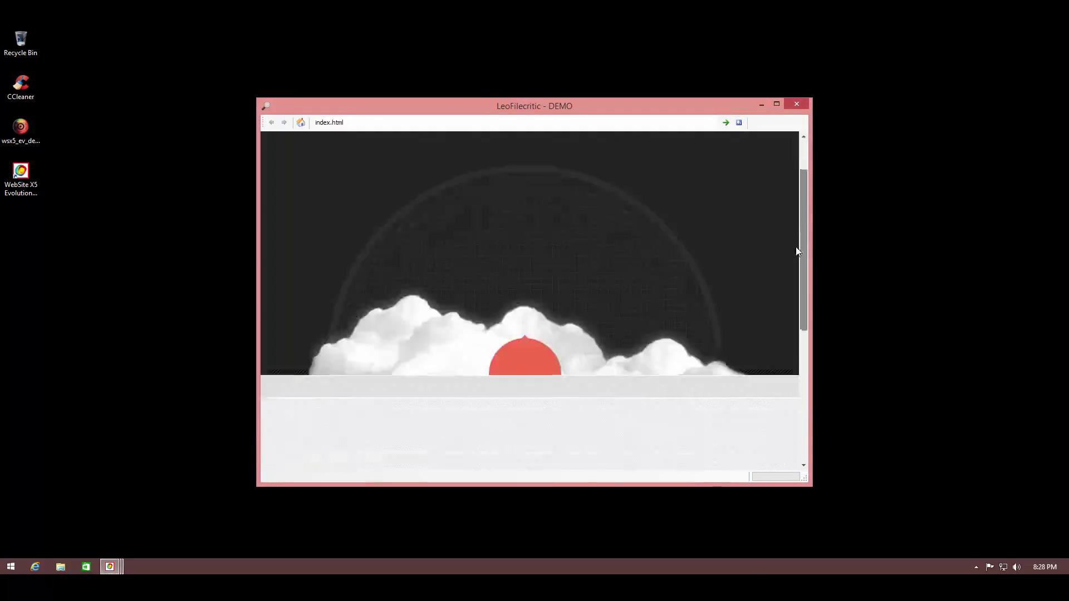